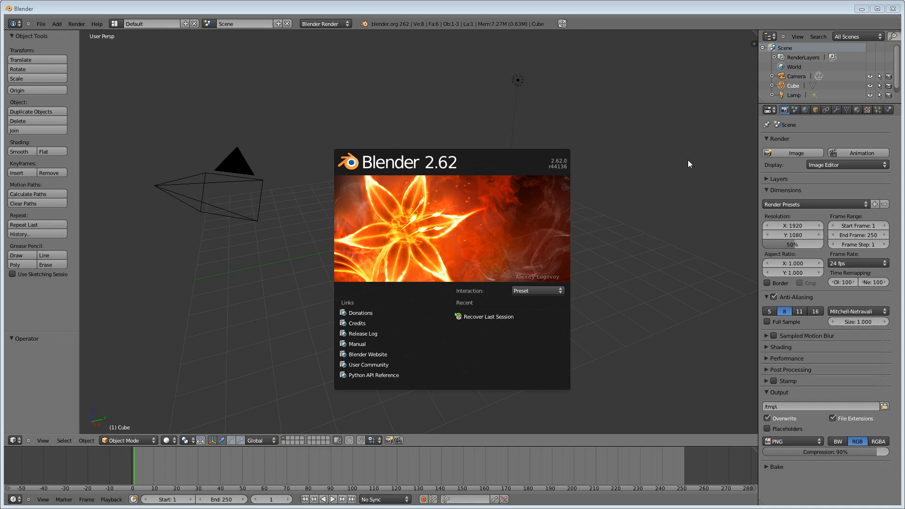
{"action": "mouse_move", "coordinate": [464, 212]}
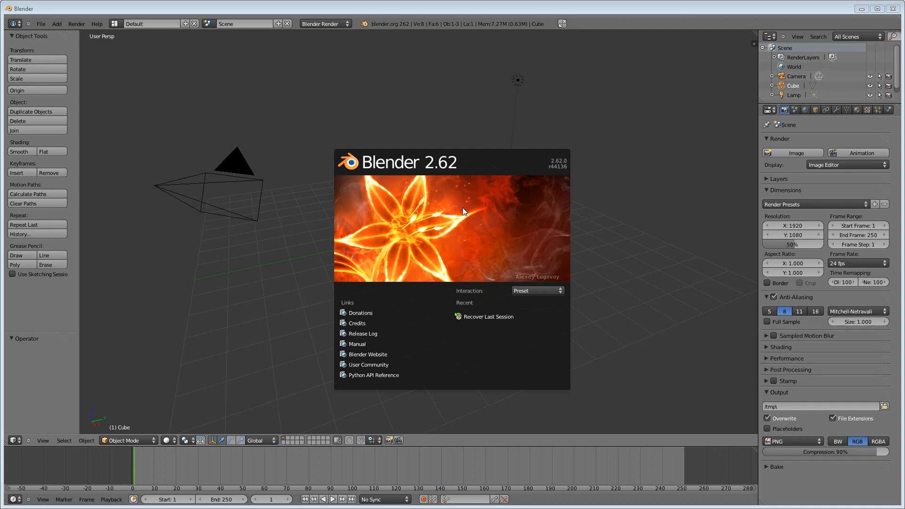
{"action": "mouse_move", "coordinate": [451, 218]}
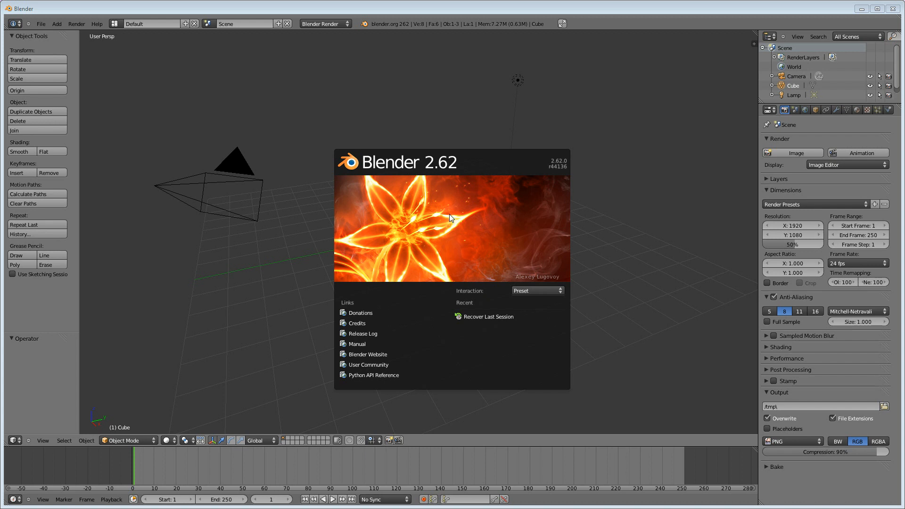
{"action": "mouse_move", "coordinate": [441, 225]}
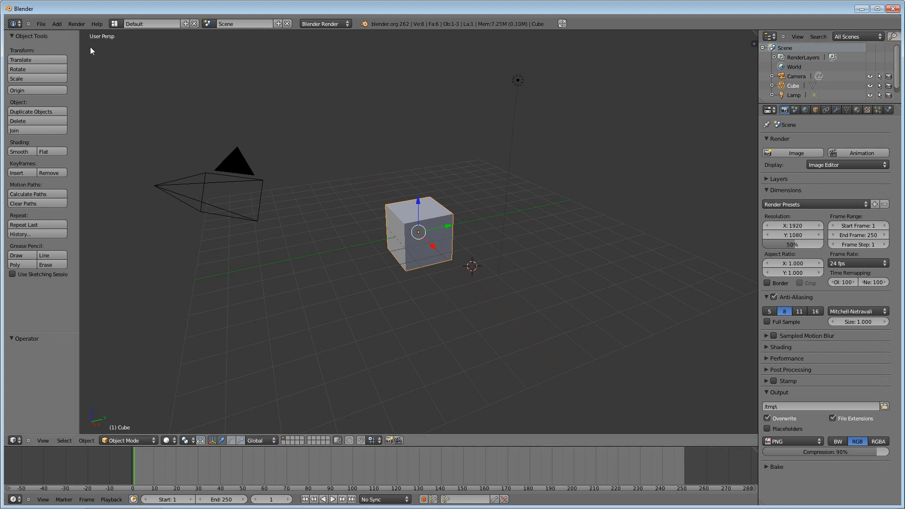
{"action": "mouse_move", "coordinate": [305, 224]}
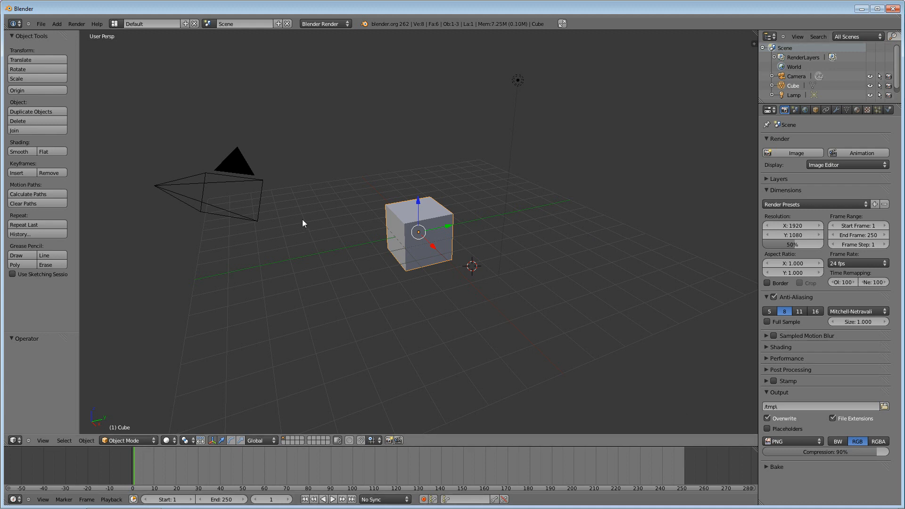
{"action": "mouse_move", "coordinate": [35, 423]}
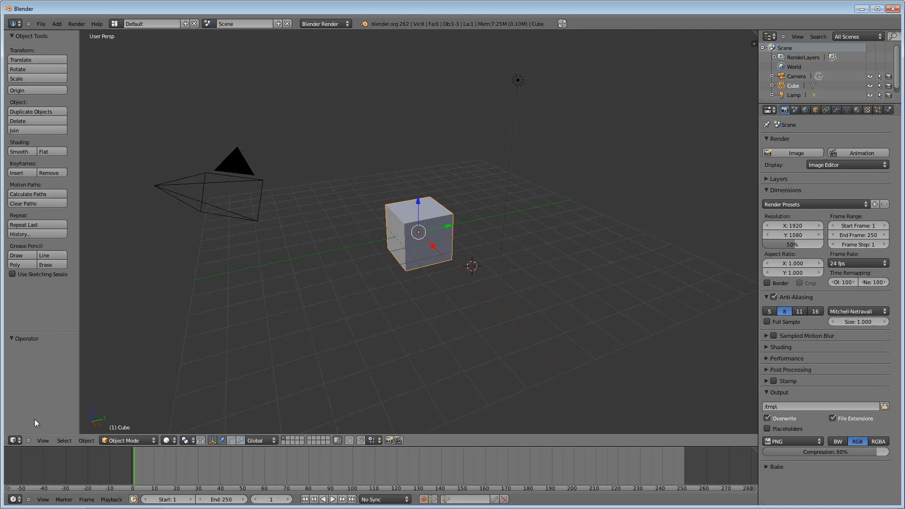
{"action": "mouse_move", "coordinate": [465, 251]}
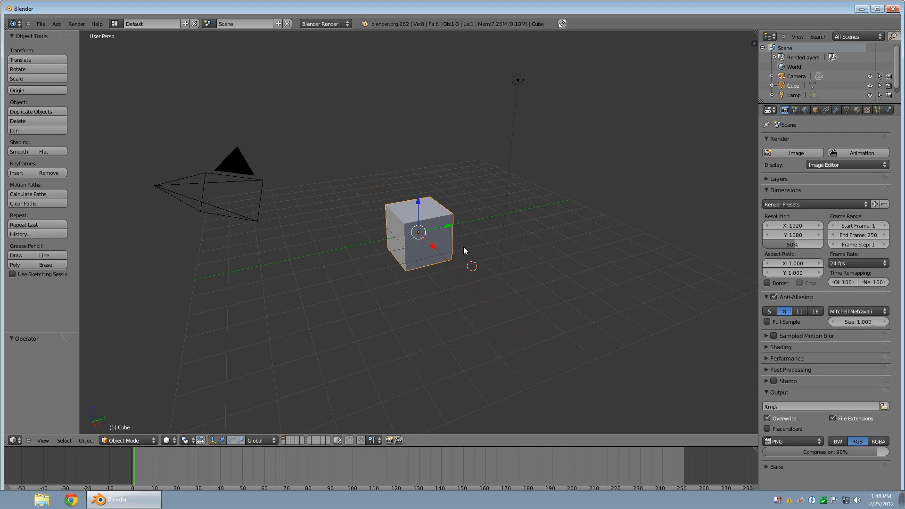
{"action": "mouse_move", "coordinate": [500, 424]}
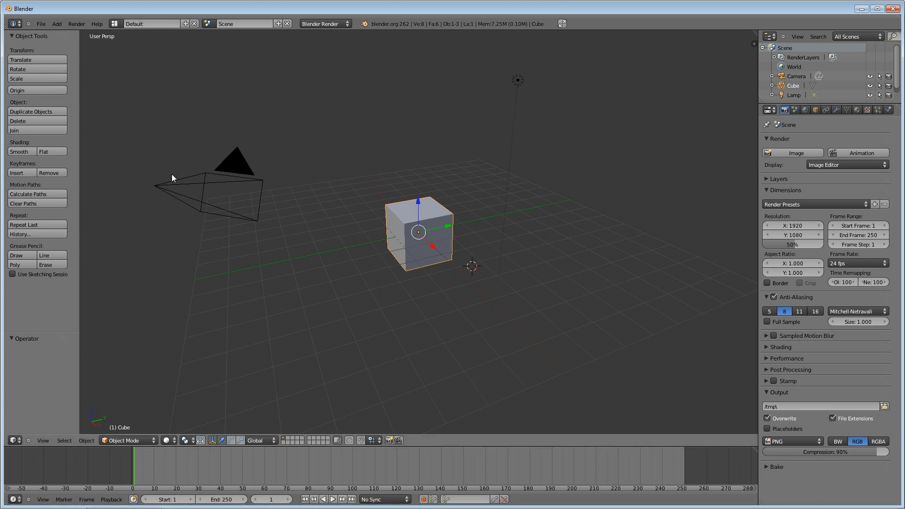
{"action": "mouse_move", "coordinate": [416, 228]}
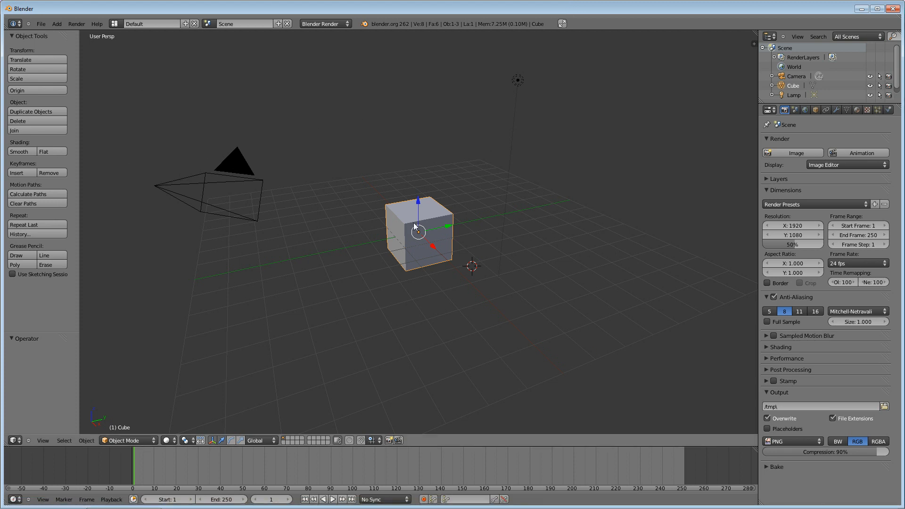
{"action": "mouse_move", "coordinate": [17, 317]}
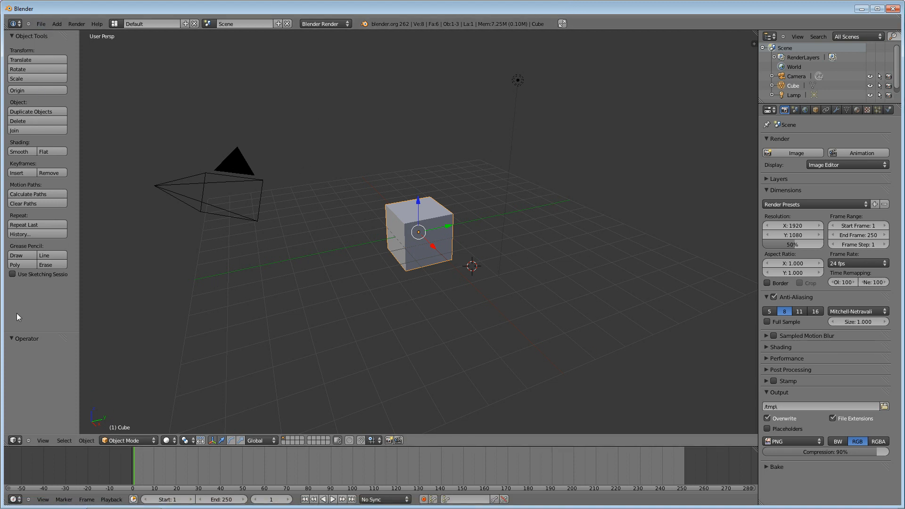
{"action": "mouse_move", "coordinate": [513, 447]}
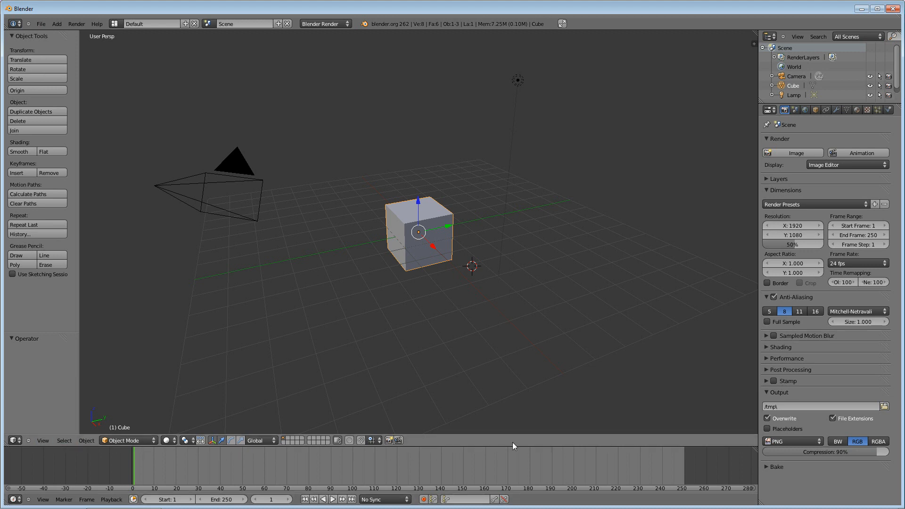
{"action": "mouse_move", "coordinate": [526, 176]}
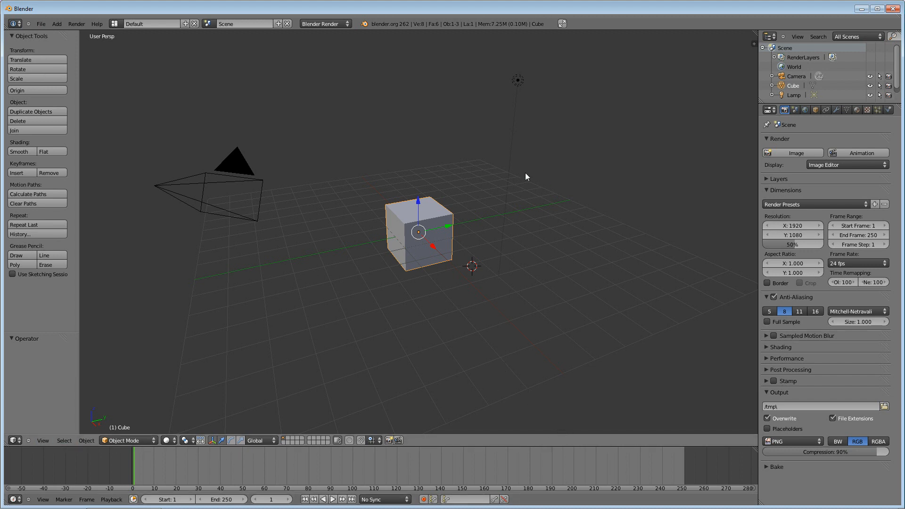
{"action": "mouse_move", "coordinate": [421, 240]}
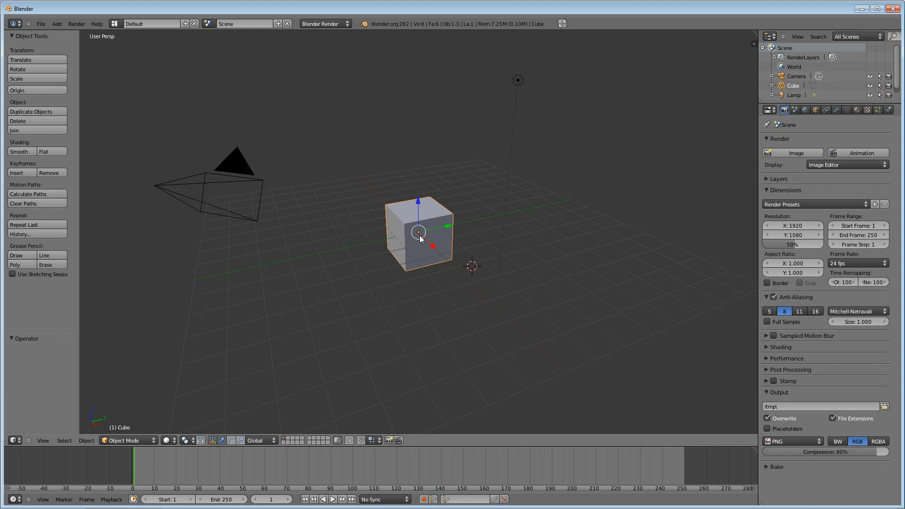
{"action": "mouse_move", "coordinate": [650, 231]}
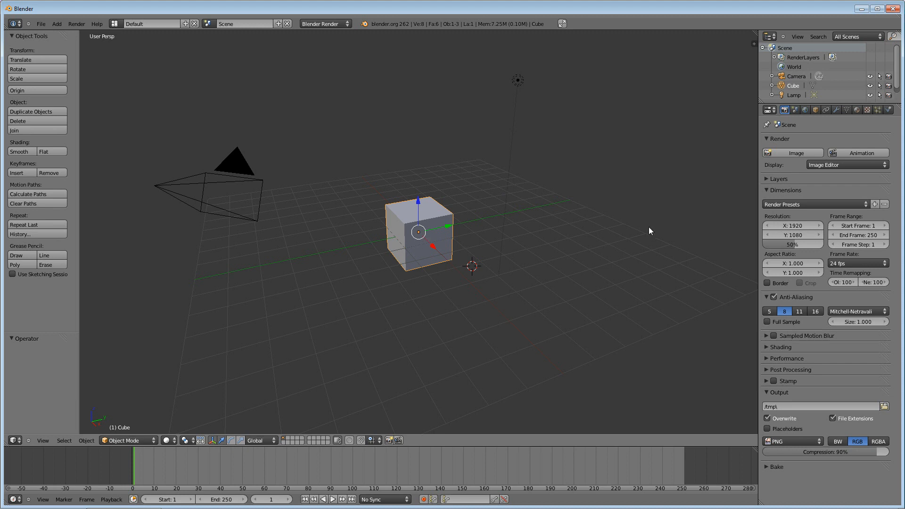
{"action": "mouse_move", "coordinate": [454, 281]}
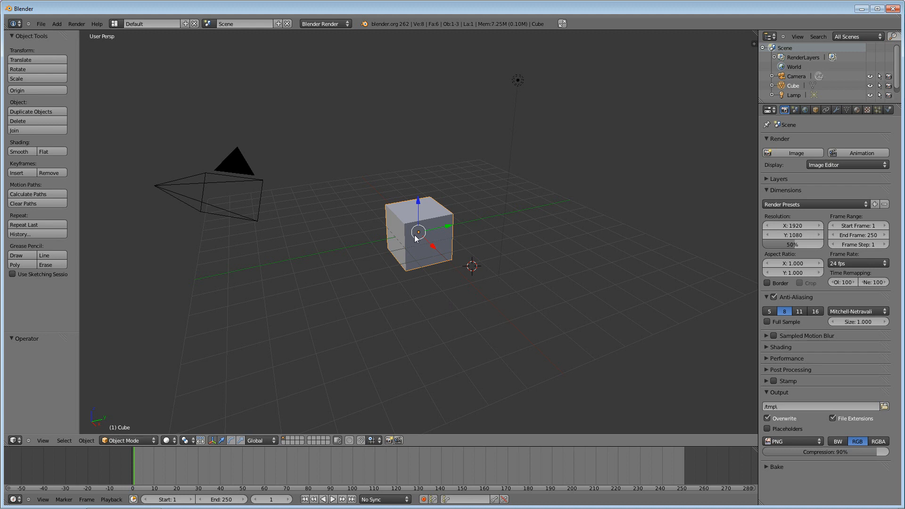
{"action": "mouse_move", "coordinate": [425, 231]}
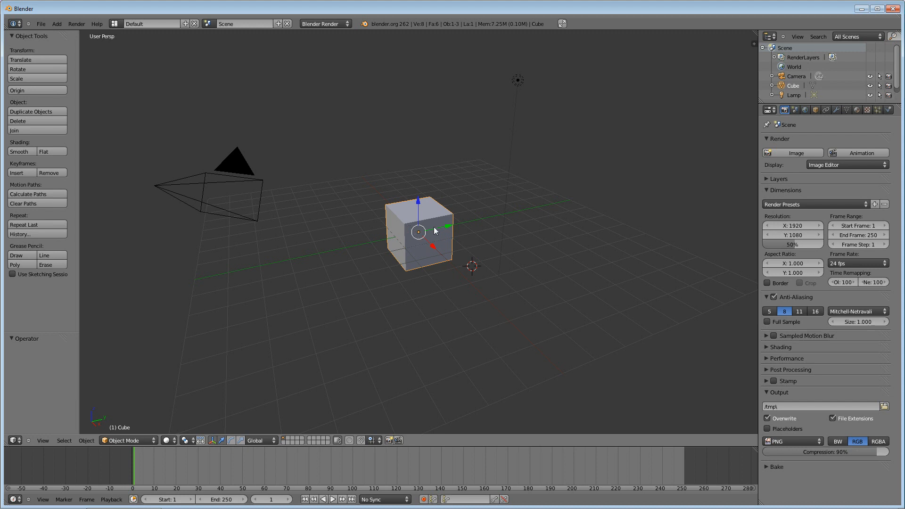
{"action": "mouse_move", "coordinate": [428, 261]}
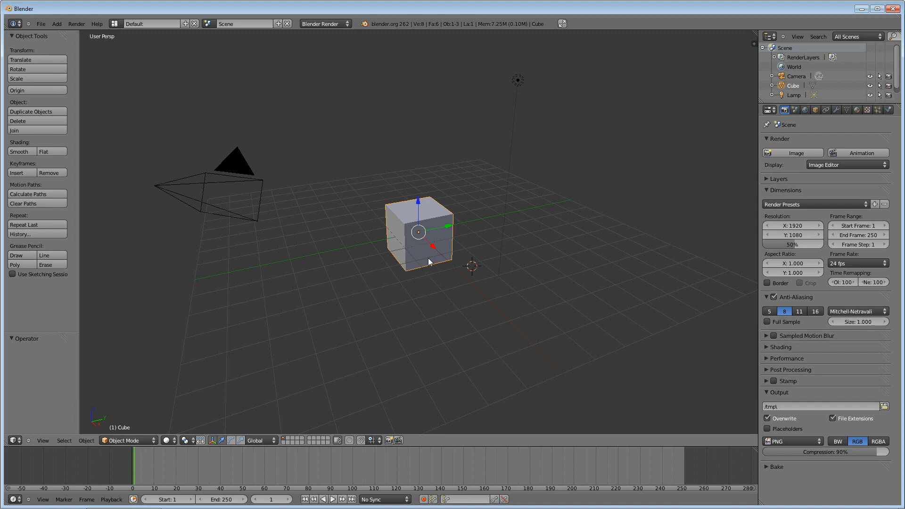
{"action": "mouse_move", "coordinate": [413, 210]}
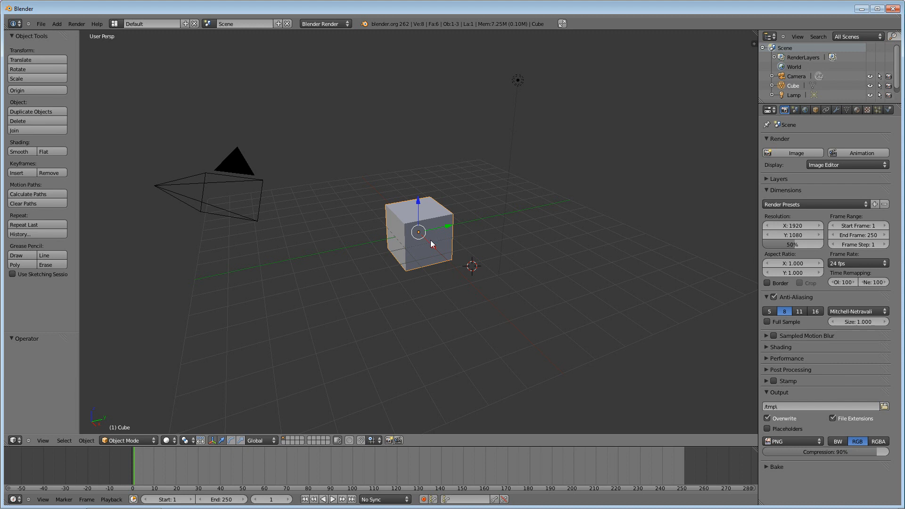
{"action": "mouse_move", "coordinate": [430, 258]}
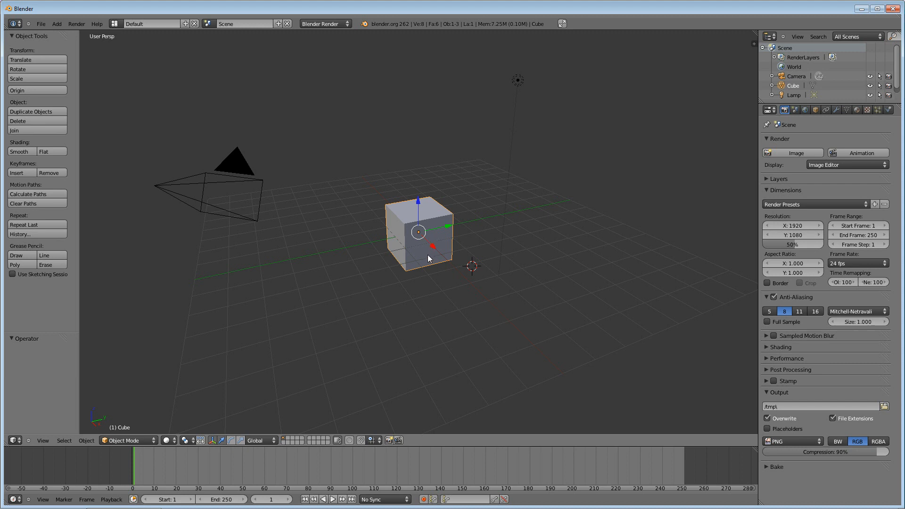
{"action": "mouse_move", "coordinate": [473, 270]}
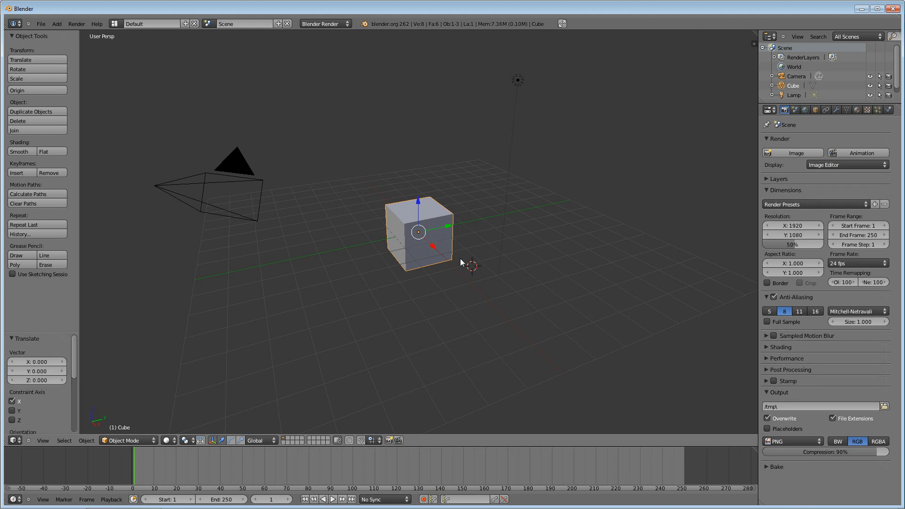
{"action": "mouse_move", "coordinate": [450, 187]}
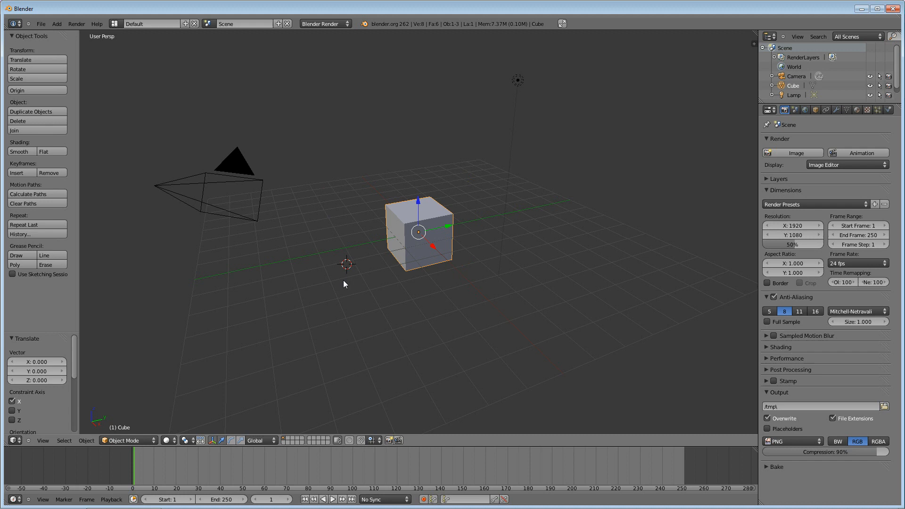
{"action": "mouse_move", "coordinate": [346, 267]}
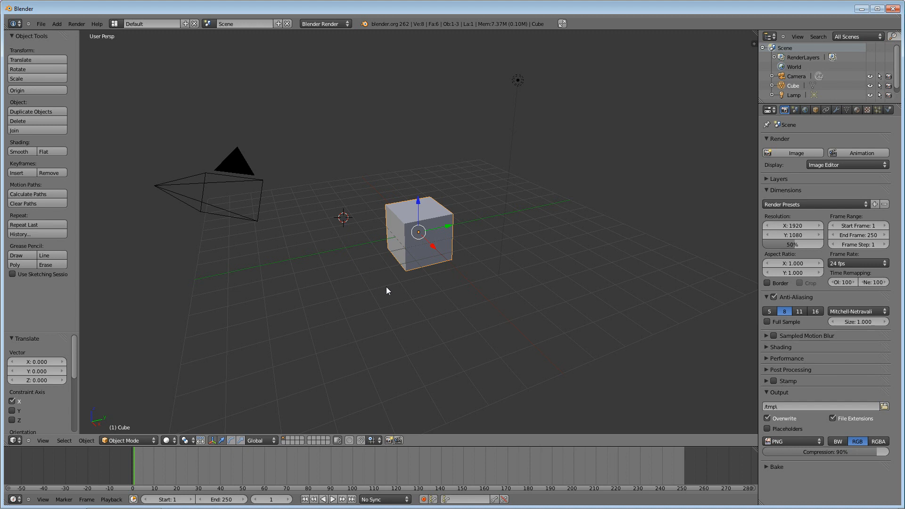
{"action": "mouse_move", "coordinate": [409, 290]}
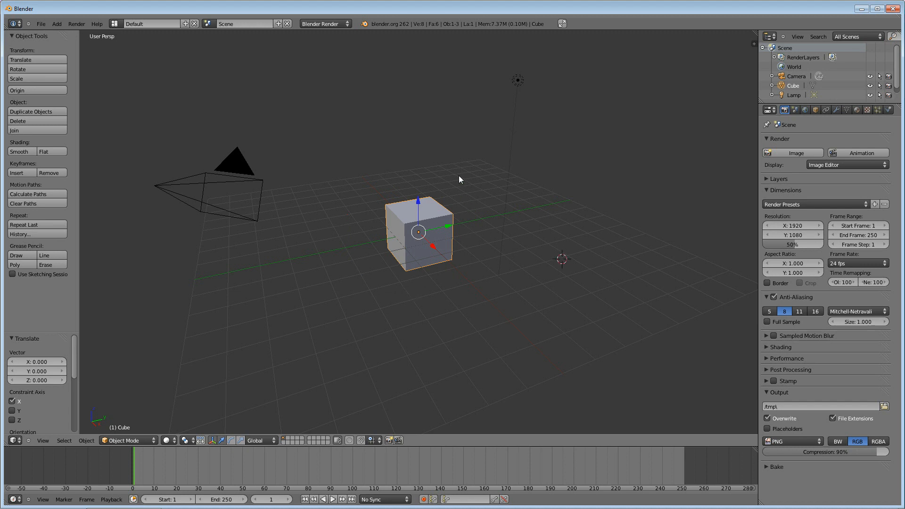
Step: Place the 3D cursor on the grid just below the cube
{"action": "left_click", "coordinate": [464, 283]}
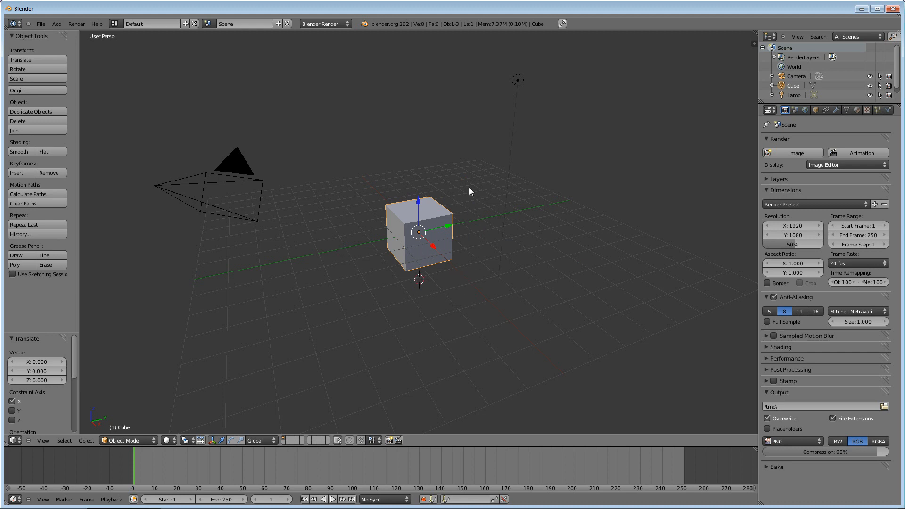
{"action": "mouse_move", "coordinate": [515, 232]}
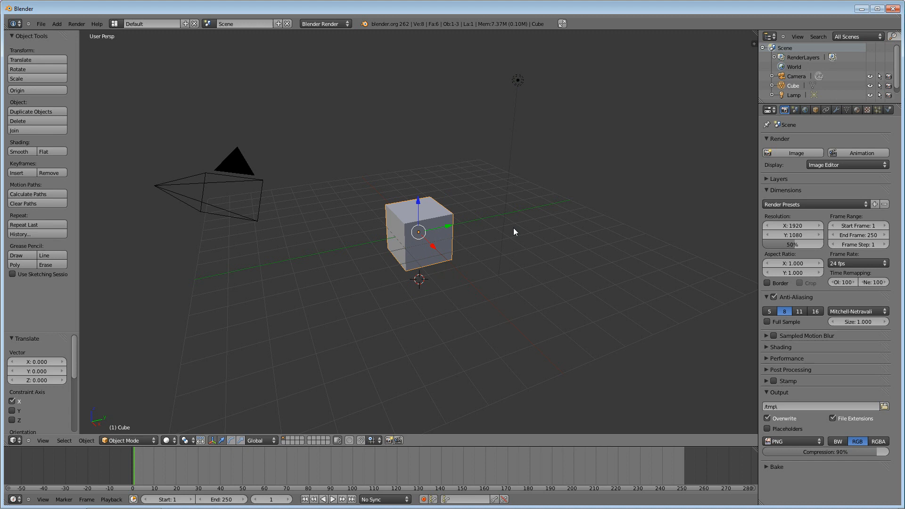
{"action": "mouse_move", "coordinate": [520, 82]}
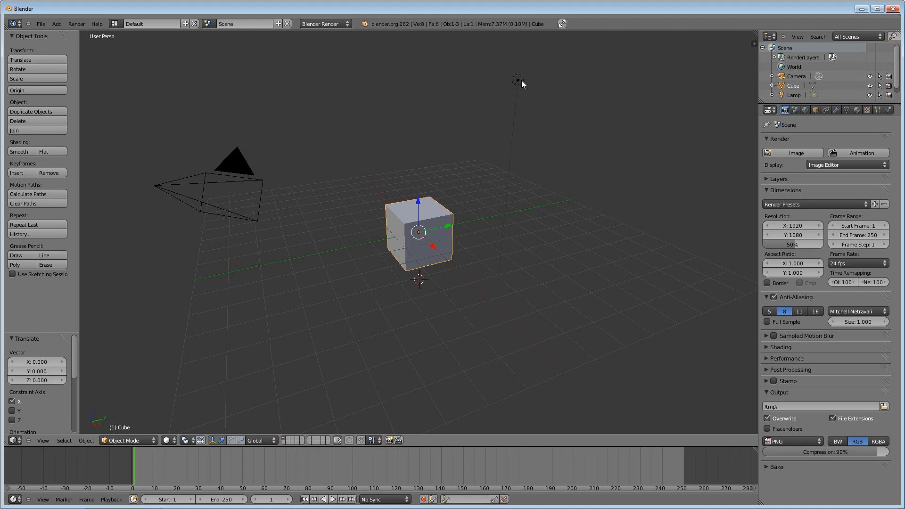
{"action": "mouse_move", "coordinate": [524, 89]}
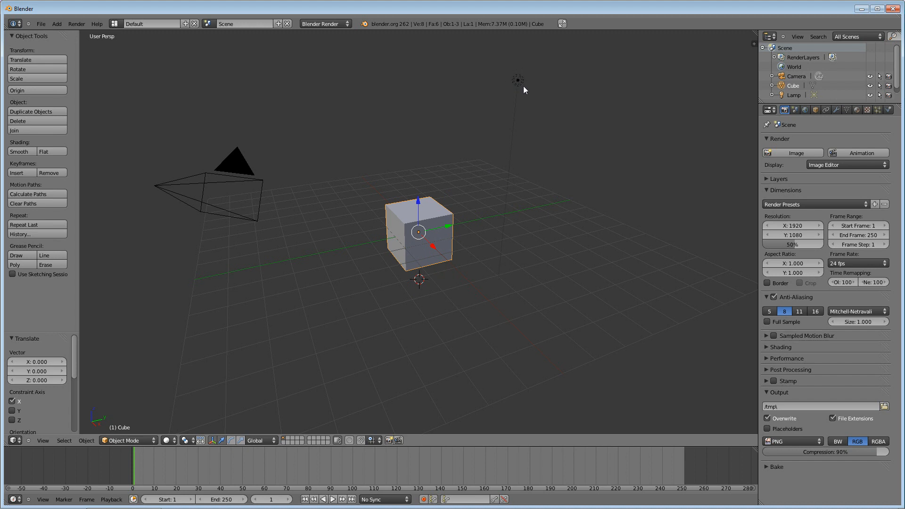
{"action": "mouse_move", "coordinate": [520, 78]}
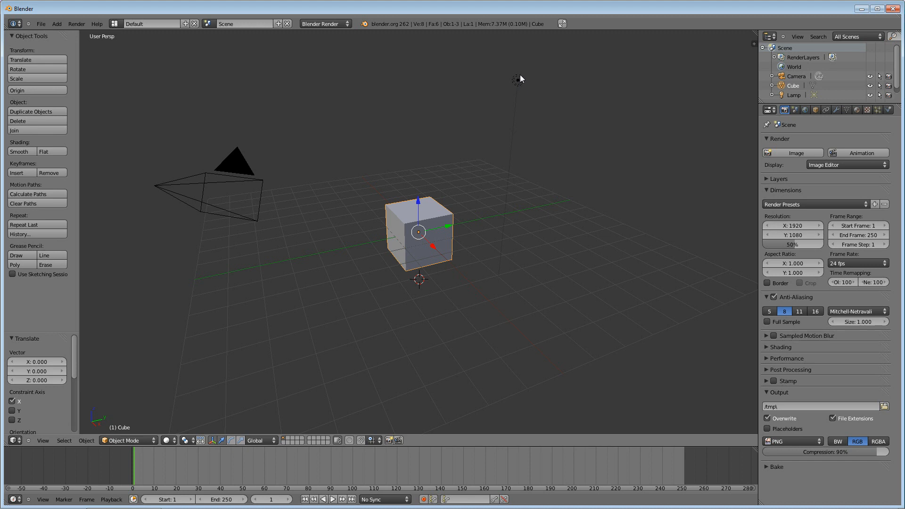
{"action": "mouse_move", "coordinate": [521, 84]}
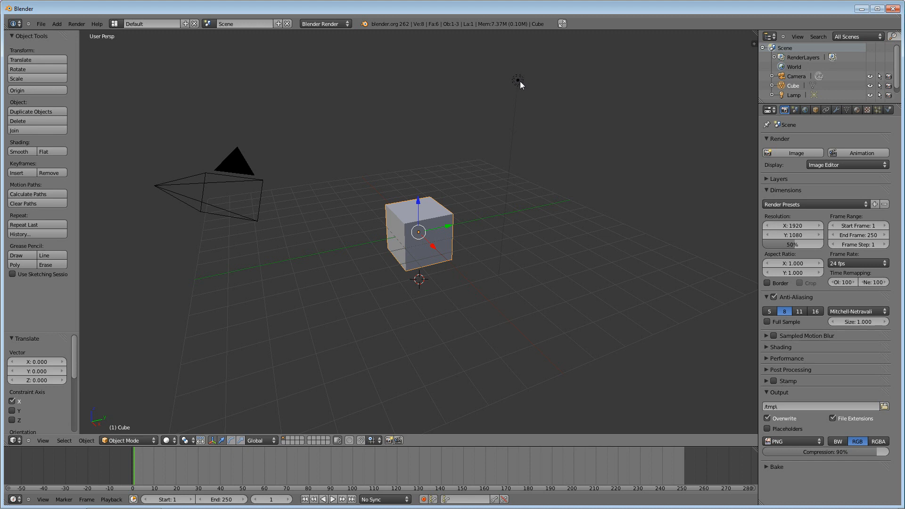
{"action": "mouse_move", "coordinate": [489, 271]}
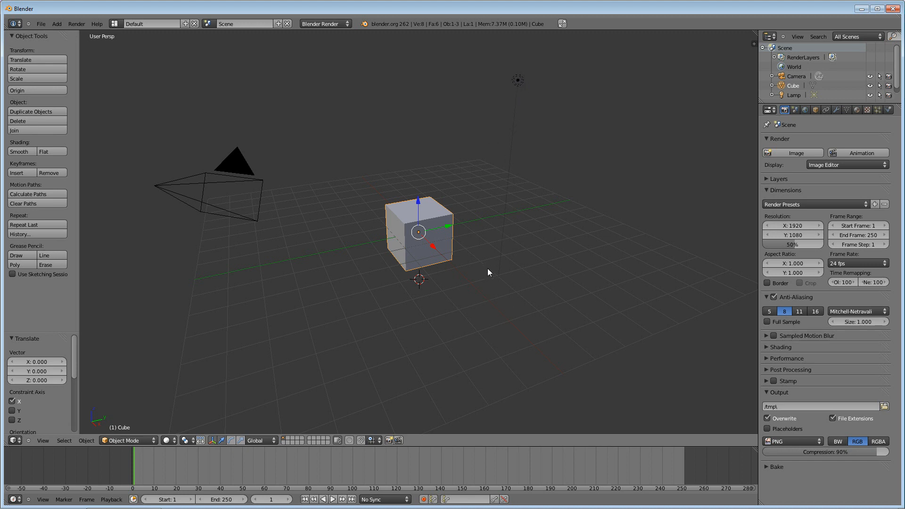
{"action": "mouse_move", "coordinate": [515, 76]}
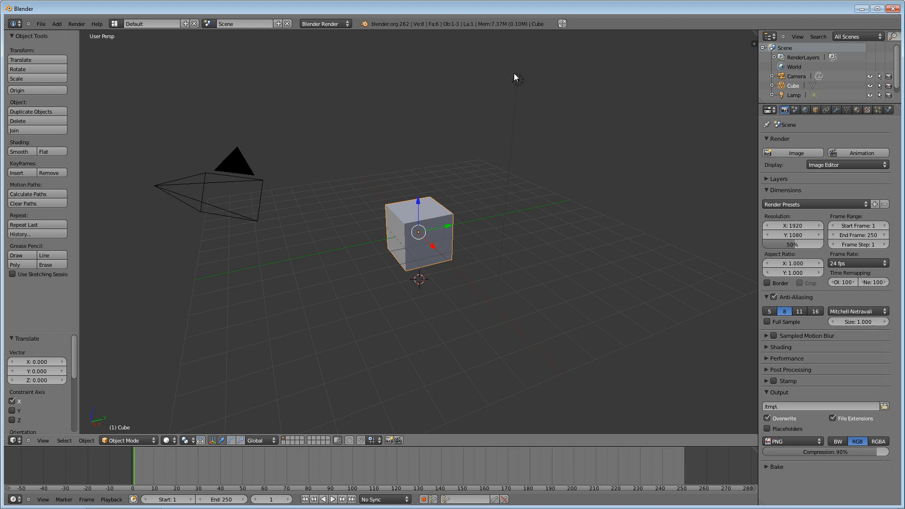
{"action": "mouse_move", "coordinate": [309, 299]}
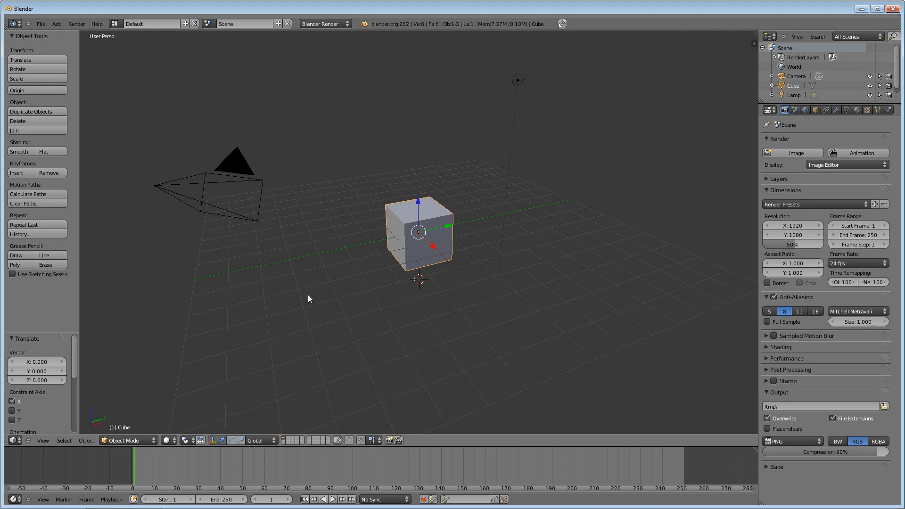
{"action": "mouse_move", "coordinate": [191, 210]}
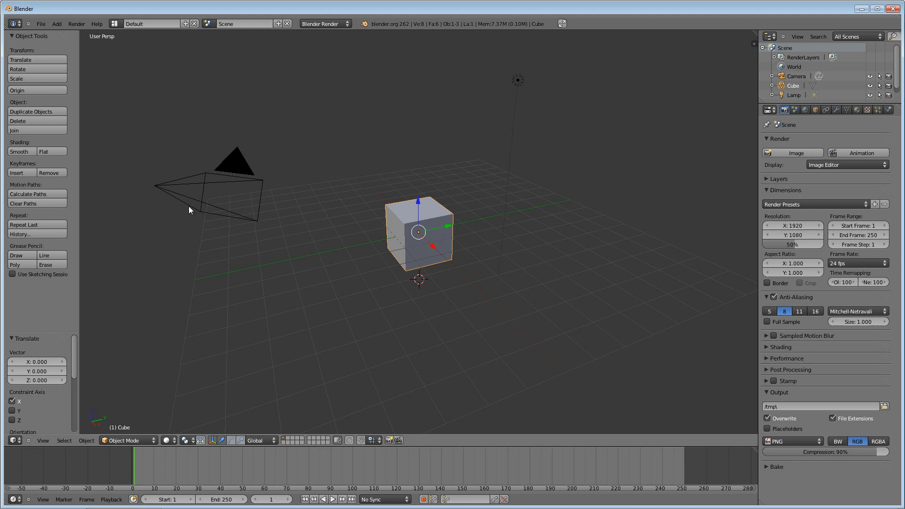
{"action": "mouse_move", "coordinate": [144, 185]}
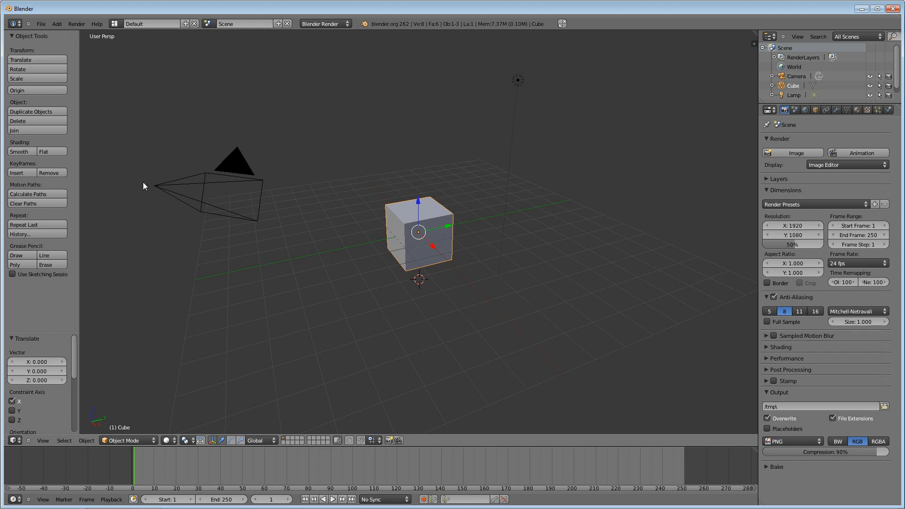
{"action": "mouse_move", "coordinate": [181, 176]}
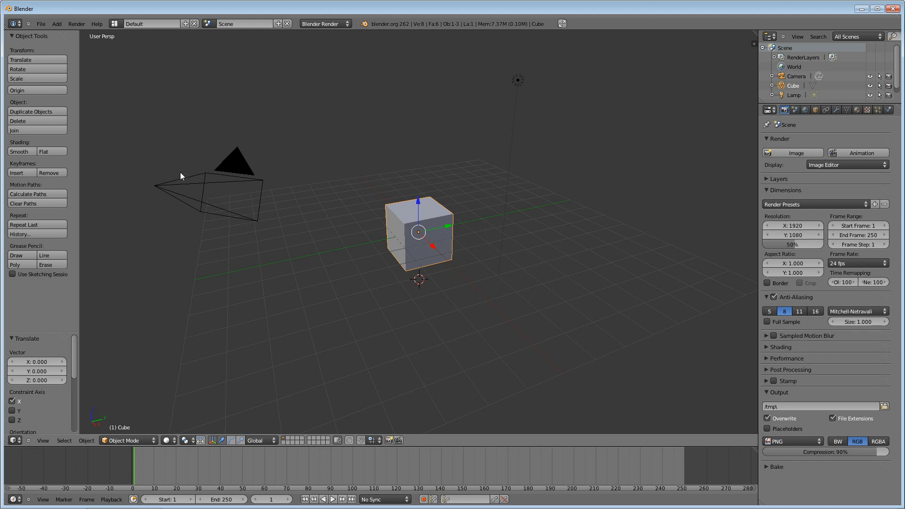
{"action": "mouse_move", "coordinate": [341, 107]}
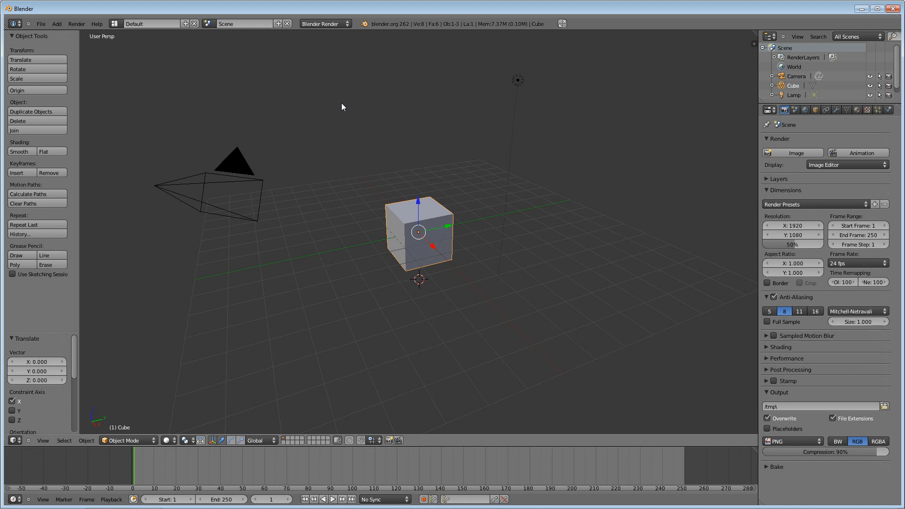
{"action": "mouse_move", "coordinate": [220, 198]}
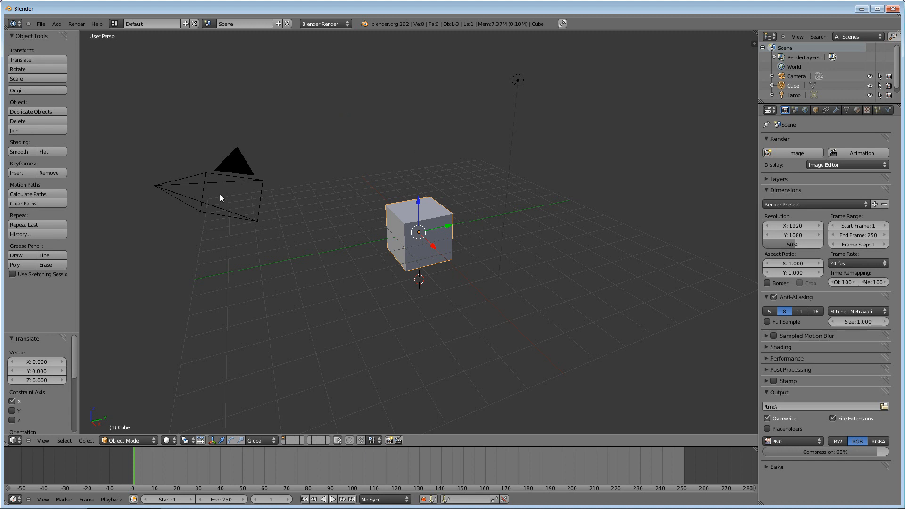
{"action": "mouse_move", "coordinate": [167, 154]}
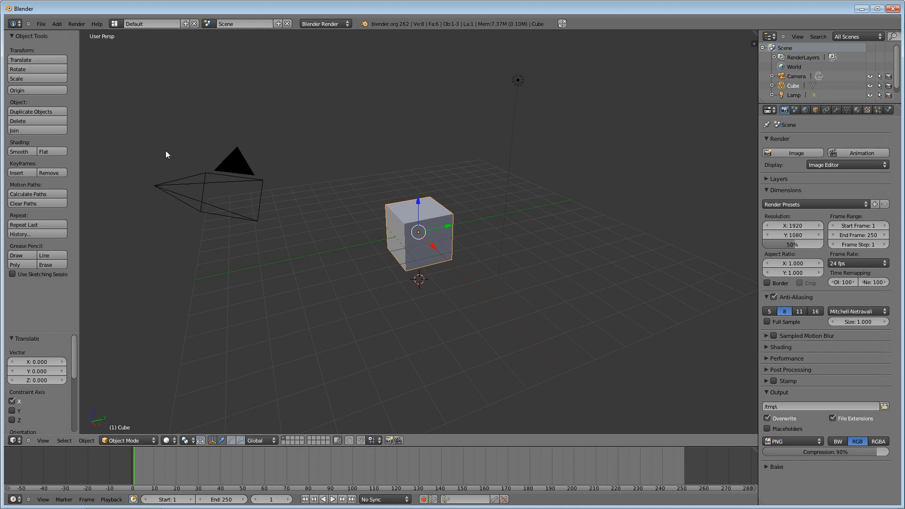
{"action": "mouse_move", "coordinate": [258, 115]}
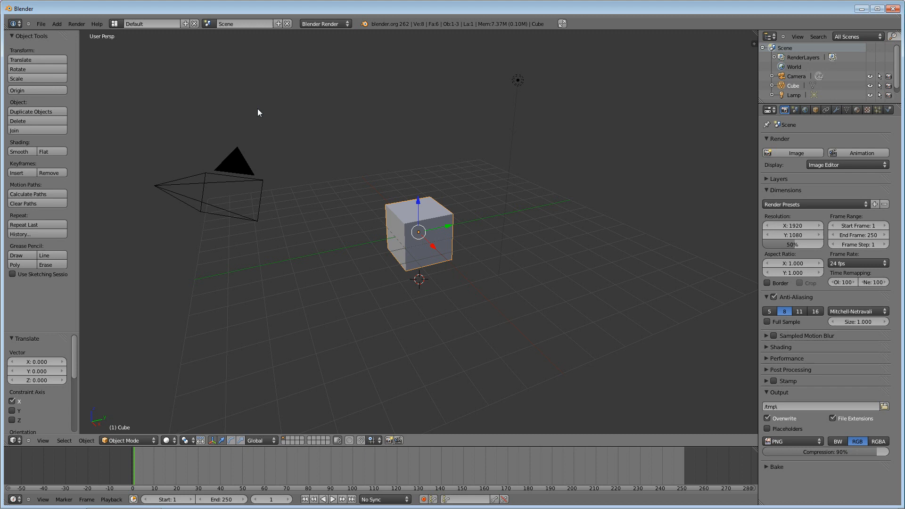
{"action": "mouse_move", "coordinate": [337, 194]}
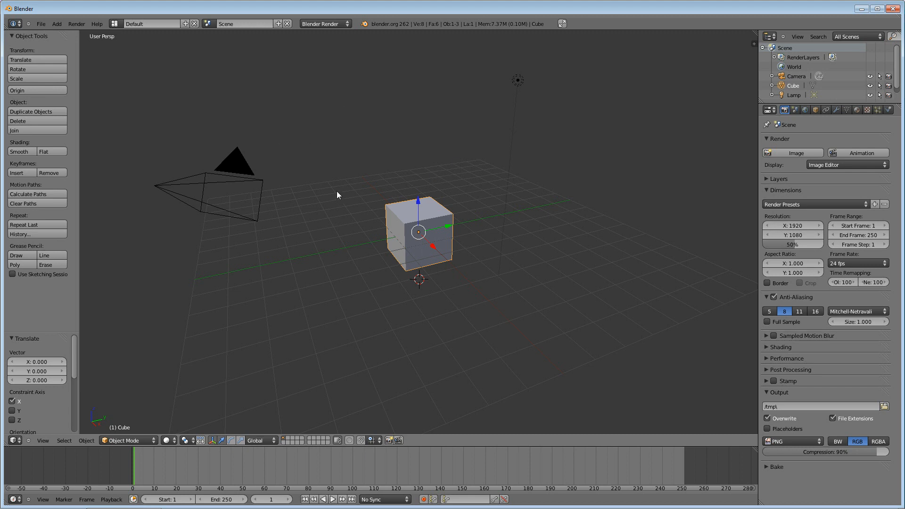
{"action": "mouse_move", "coordinate": [386, 126]}
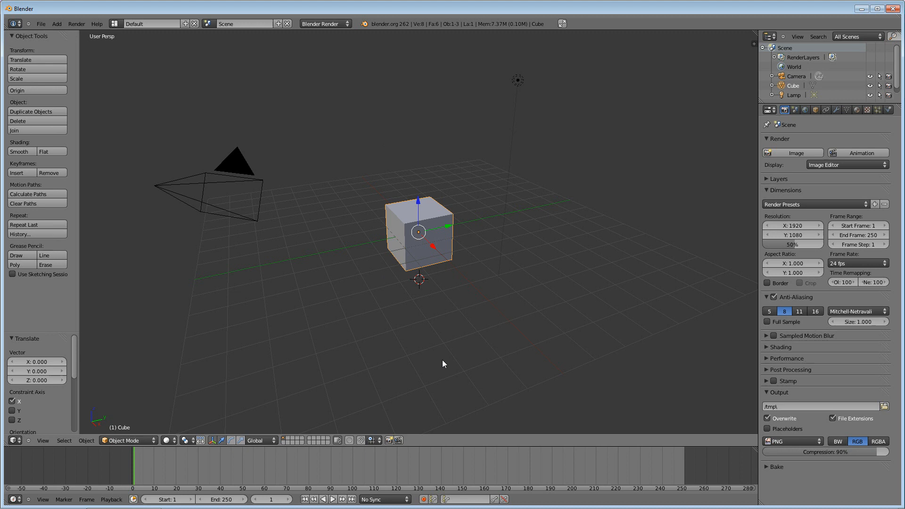
{"action": "mouse_move", "coordinate": [346, 323]}
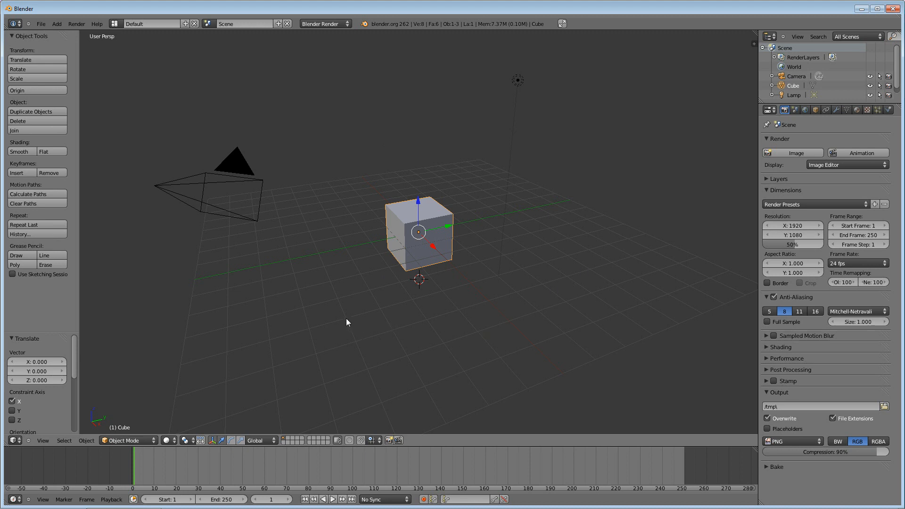
{"action": "mouse_move", "coordinate": [380, 313]}
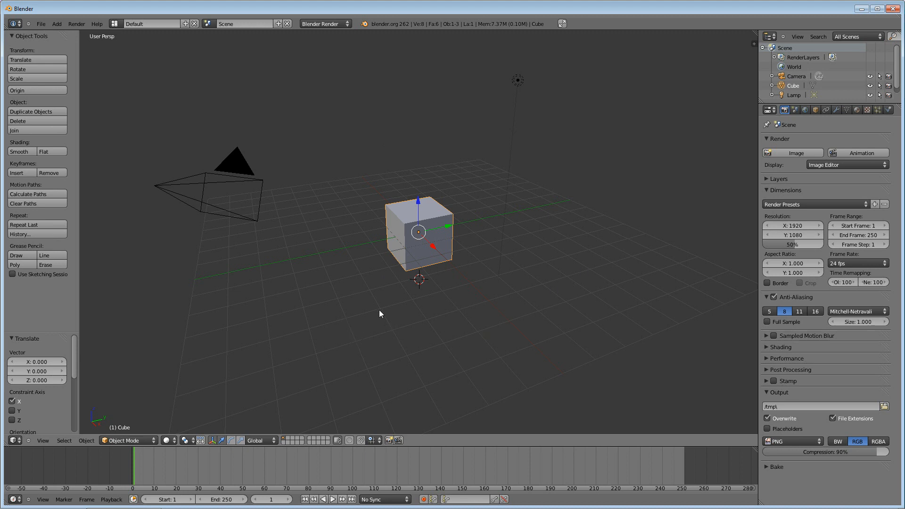
{"action": "mouse_move", "coordinate": [392, 334]}
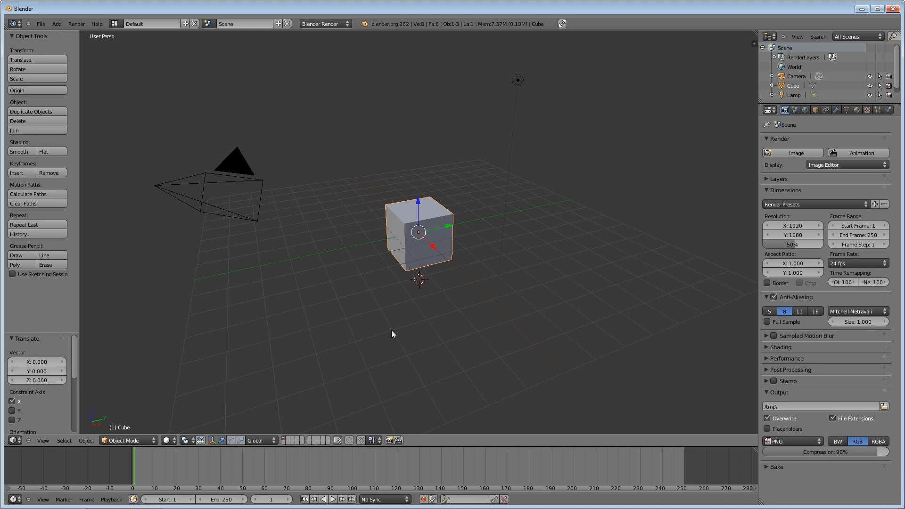
{"action": "mouse_move", "coordinate": [360, 341]}
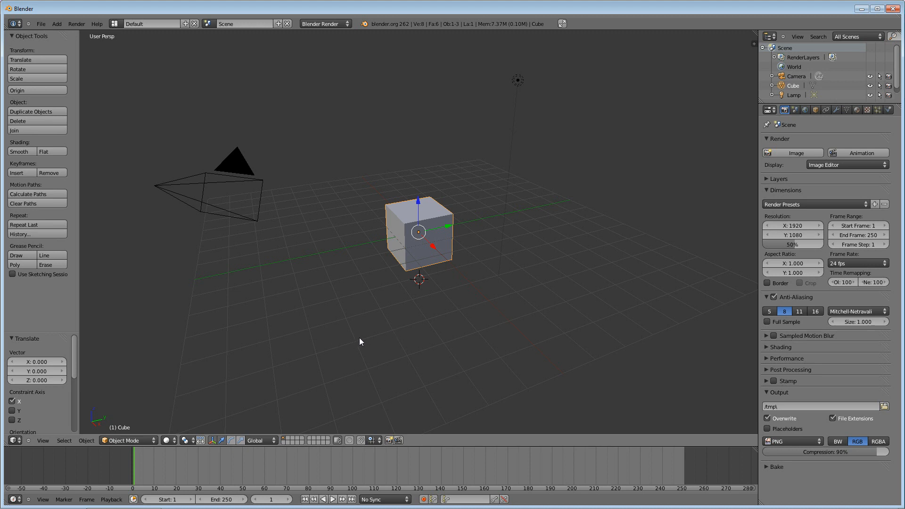
{"action": "mouse_move", "coordinate": [370, 333]}
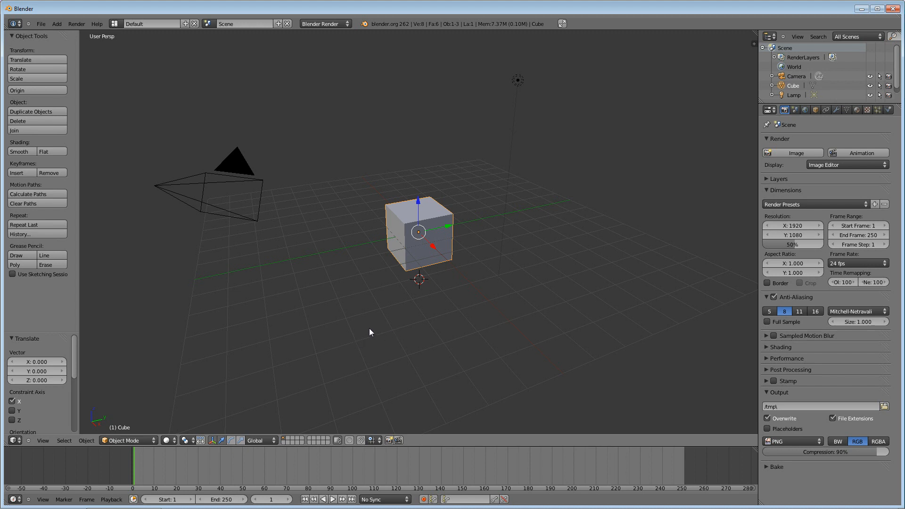
{"action": "mouse_move", "coordinate": [373, 334]}
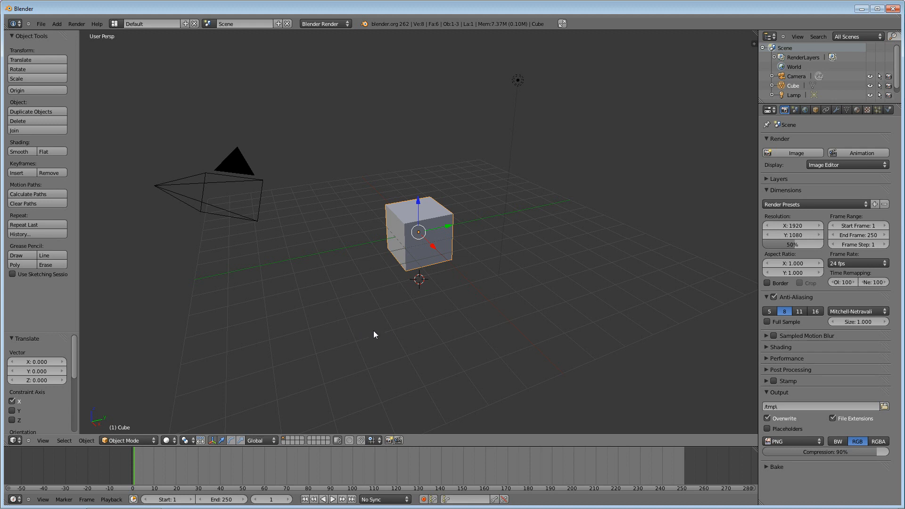
{"action": "mouse_move", "coordinate": [373, 326]}
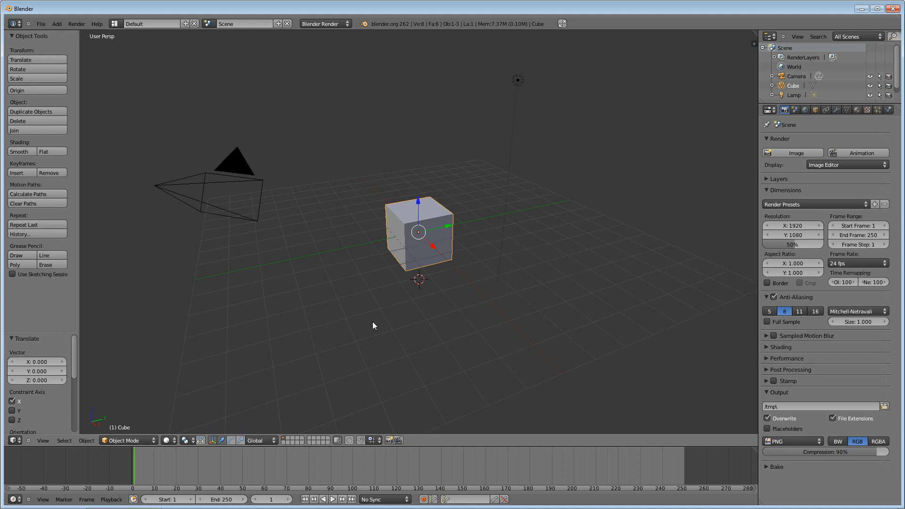
{"action": "mouse_move", "coordinate": [397, 313]}
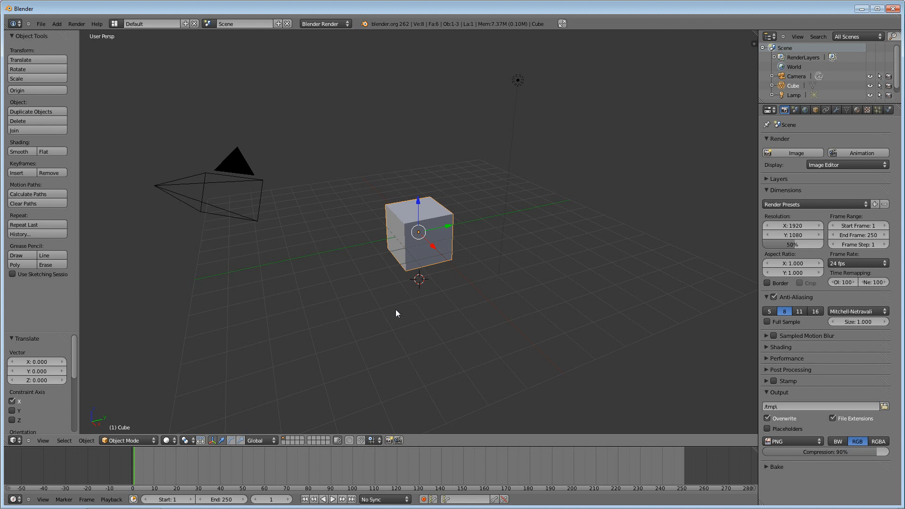
{"action": "mouse_move", "coordinate": [331, 323]}
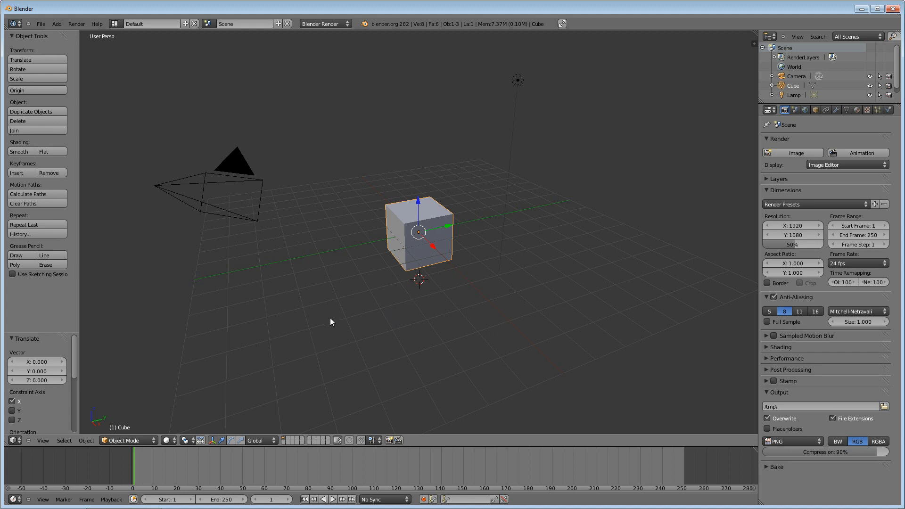
{"action": "mouse_move", "coordinate": [405, 230]}
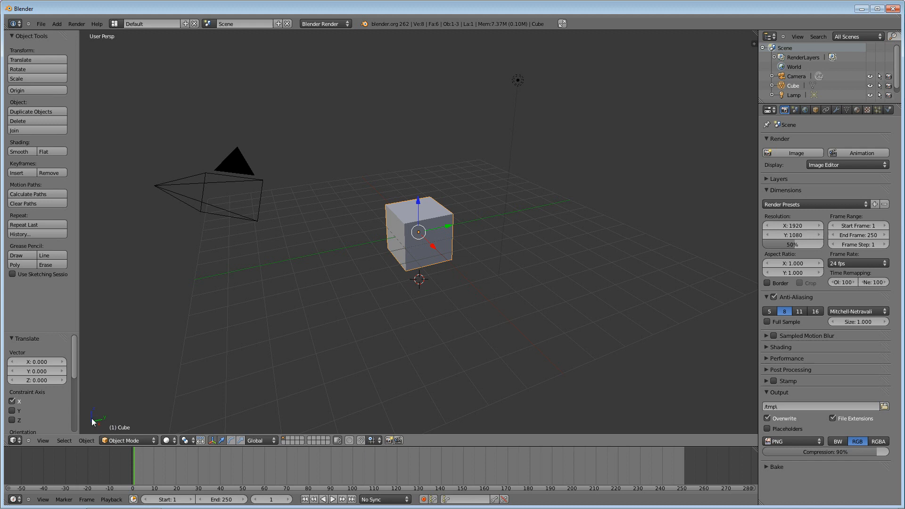
{"action": "mouse_move", "coordinate": [88, 426]}
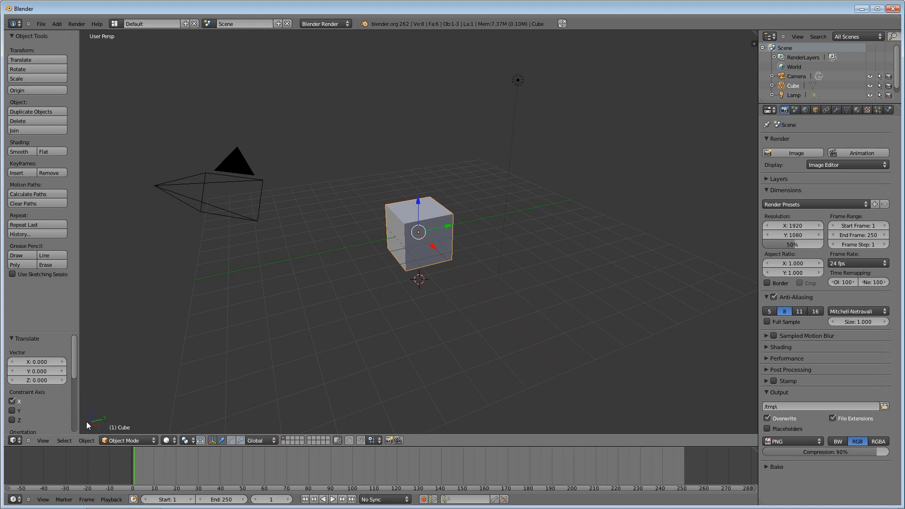
{"action": "mouse_move", "coordinate": [100, 423]}
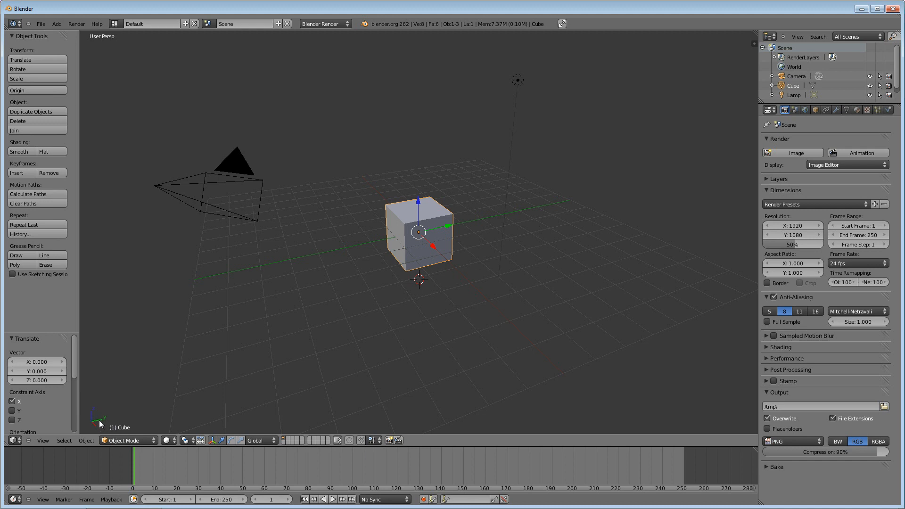
{"action": "mouse_move", "coordinate": [111, 433]}
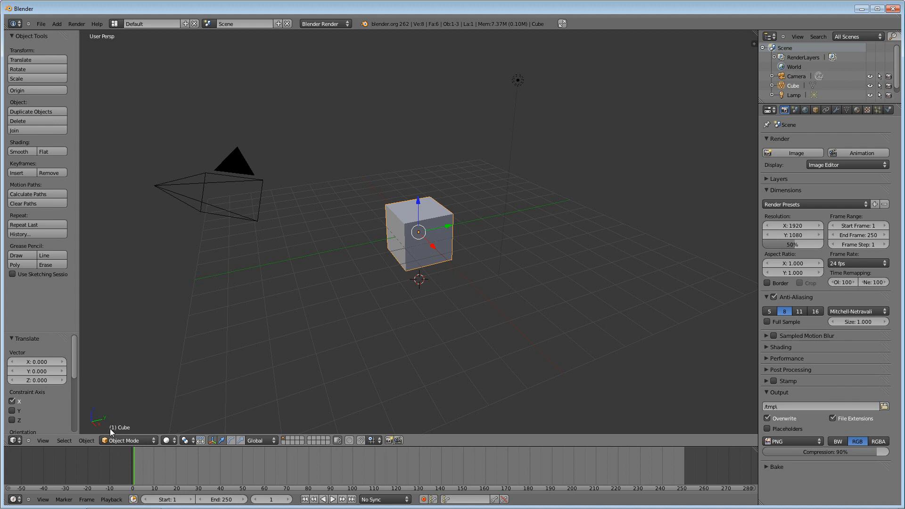
{"action": "mouse_move", "coordinate": [123, 435]}
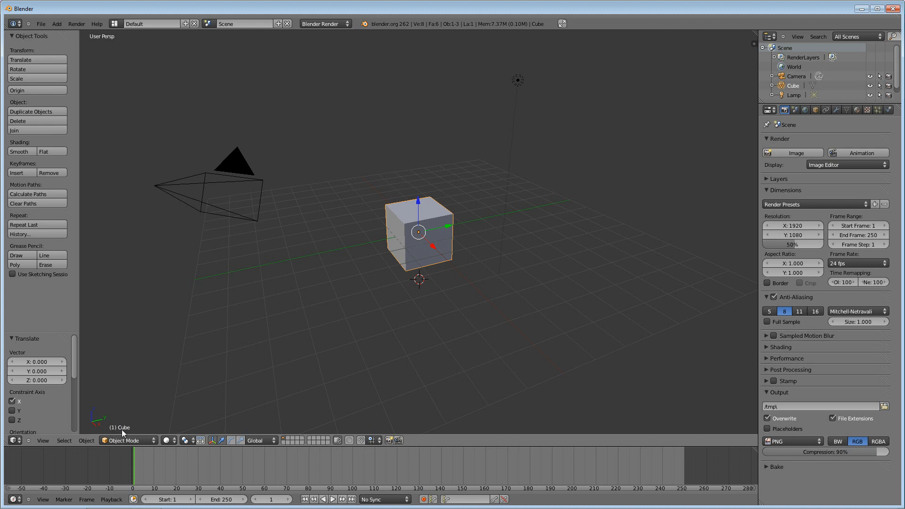
{"action": "mouse_move", "coordinate": [407, 168]}
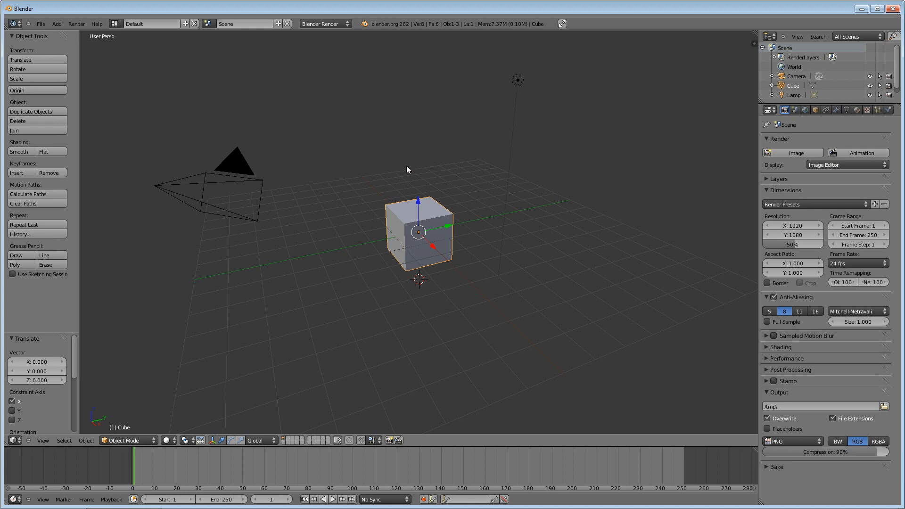
{"action": "mouse_move", "coordinate": [156, 390]}
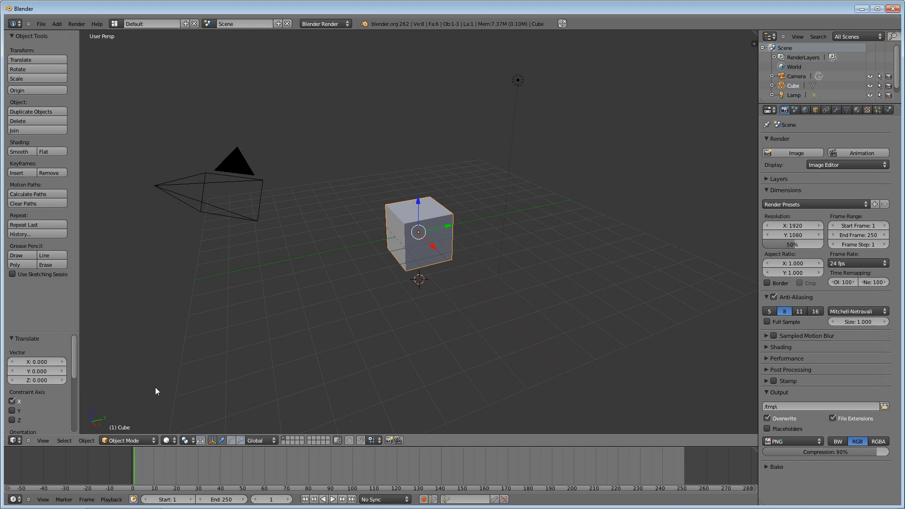
{"action": "mouse_move", "coordinate": [112, 430]}
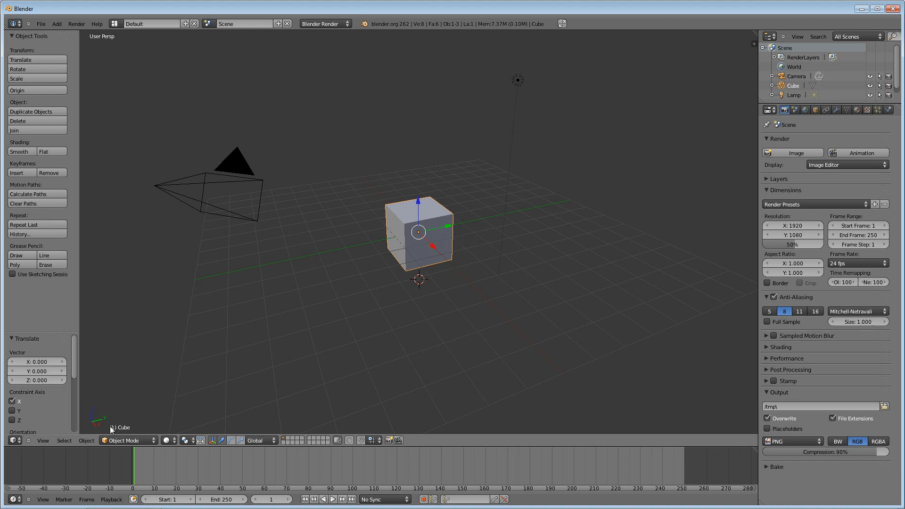
{"action": "mouse_move", "coordinate": [305, 473]}
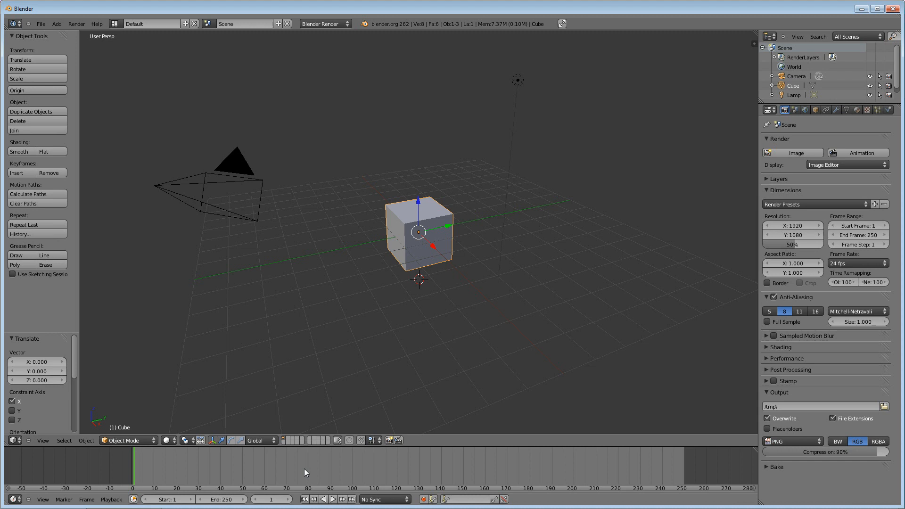
{"action": "mouse_move", "coordinate": [177, 401]}
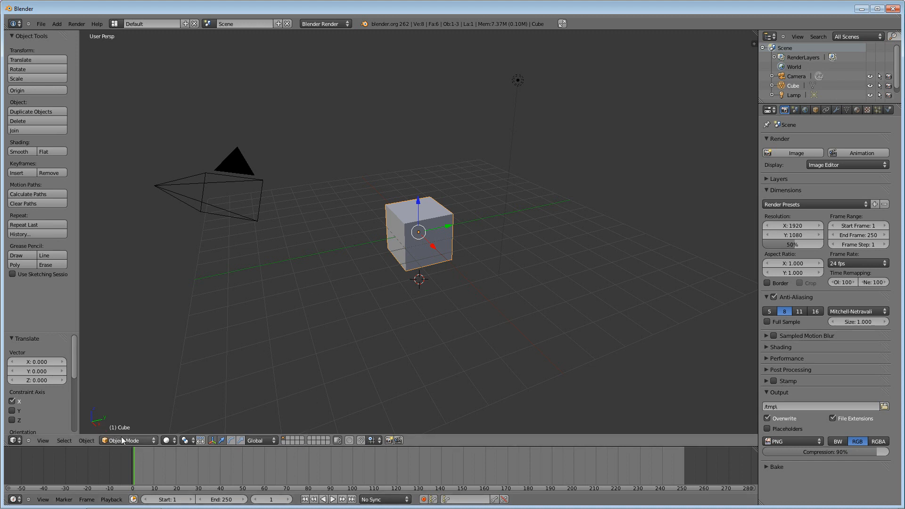
{"action": "mouse_move", "coordinate": [139, 467]}
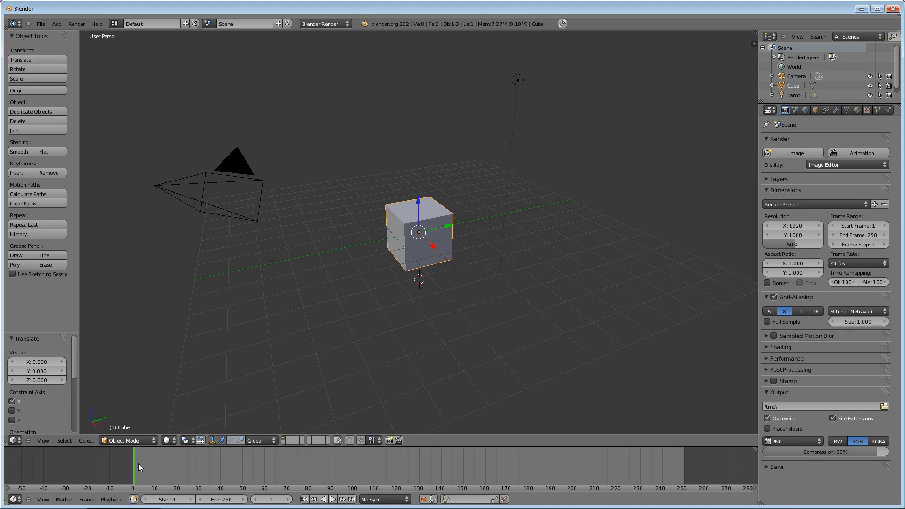
{"action": "mouse_move", "coordinate": [128, 377]}
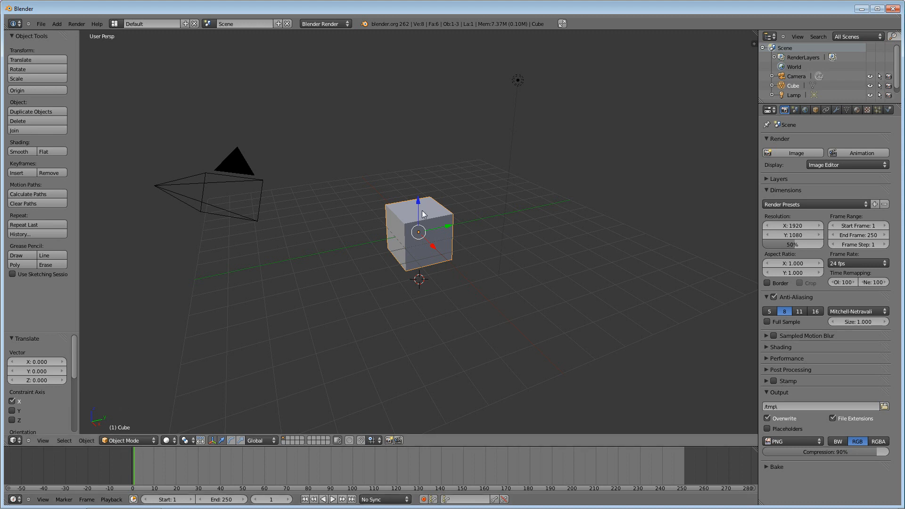
{"action": "mouse_move", "coordinate": [465, 254]}
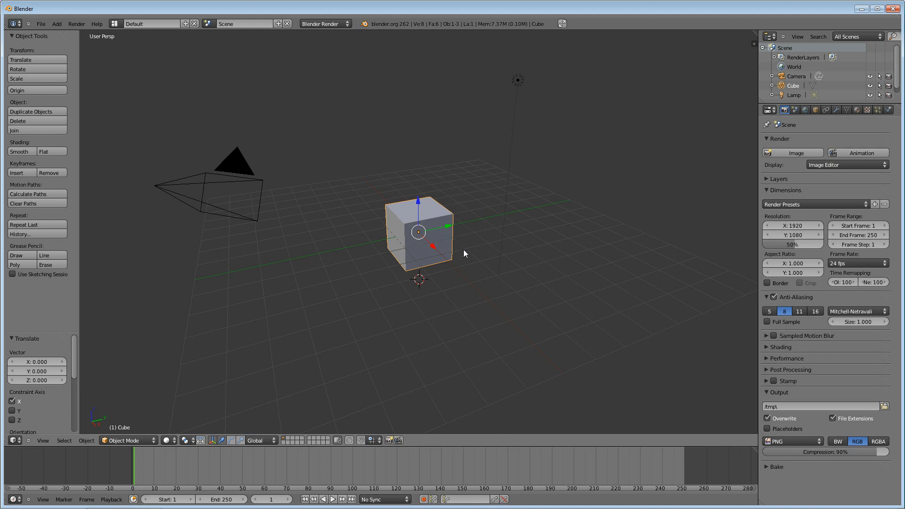
{"action": "mouse_move", "coordinate": [459, 264]}
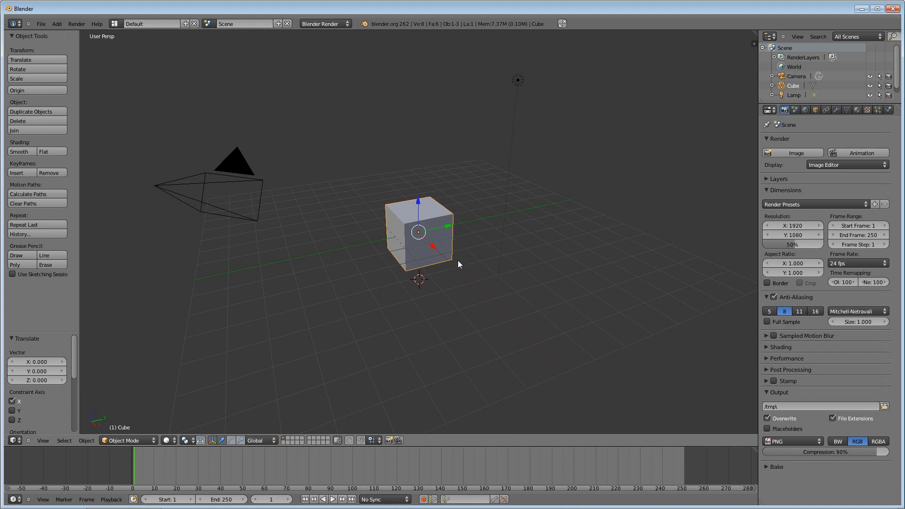
{"action": "mouse_move", "coordinate": [374, 264]}
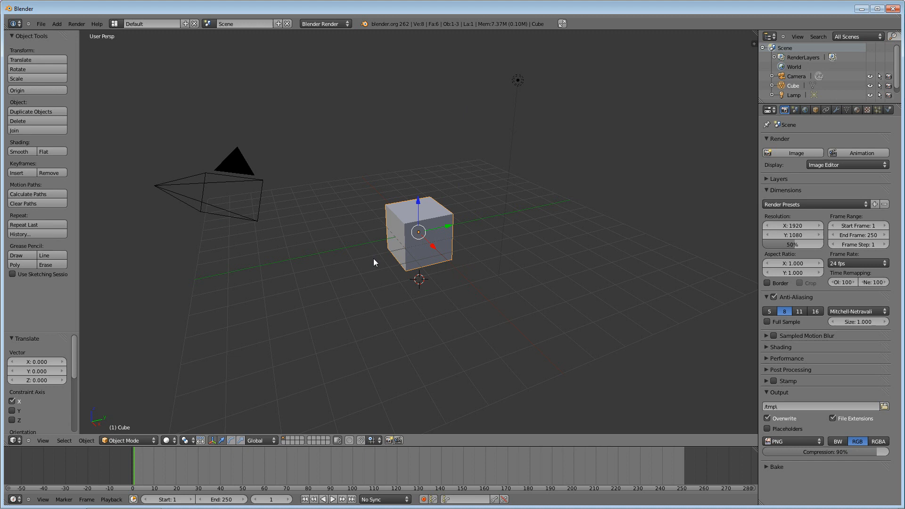
{"action": "mouse_move", "coordinate": [467, 306]}
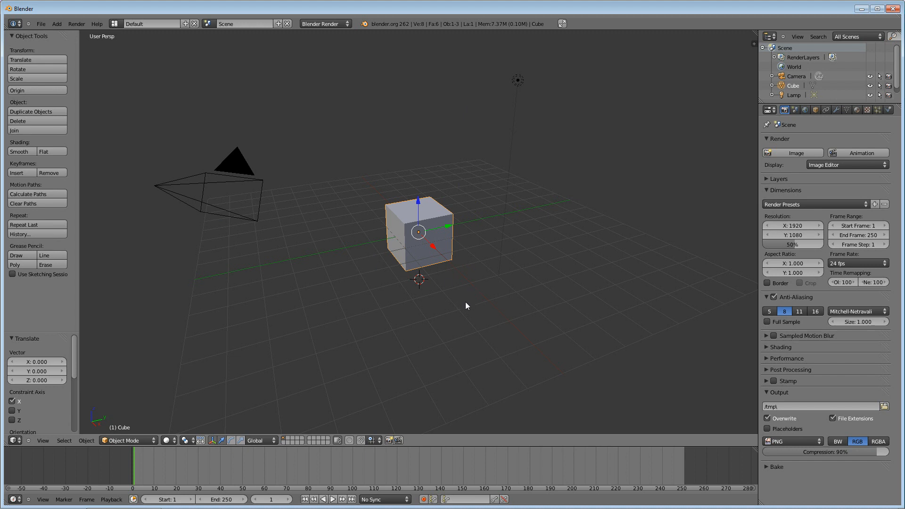
{"action": "mouse_move", "coordinate": [469, 299]}
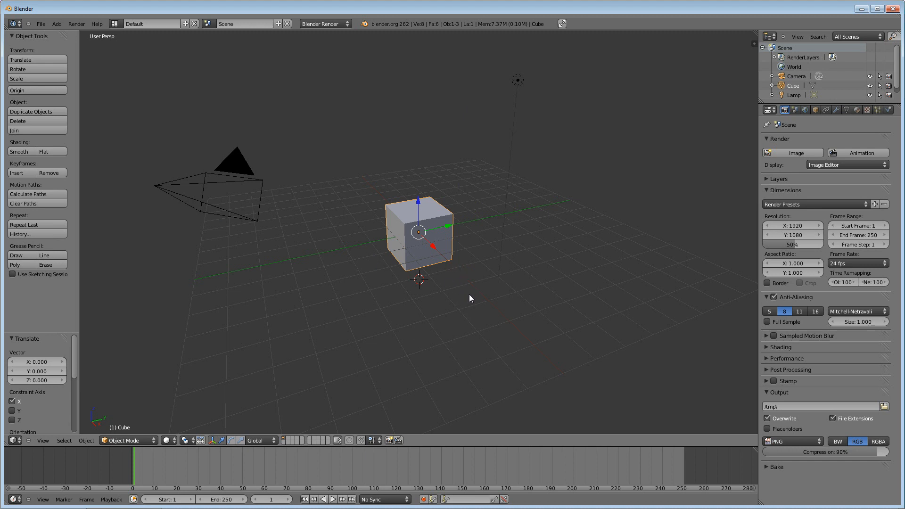
{"action": "mouse_move", "coordinate": [511, 282]}
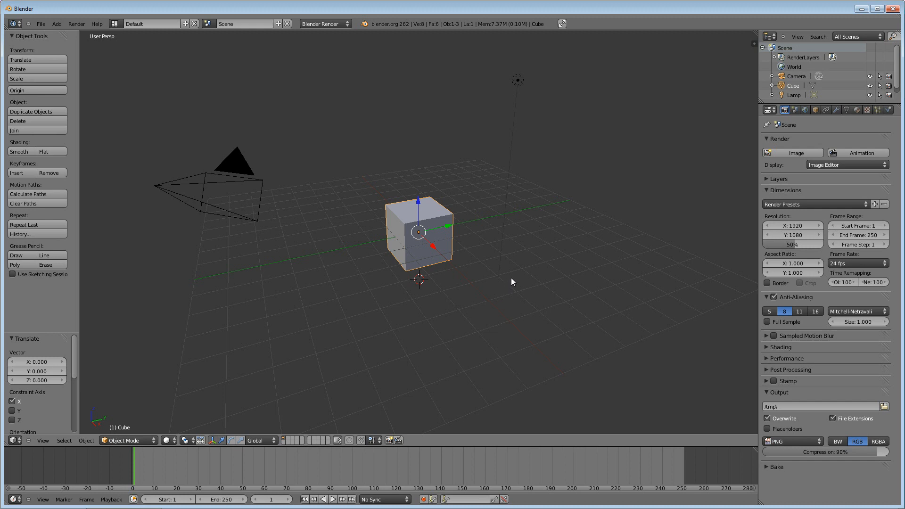
{"action": "mouse_move", "coordinate": [516, 286]}
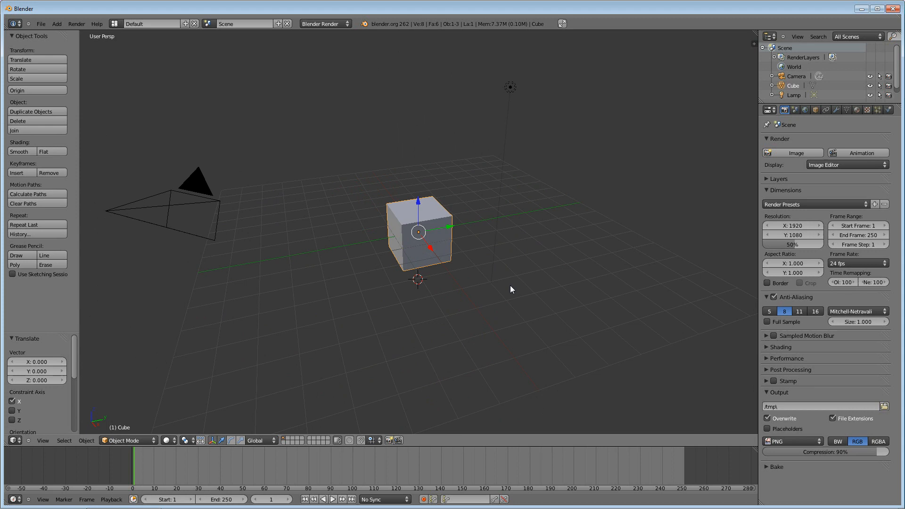
{"action": "mouse_move", "coordinate": [437, 289]}
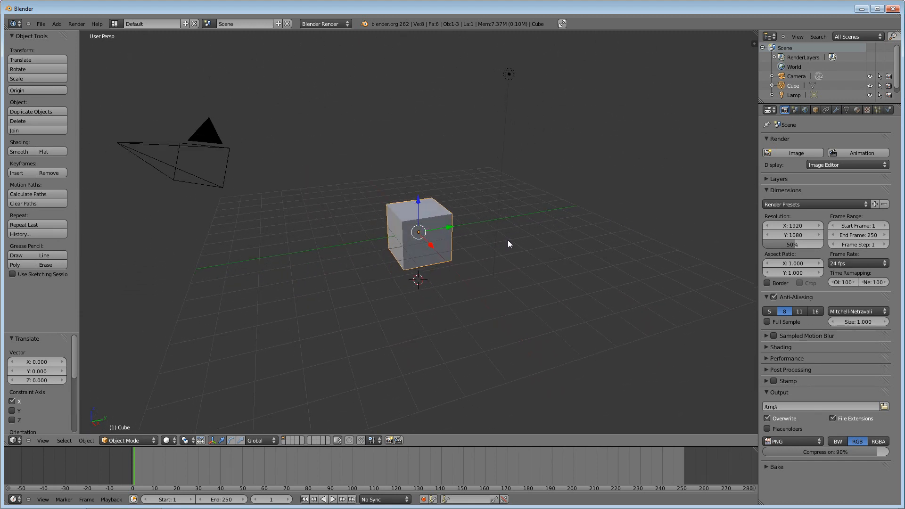
{"action": "mouse_move", "coordinate": [513, 241]}
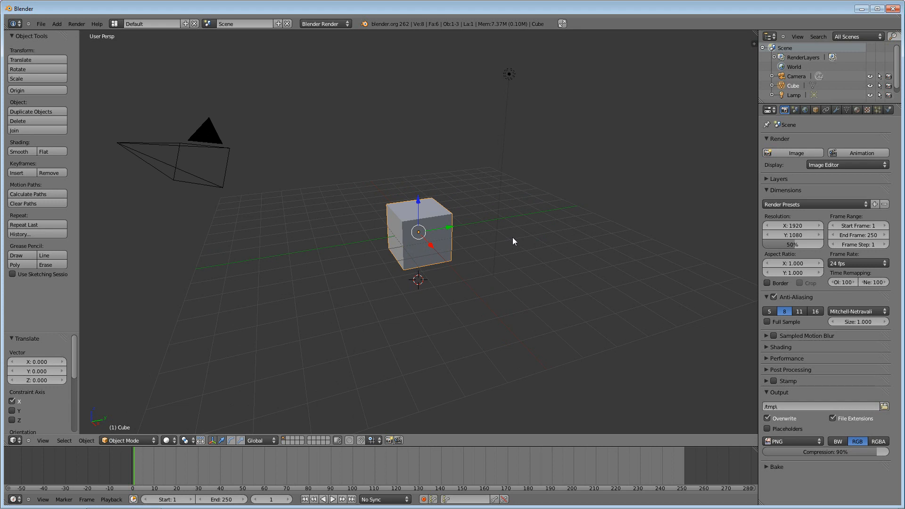
{"action": "mouse_move", "coordinate": [440, 265]}
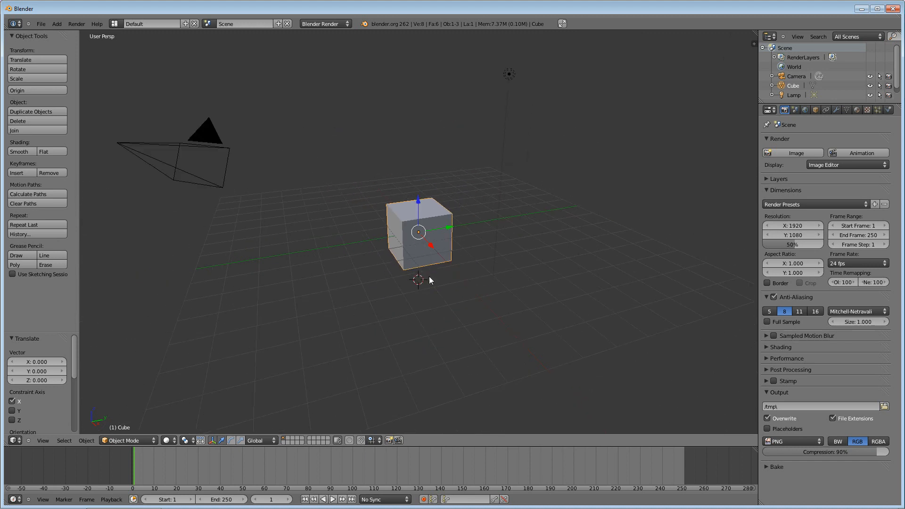
{"action": "mouse_move", "coordinate": [428, 280]}
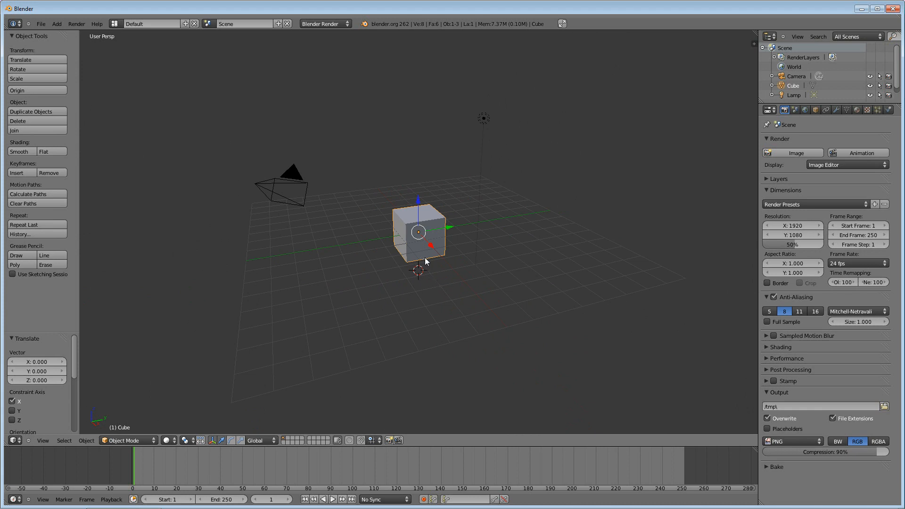
{"action": "mouse_move", "coordinate": [413, 271]}
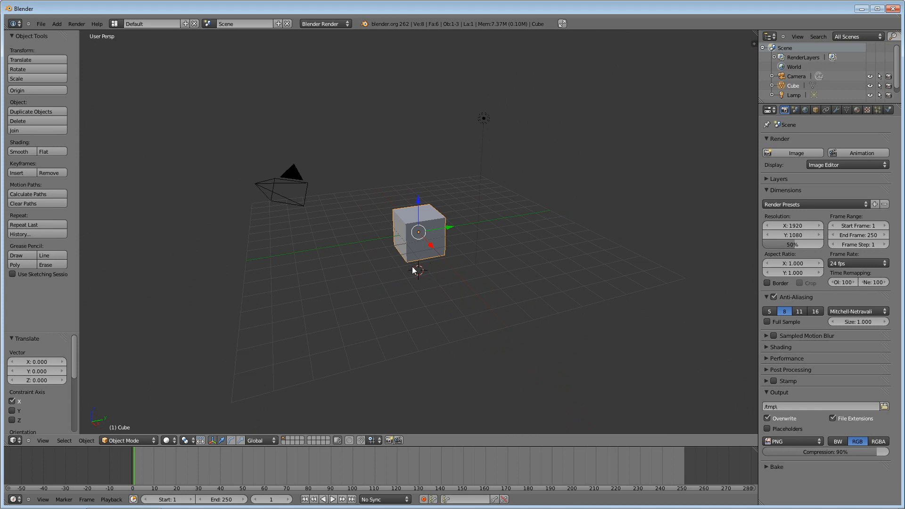
{"action": "mouse_move", "coordinate": [416, 272]}
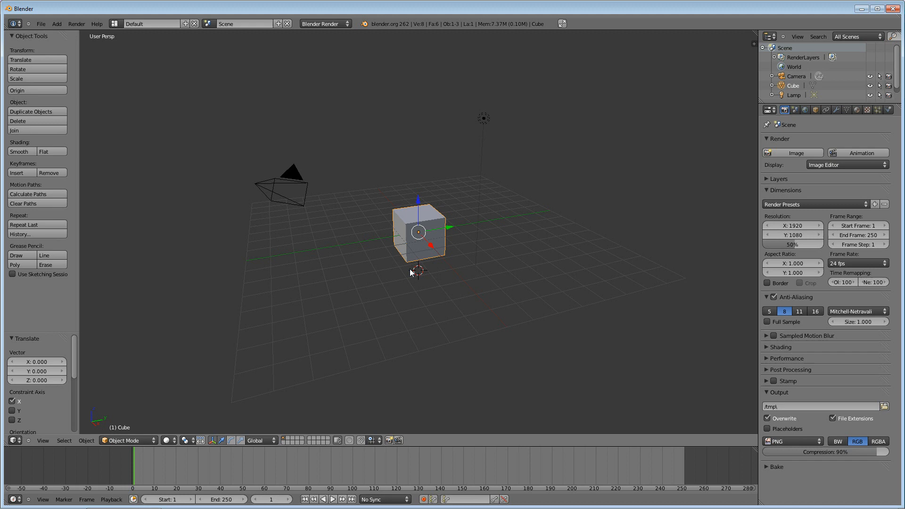
{"action": "mouse_move", "coordinate": [621, 153]}
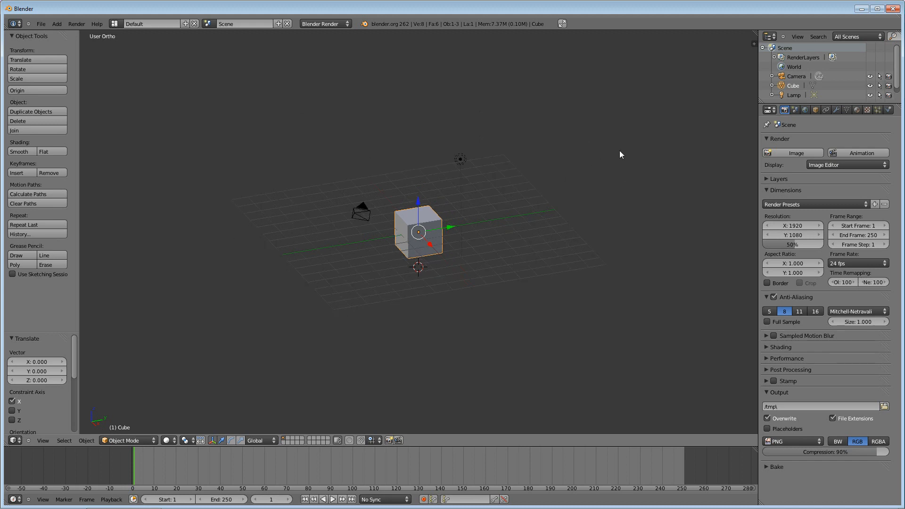
{"action": "mouse_move", "coordinate": [446, 117]}
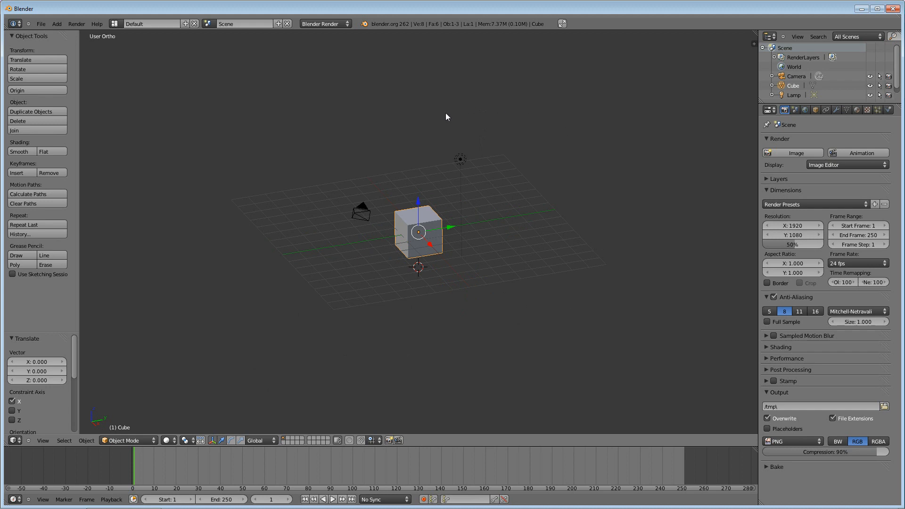
{"action": "mouse_move", "coordinate": [318, 246]}
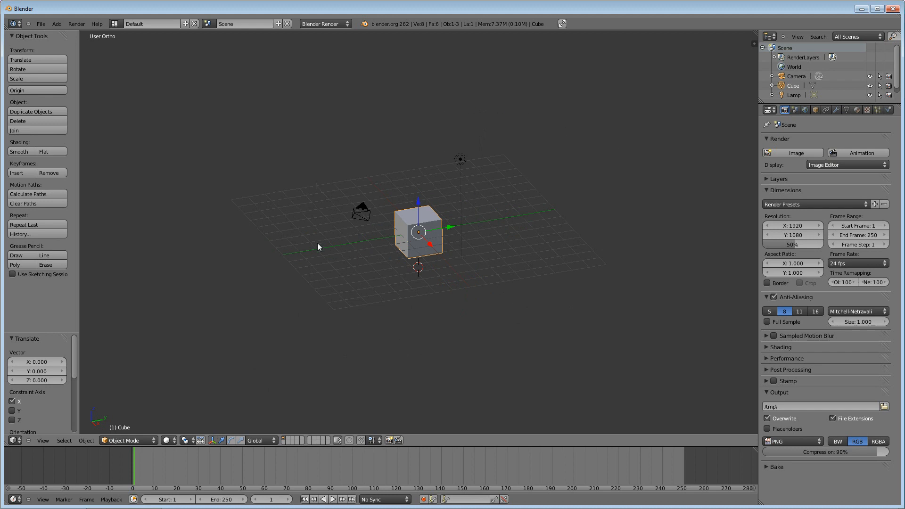
{"action": "mouse_move", "coordinate": [476, 249]}
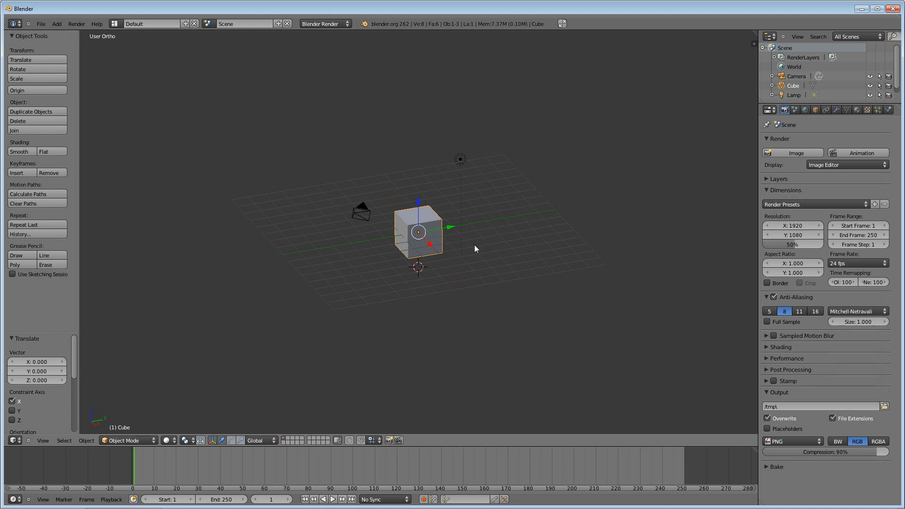
{"action": "mouse_move", "coordinate": [559, 264]}
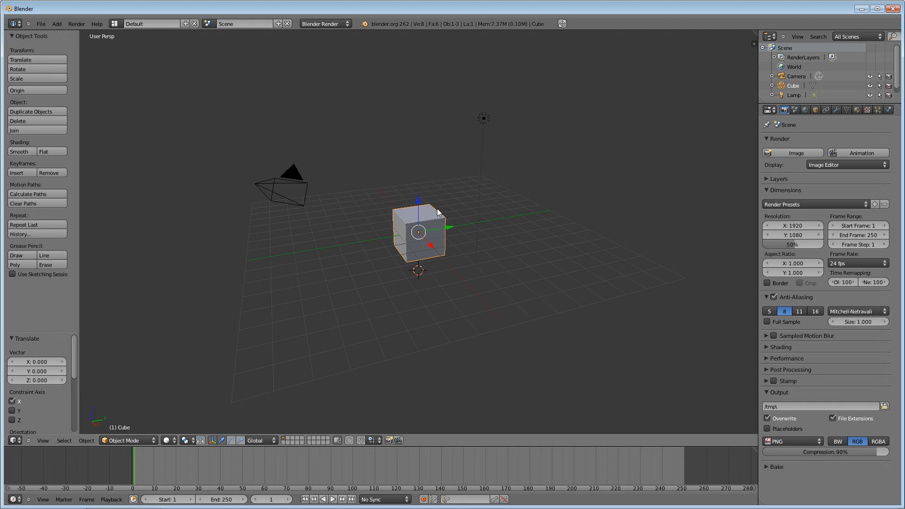
{"action": "mouse_move", "coordinate": [564, 268]}
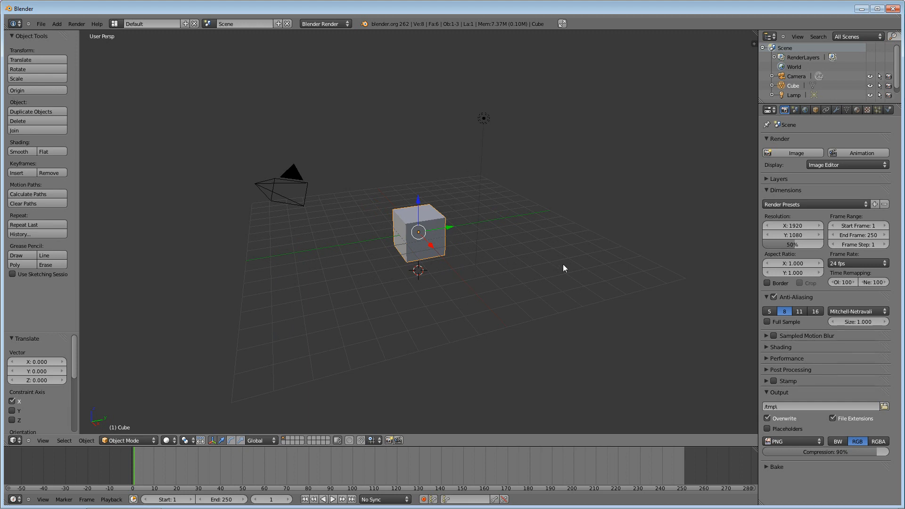
{"action": "mouse_move", "coordinate": [327, 102]}
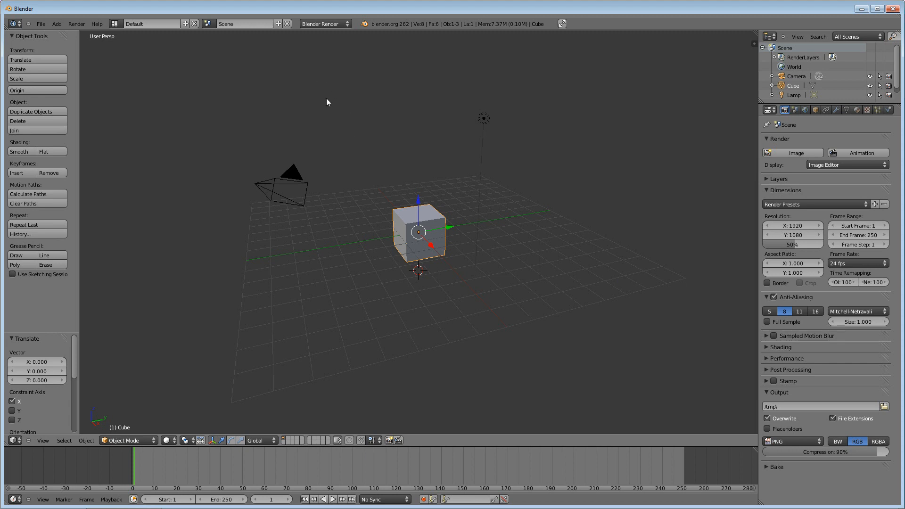
{"action": "mouse_move", "coordinate": [373, 298]}
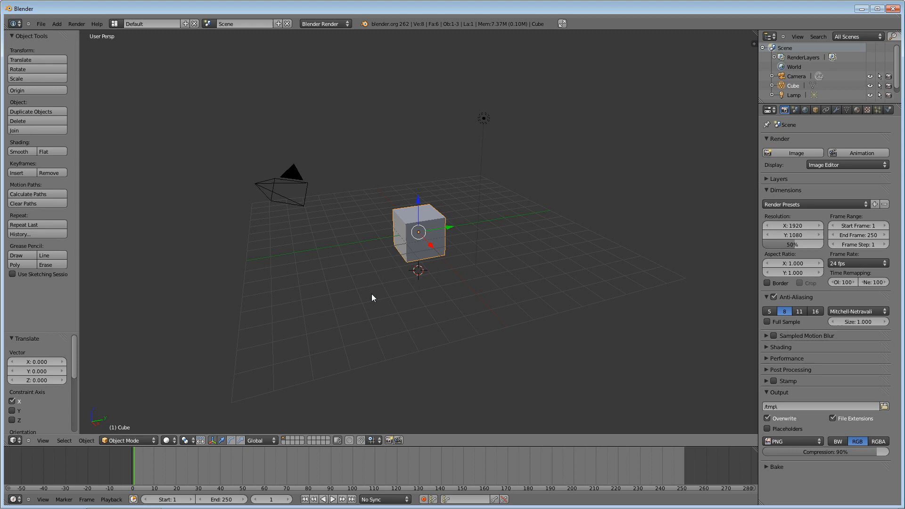
{"action": "mouse_move", "coordinate": [418, 297]}
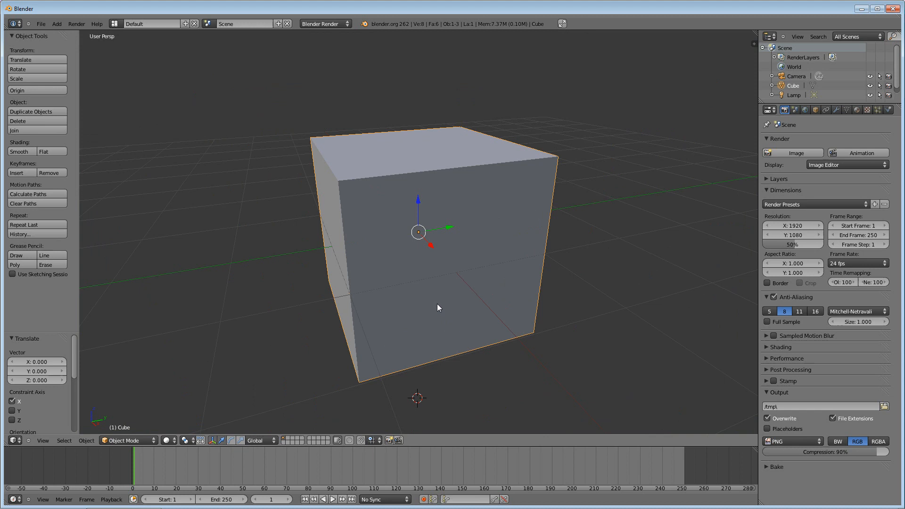
Step: Zoom the 3D view in so the cube fills most of the viewport
{"action": "scroll", "scroll_direction": "down", "scroll_amount": 3}
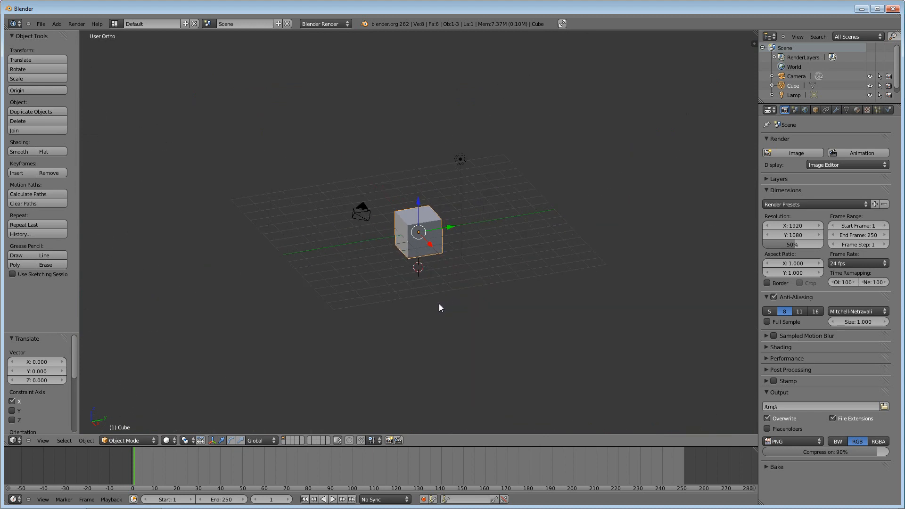
{"action": "mouse_move", "coordinate": [414, 310]}
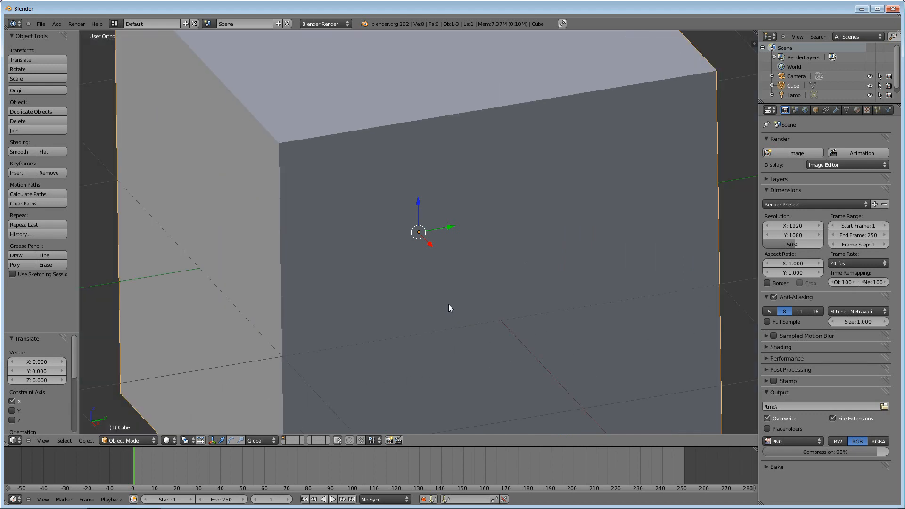
Step: Zoom the 3D view to frame the cube, camera and lamp at a comfortable distance
{"action": "scroll", "scroll_direction": "down", "scroll_amount": 3}
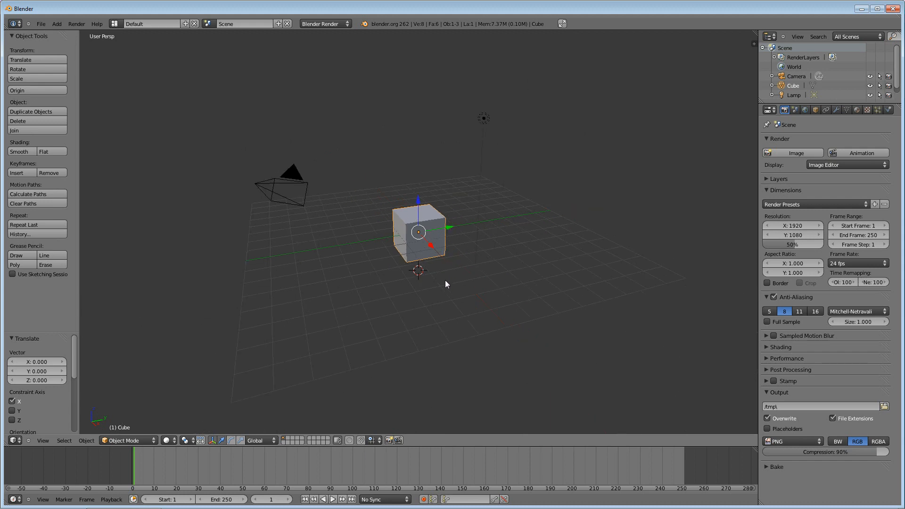
{"action": "mouse_move", "coordinate": [455, 326]}
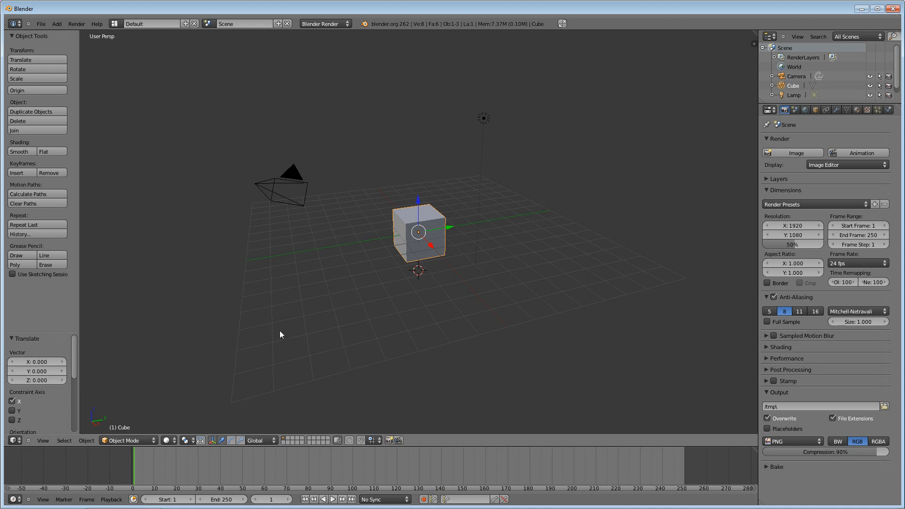
{"action": "mouse_move", "coordinate": [369, 208]}
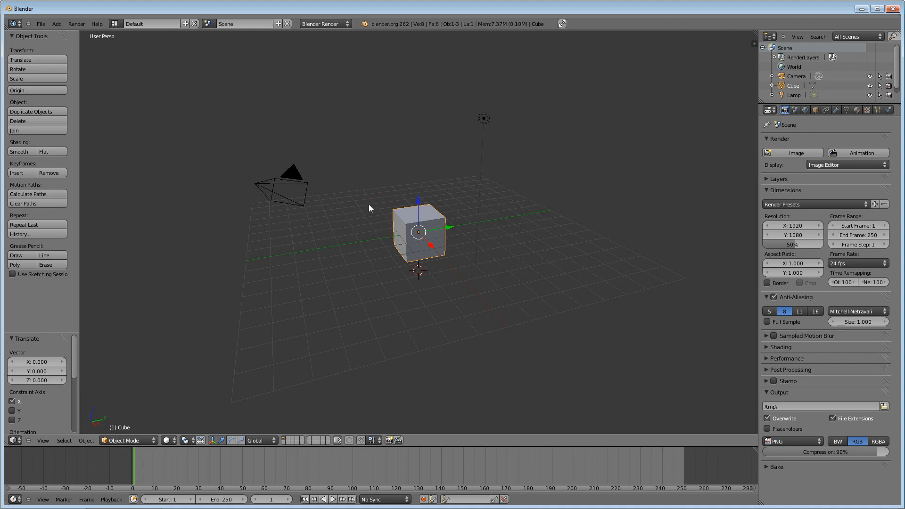
{"action": "mouse_move", "coordinate": [370, 207]}
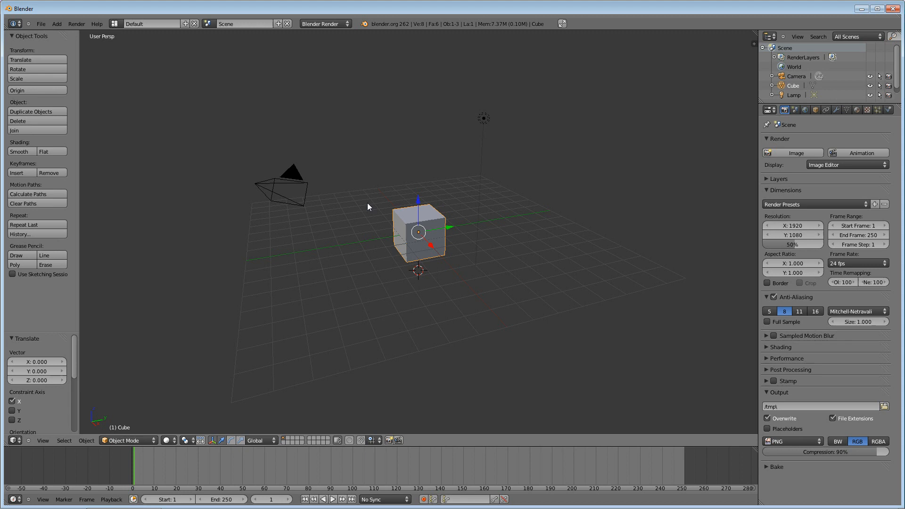
{"action": "mouse_move", "coordinate": [620, 212]}
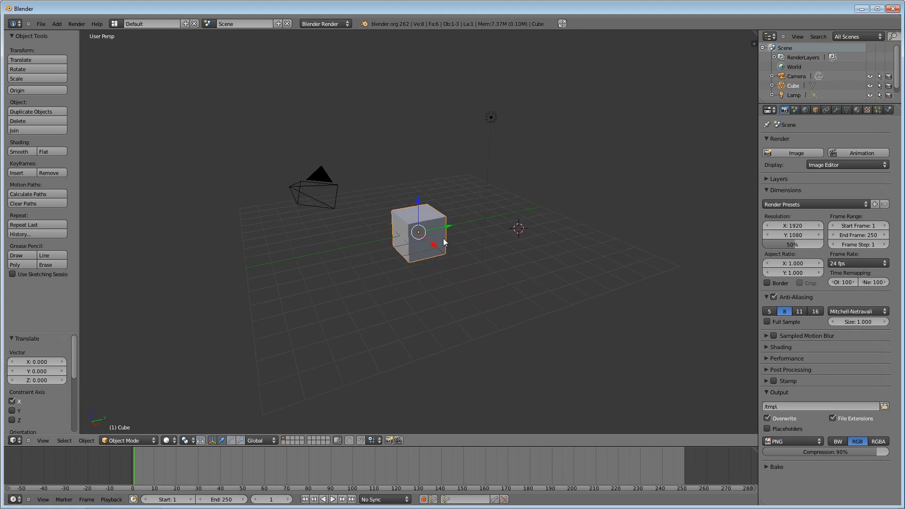
{"action": "mouse_move", "coordinate": [526, 259]}
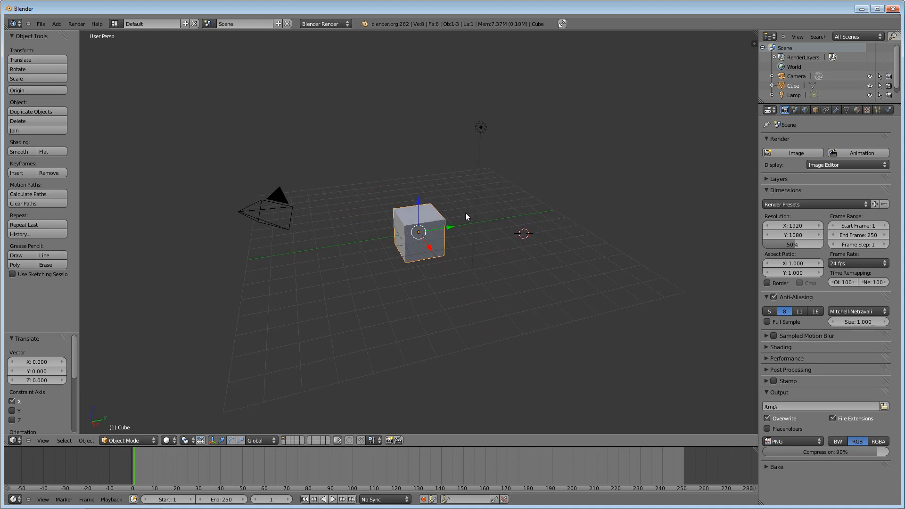
Step: Select the lamp, the cube and the camera in turn, finishing with the cube selected
{"action": "left_click", "coordinate": [480, 128]}
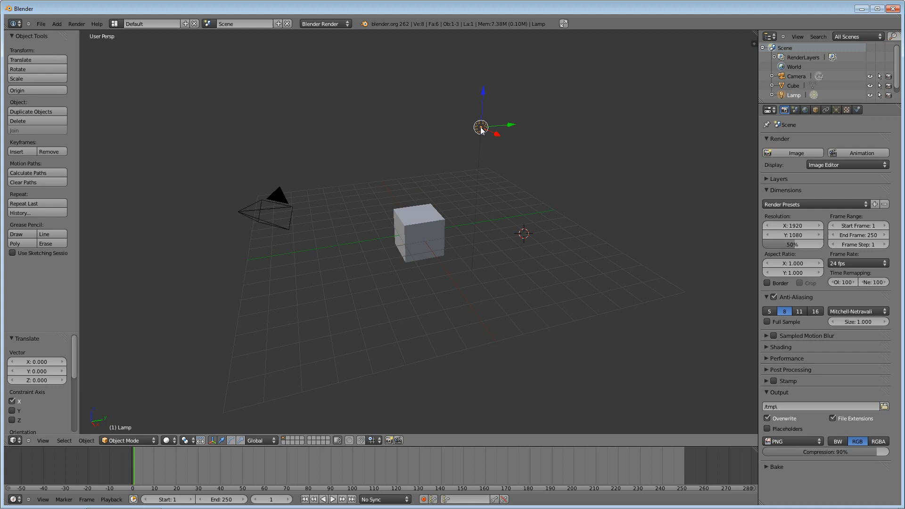
{"action": "mouse_move", "coordinate": [480, 126]}
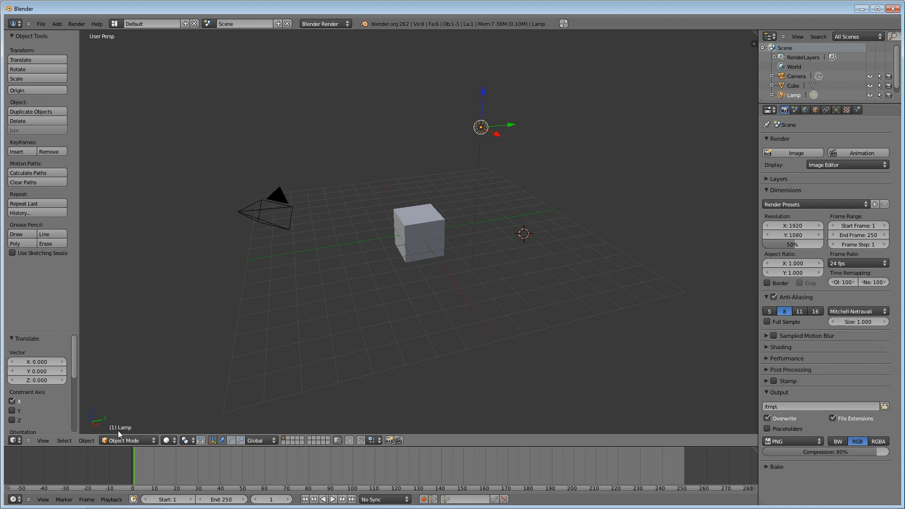
{"action": "mouse_move", "coordinate": [453, 154]}
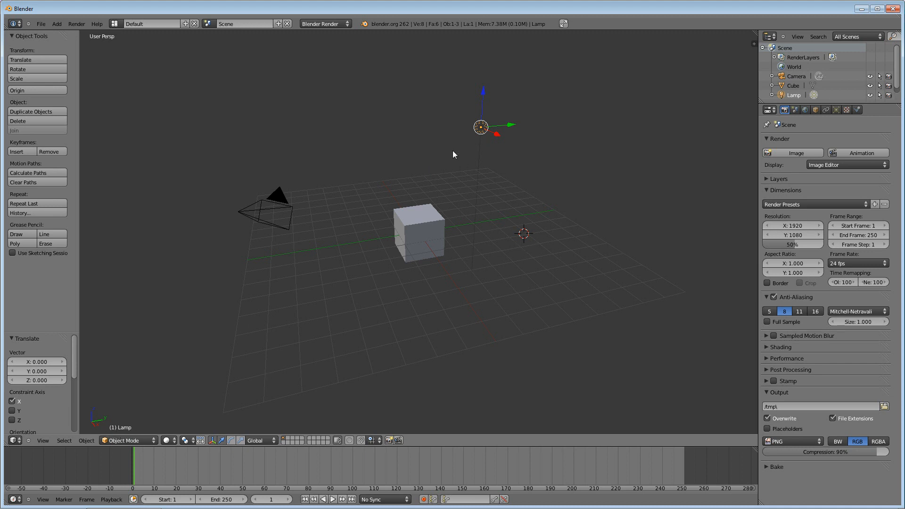
{"action": "mouse_move", "coordinate": [429, 225]}
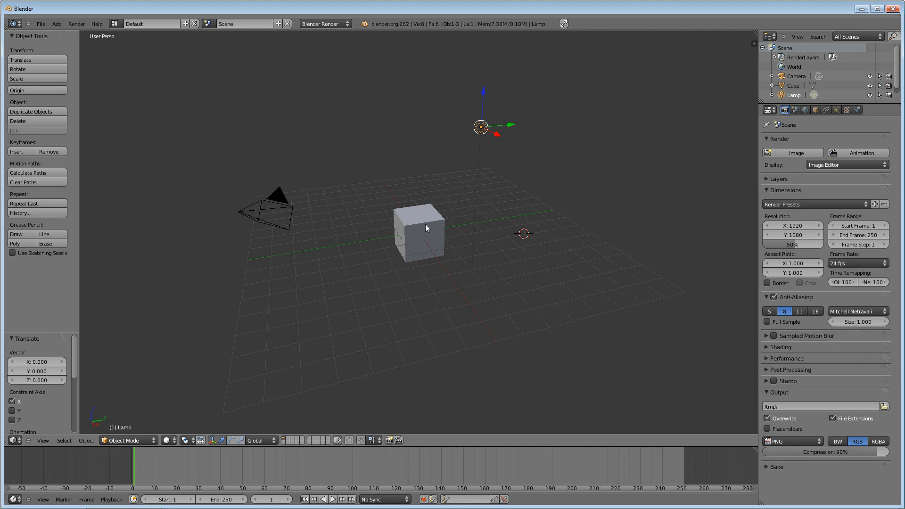
{"action": "left_click", "coordinate": [419, 231]}
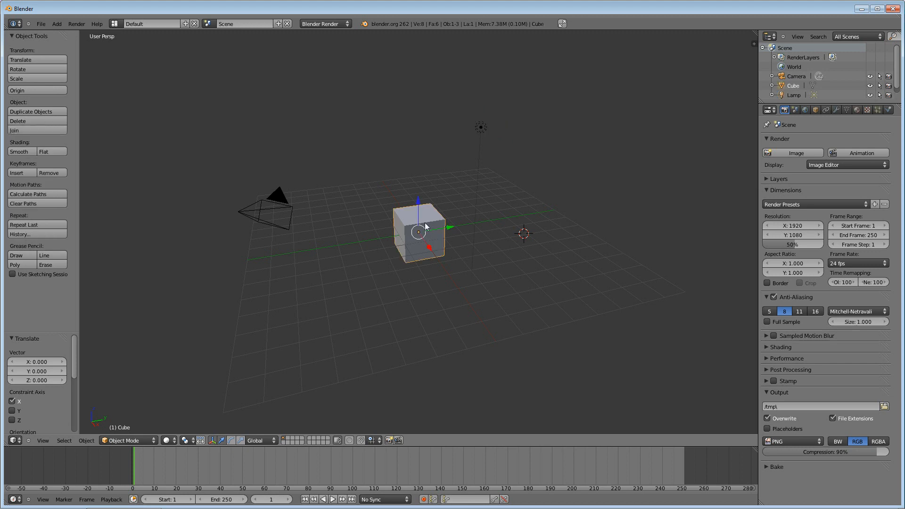
{"action": "mouse_move", "coordinate": [278, 222]}
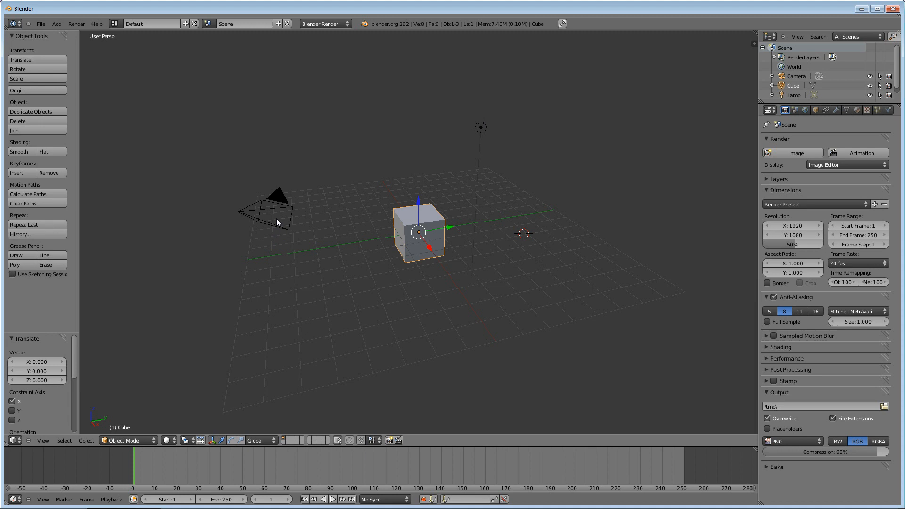
{"action": "left_click", "coordinate": [266, 217]}
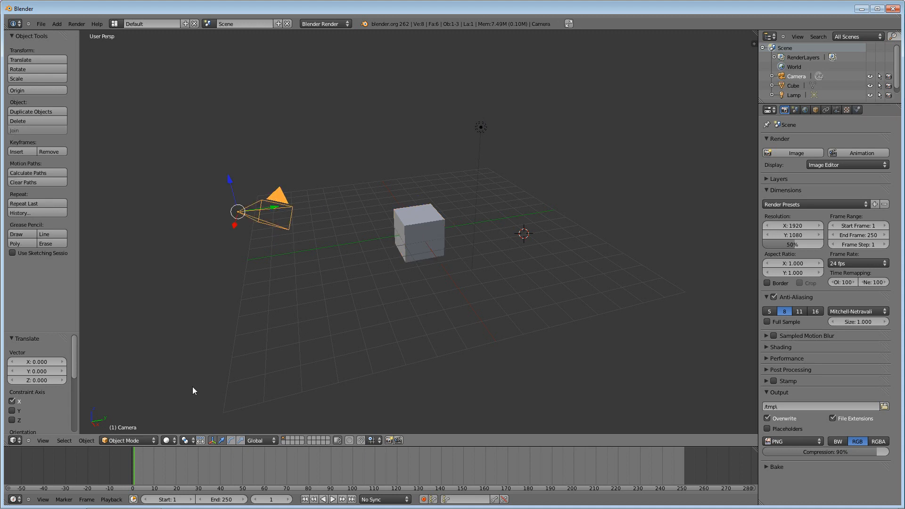
{"action": "left_click", "coordinate": [419, 231]}
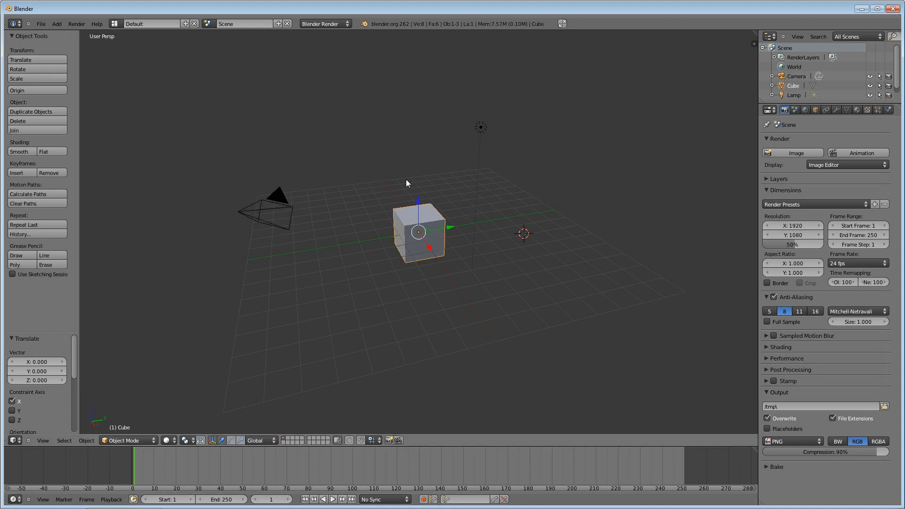
{"action": "mouse_move", "coordinate": [462, 280]}
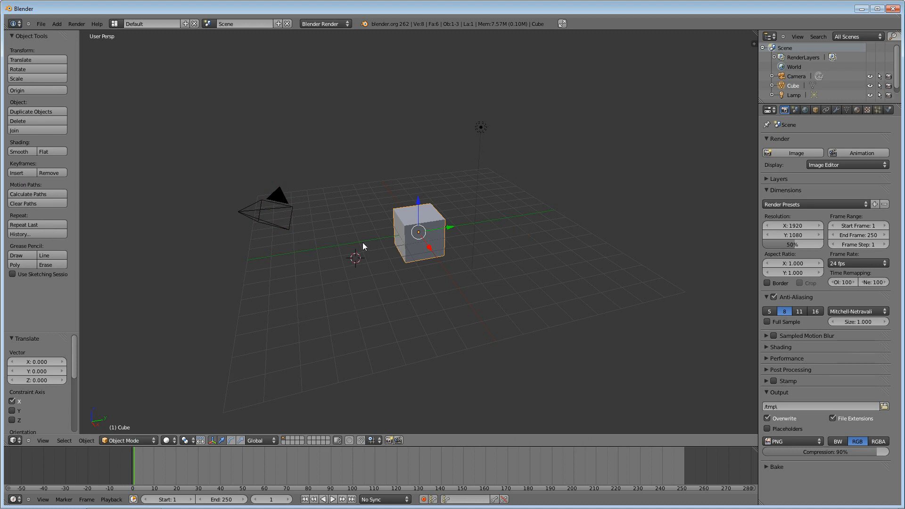
{"action": "mouse_move", "coordinate": [437, 255]}
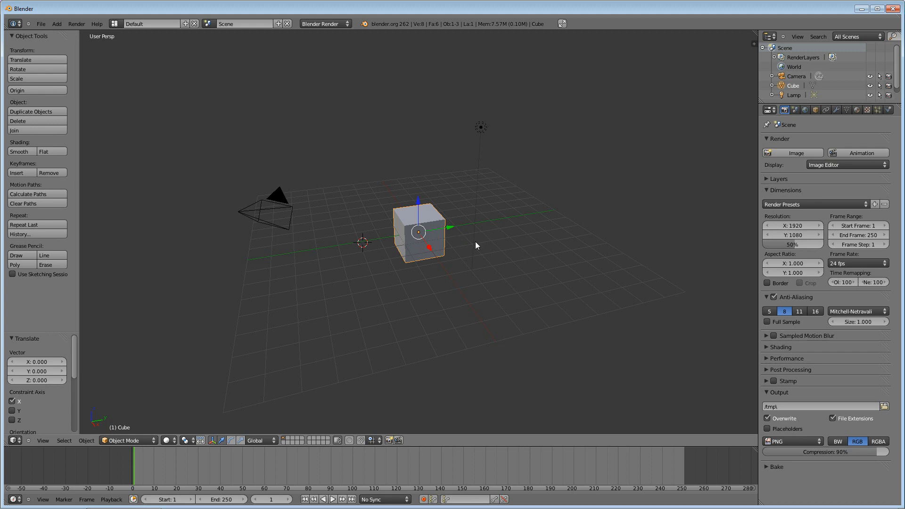
{"action": "mouse_move", "coordinate": [358, 283]}
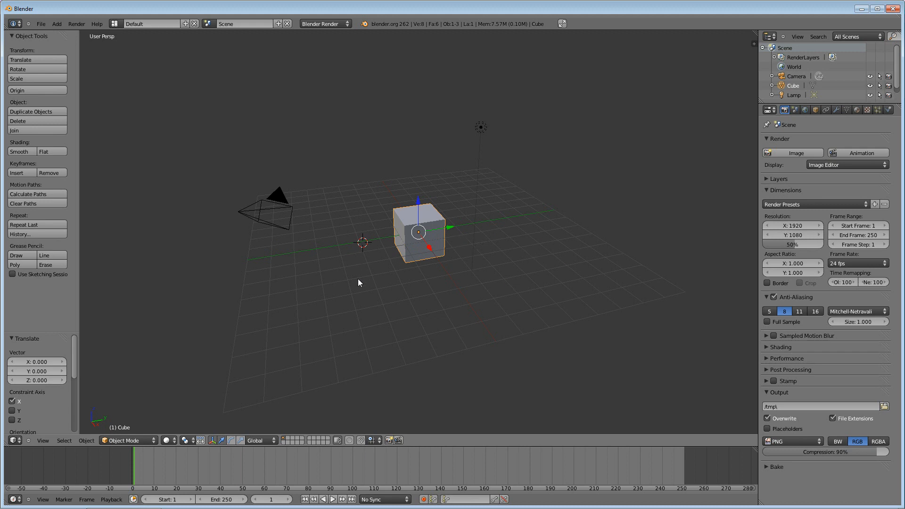
{"action": "mouse_move", "coordinate": [342, 280]}
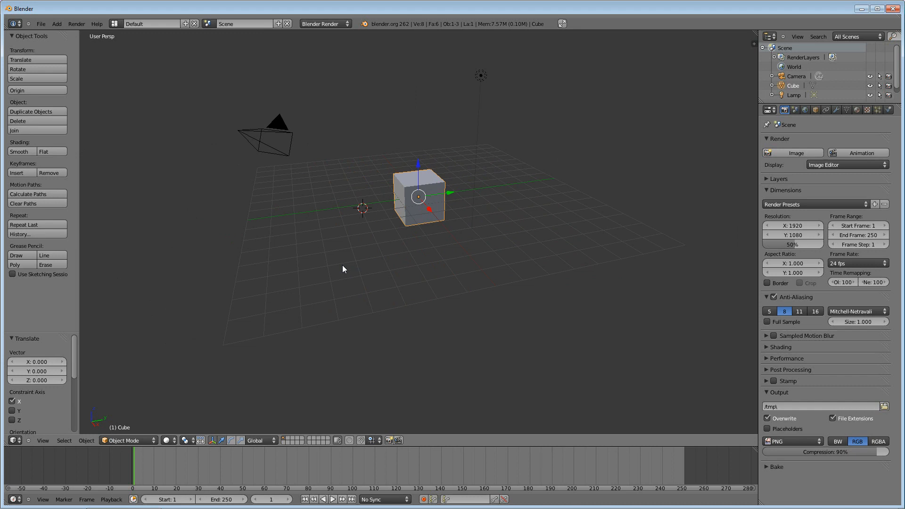
{"action": "mouse_move", "coordinate": [343, 272]}
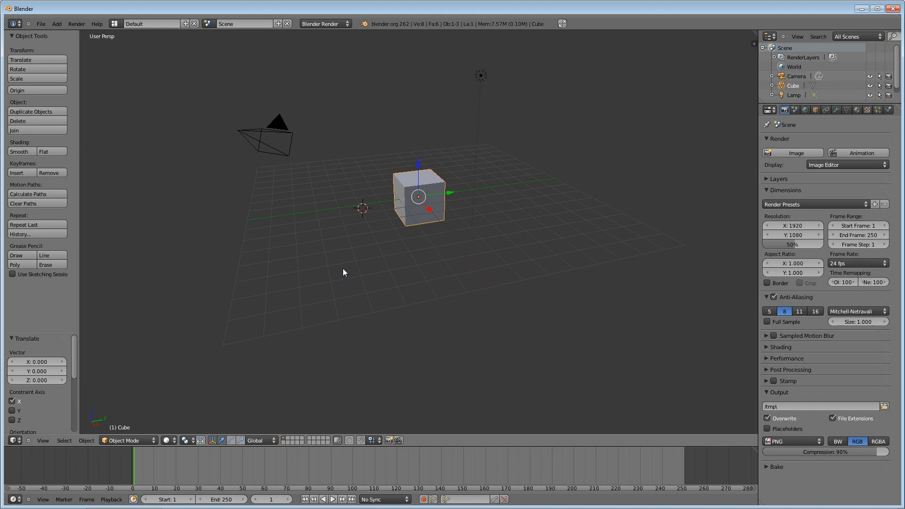
{"action": "mouse_move", "coordinate": [348, 277]}
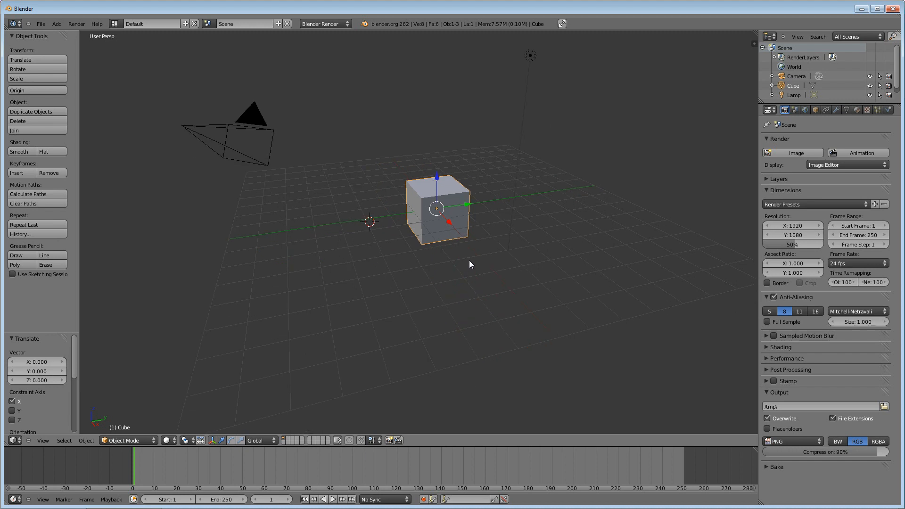
{"action": "mouse_move", "coordinate": [475, 260]}
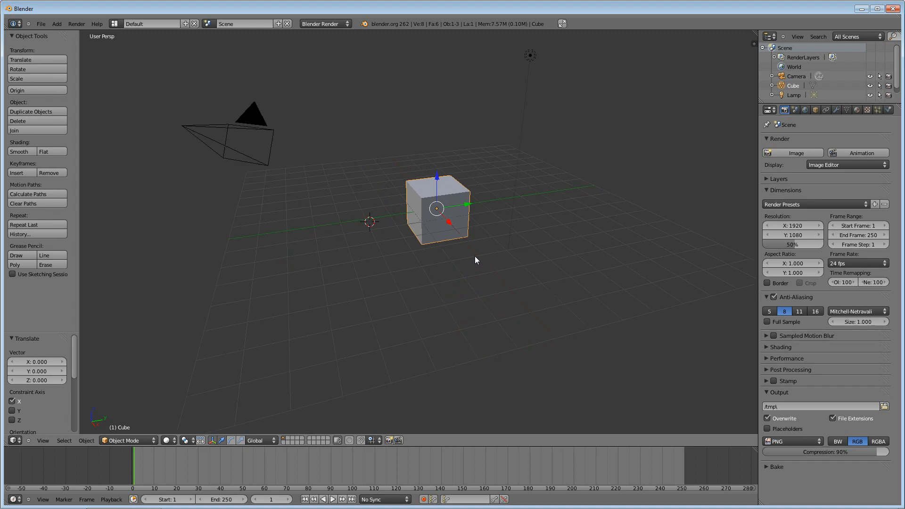
{"action": "mouse_move", "coordinate": [264, 380]}
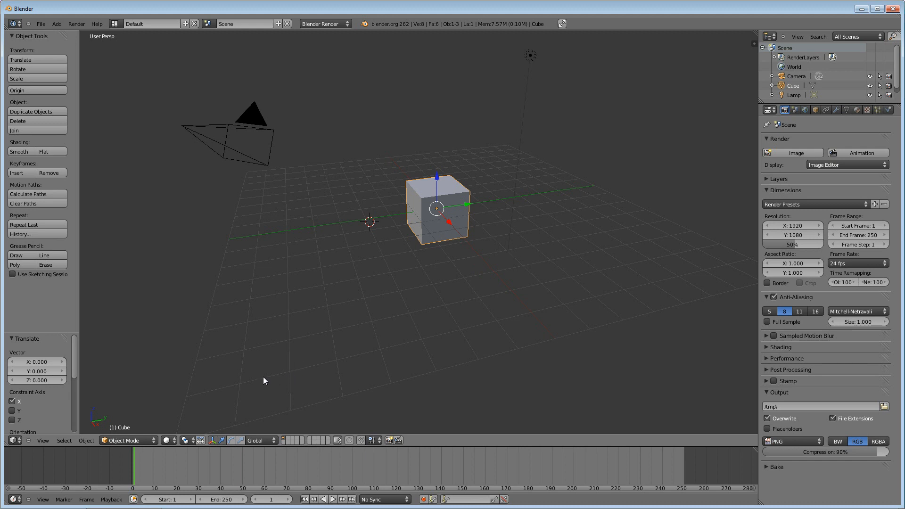
{"action": "mouse_move", "coordinate": [250, 385]}
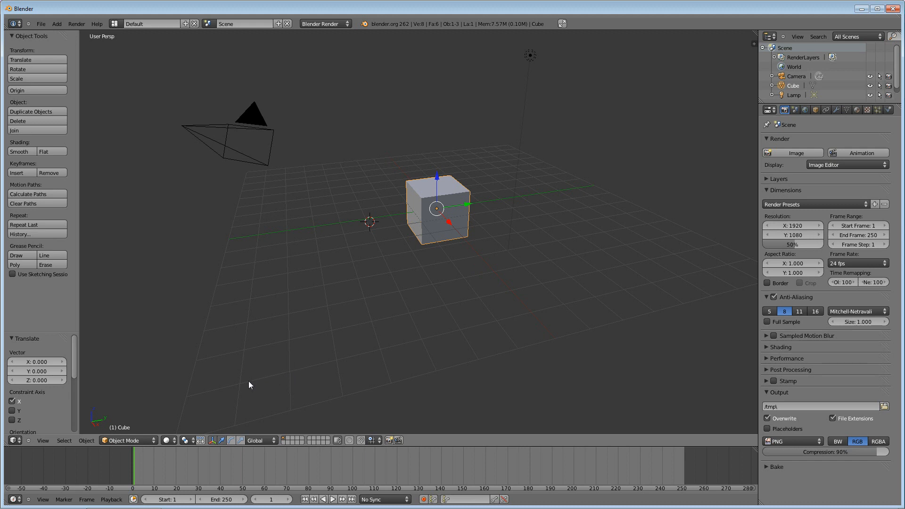
{"action": "mouse_move", "coordinate": [115, 444]}
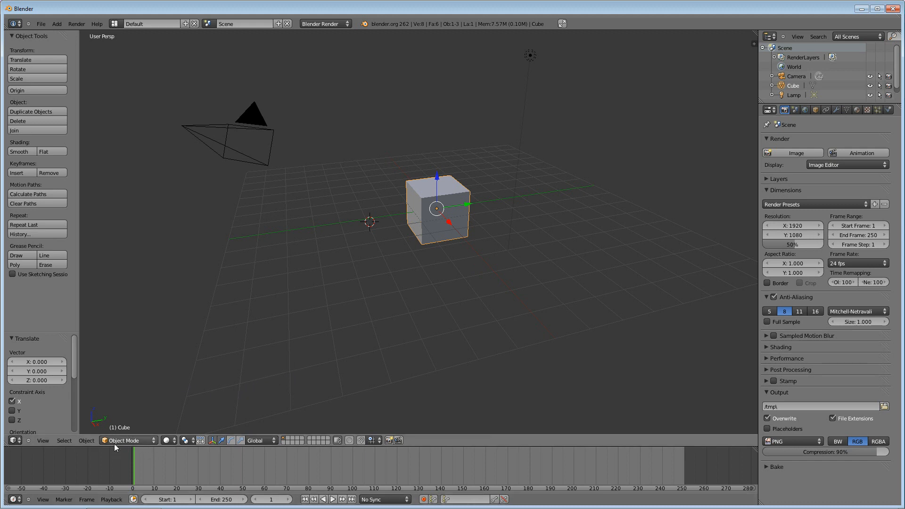
{"action": "mouse_move", "coordinate": [122, 440]}
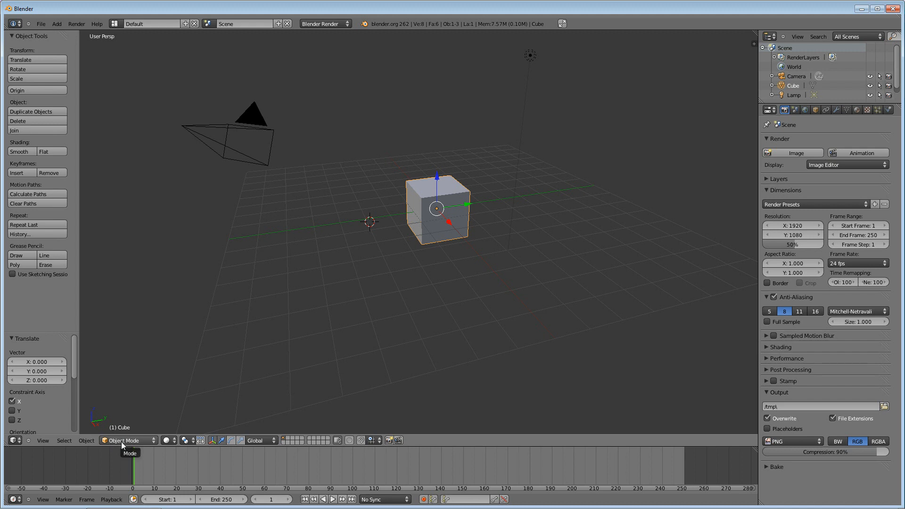
{"action": "left_click", "coordinate": [127, 441]}
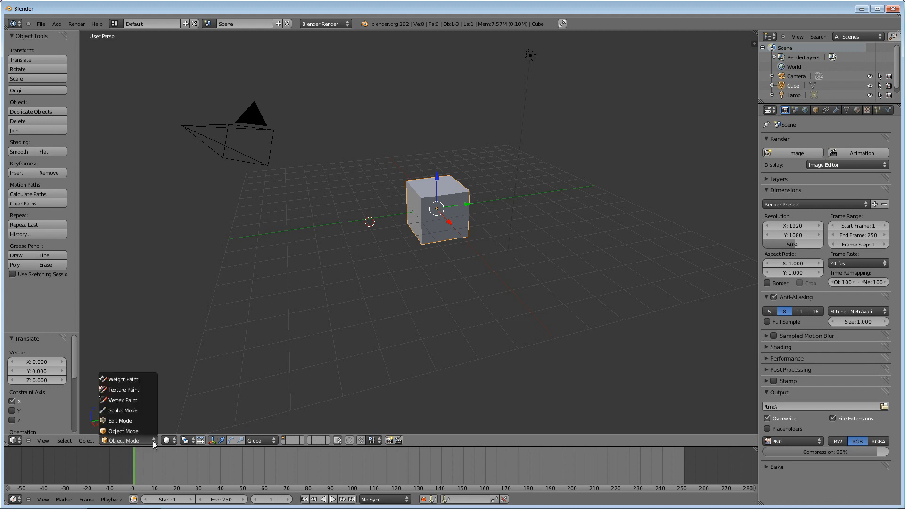
{"action": "mouse_move", "coordinate": [122, 410]}
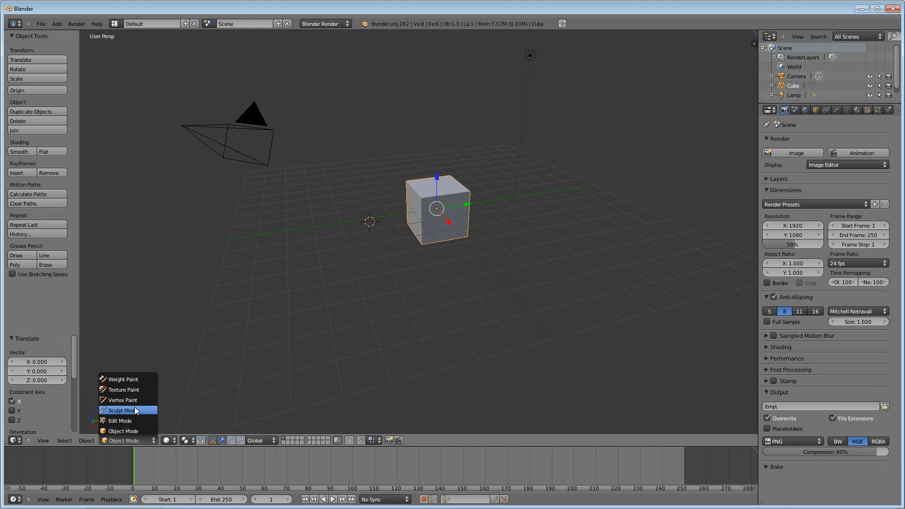
{"action": "mouse_move", "coordinate": [147, 379]}
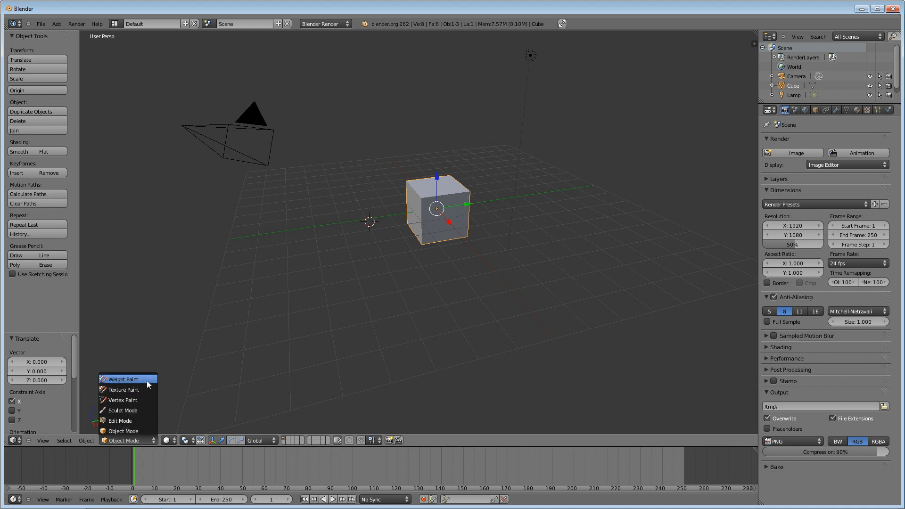
{"action": "mouse_move", "coordinate": [136, 428]}
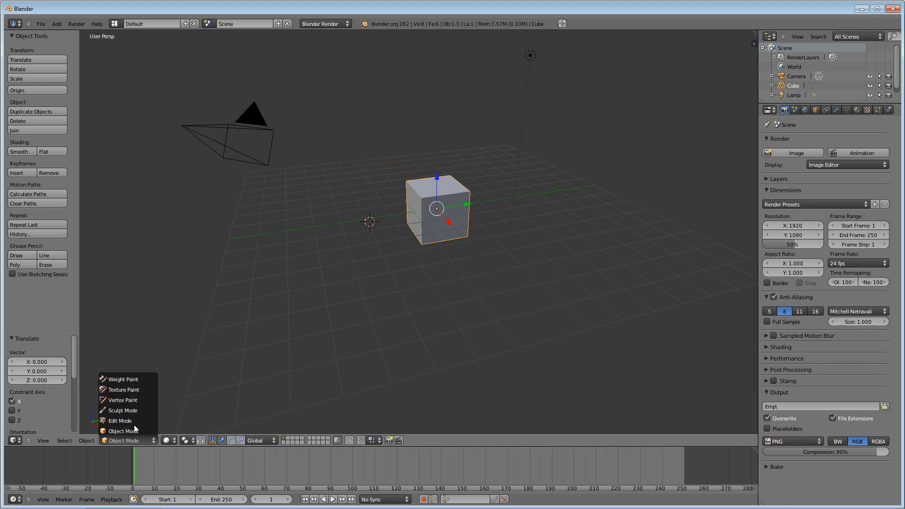
{"action": "left_click", "coordinate": [121, 431]}
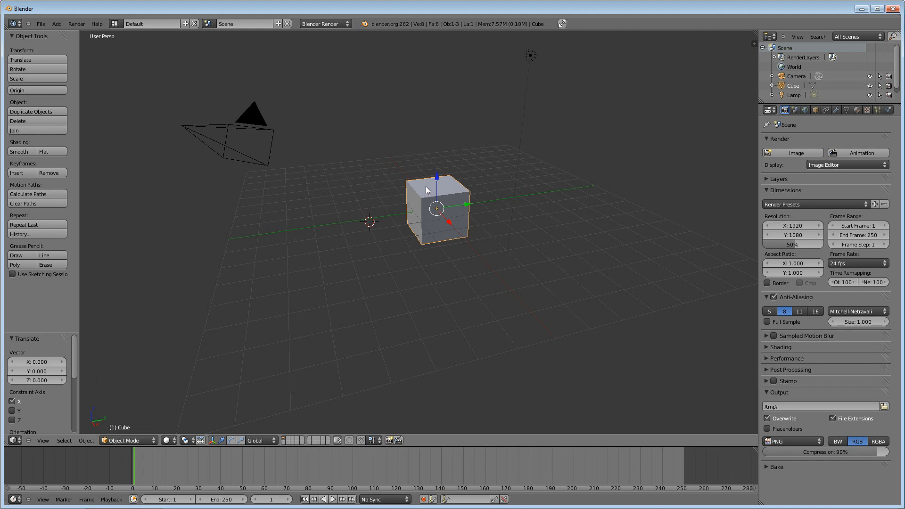
{"action": "mouse_move", "coordinate": [423, 199]}
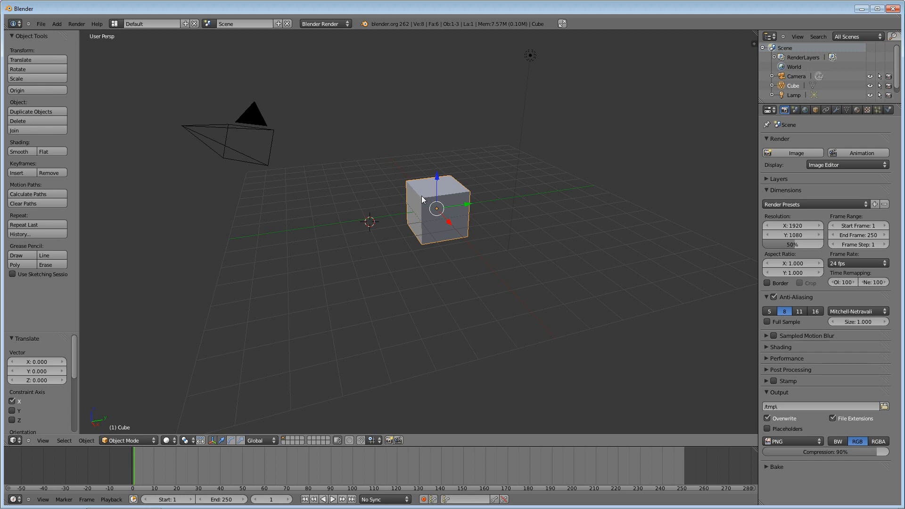
{"action": "mouse_move", "coordinate": [413, 209]}
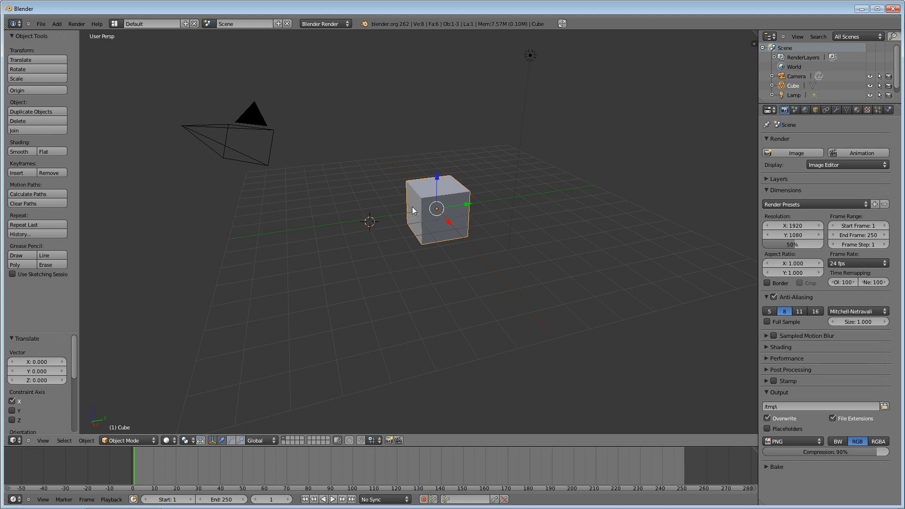
{"action": "mouse_move", "coordinate": [413, 242]}
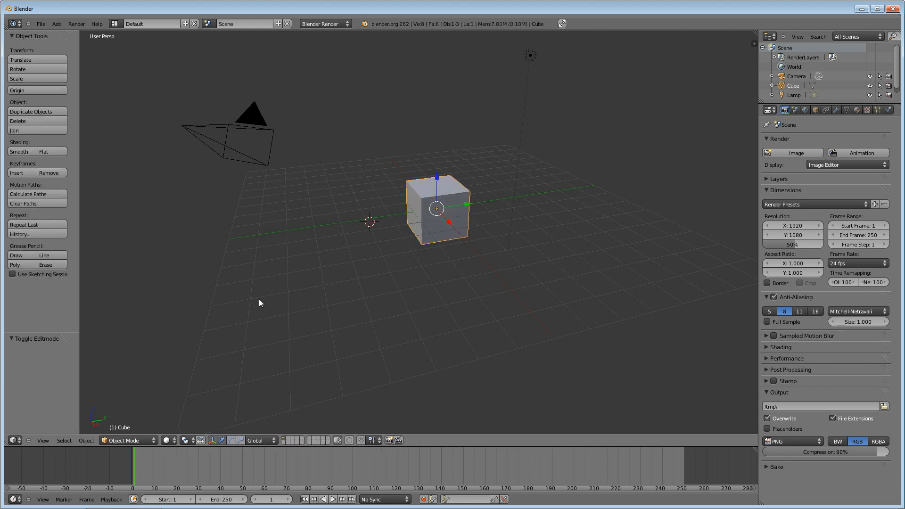
Step: Switch the cube through Edit and Sculpt Mode, toggle to Object Mode, and end in Edit Mode
{"action": "left_click", "coordinate": [124, 440]}
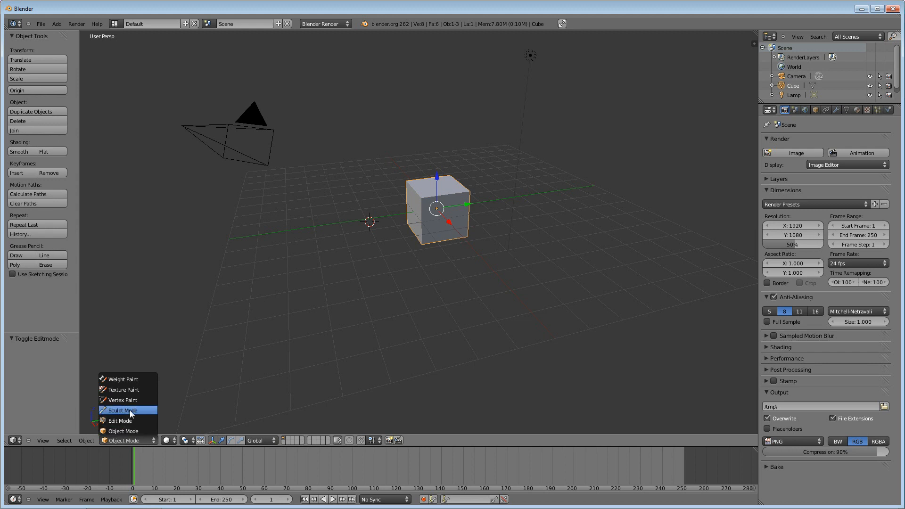
{"action": "left_click", "coordinate": [119, 421]}
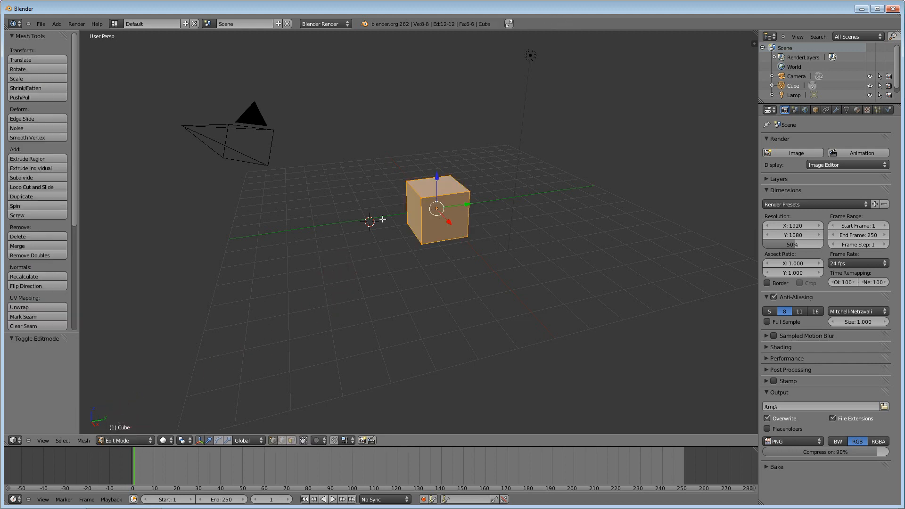
{"action": "left_click", "coordinate": [104, 440]}
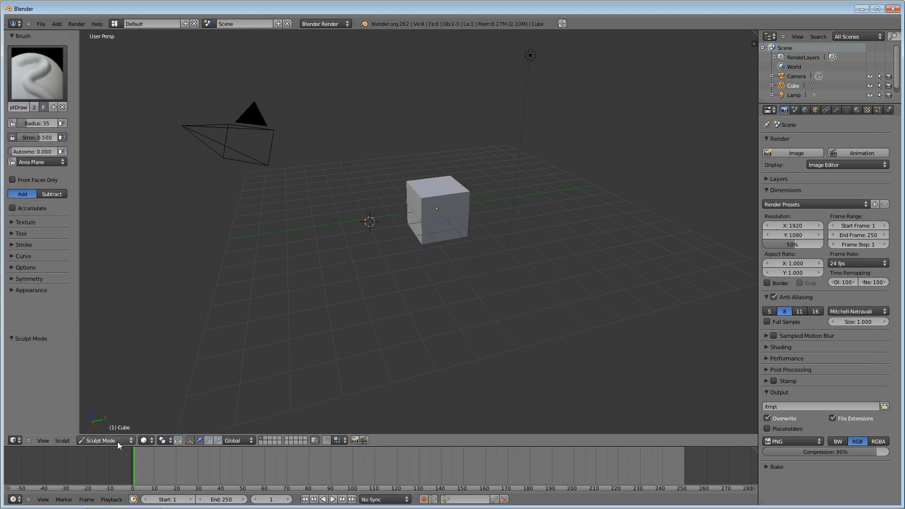
{"action": "left_click", "coordinate": [103, 440]}
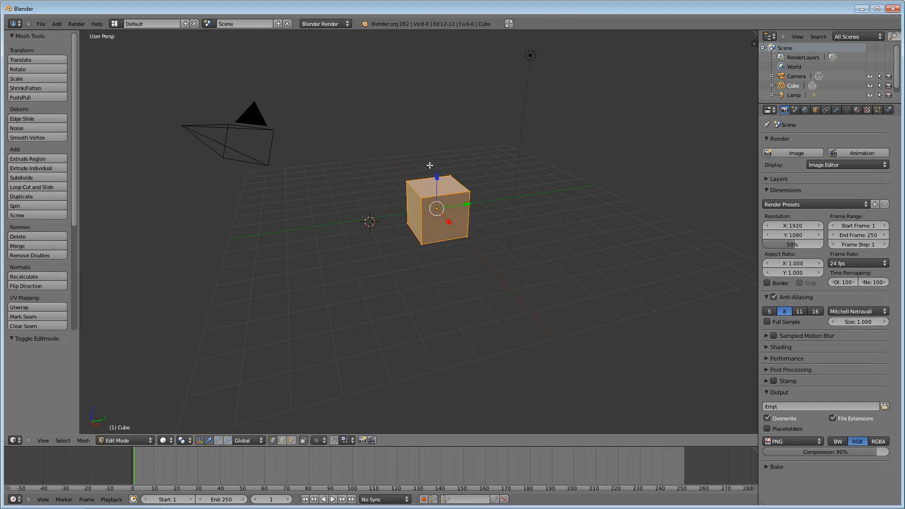
{"action": "mouse_move", "coordinate": [486, 162]}
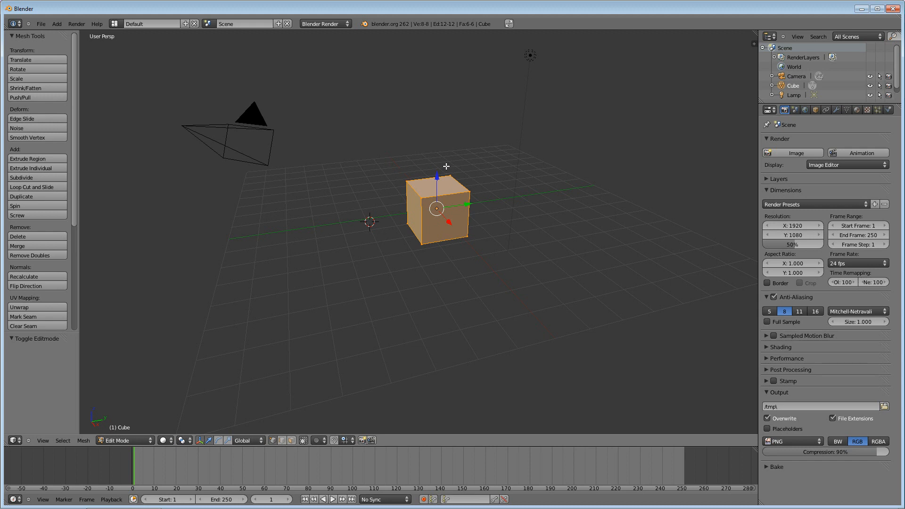
{"action": "key", "text": "Tab"}
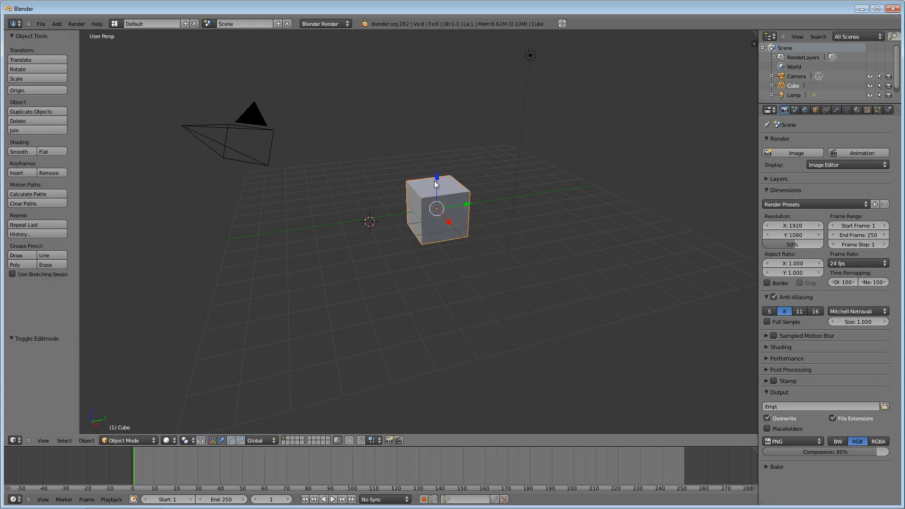
{"action": "mouse_move", "coordinate": [326, 281]}
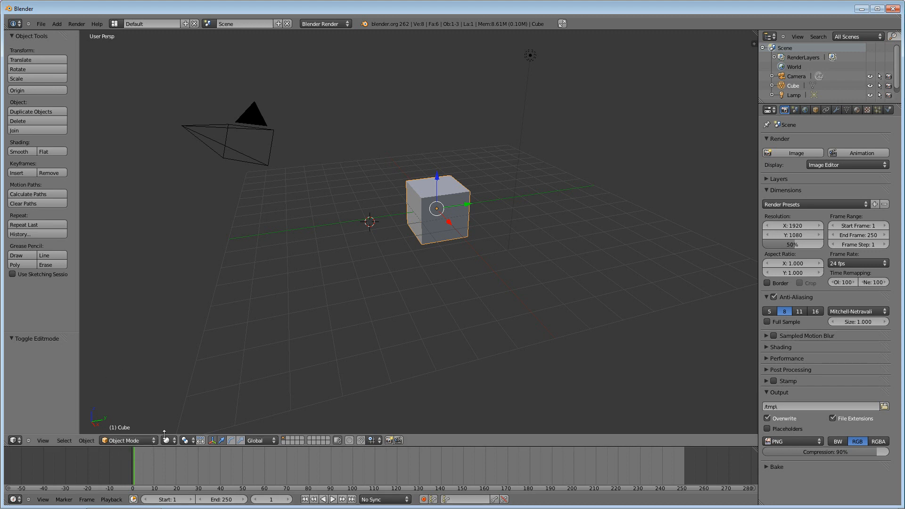
{"action": "mouse_move", "coordinate": [166, 410]}
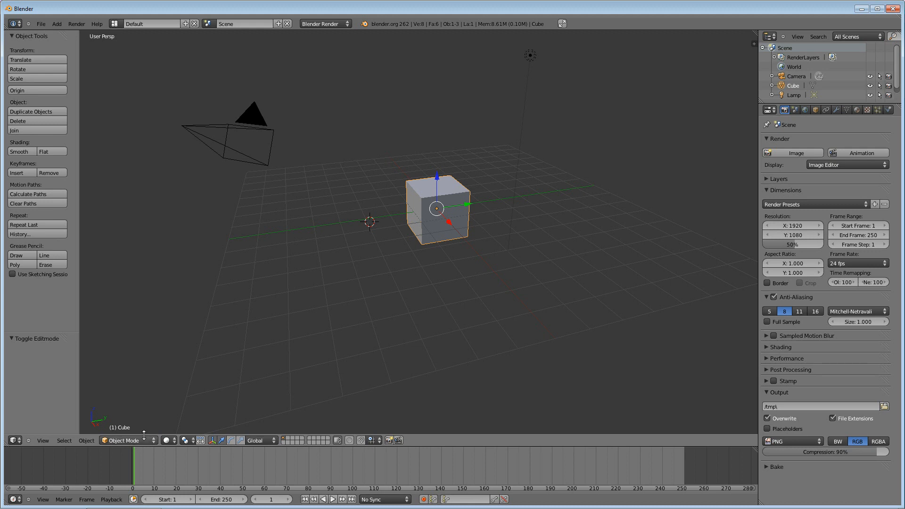
{"action": "mouse_move", "coordinate": [258, 362]}
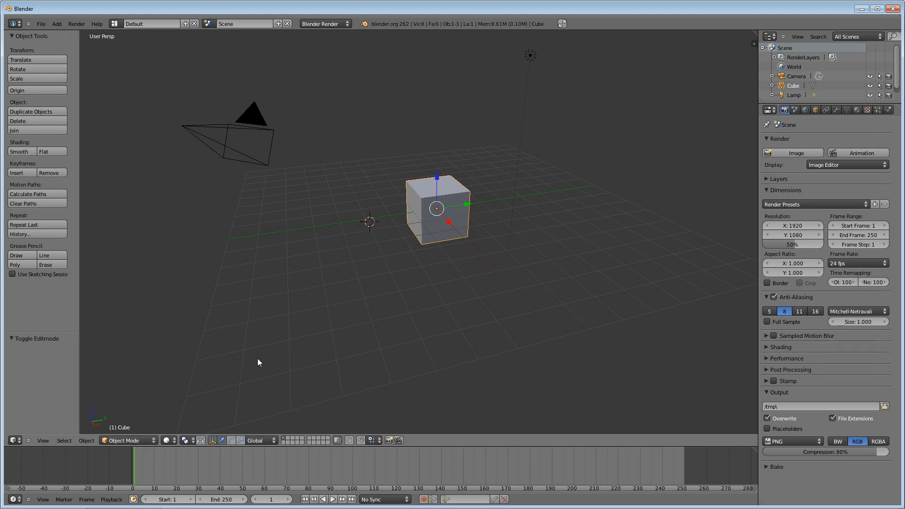
{"action": "mouse_move", "coordinate": [250, 348]}
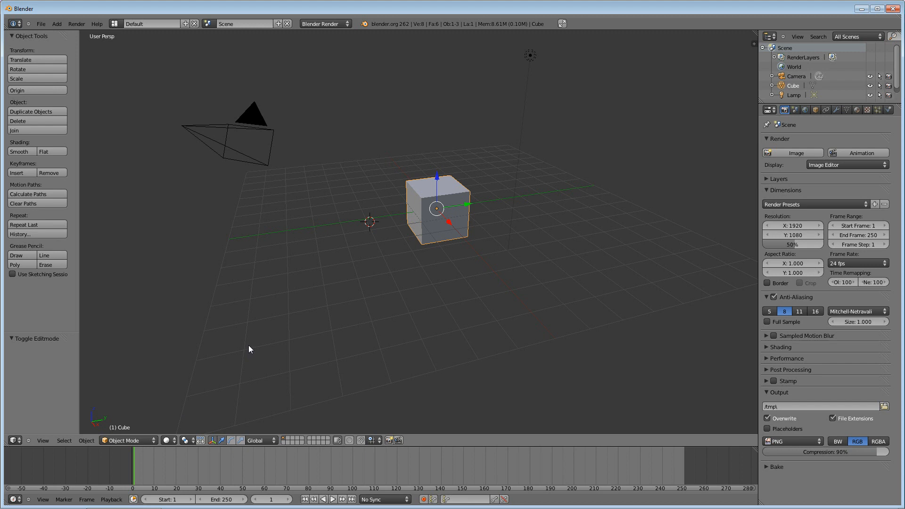
{"action": "mouse_move", "coordinate": [258, 331]}
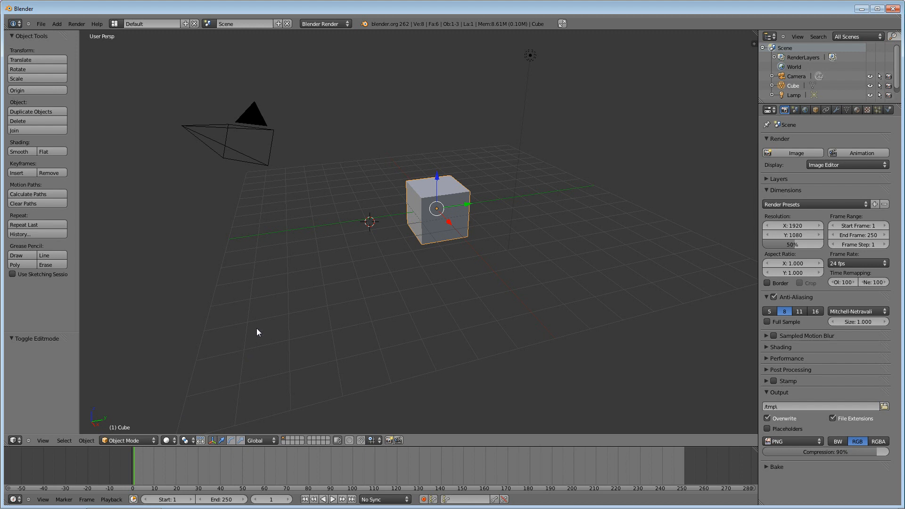
{"action": "mouse_move", "coordinate": [384, 282]}
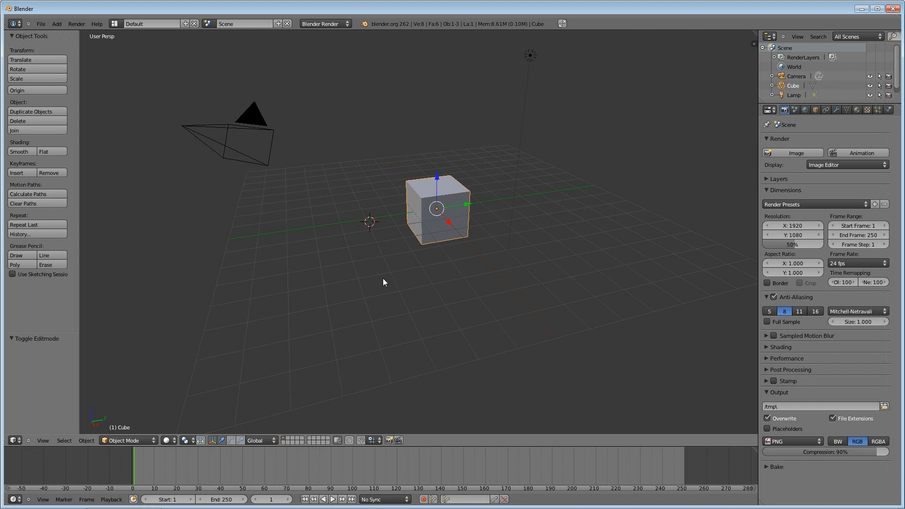
{"action": "key", "text": "Tab"}
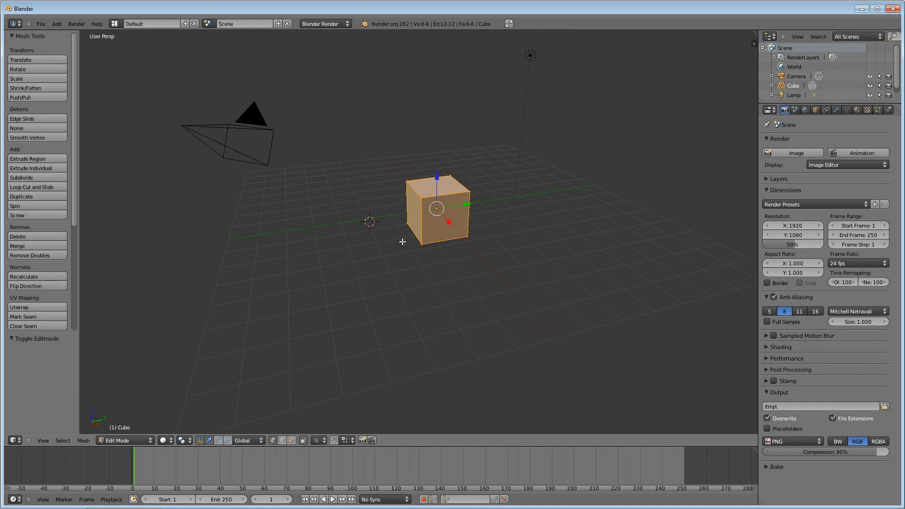
{"action": "mouse_move", "coordinate": [400, 249]}
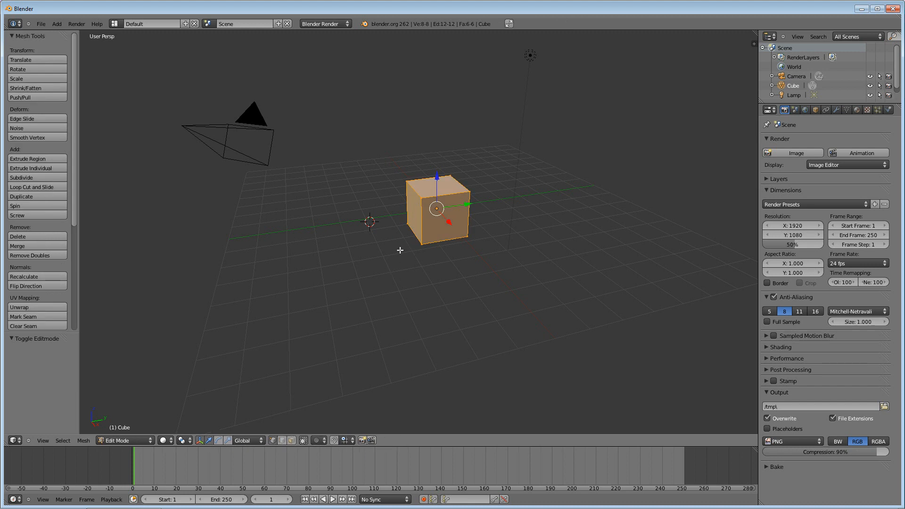
{"action": "mouse_move", "coordinate": [440, 235]}
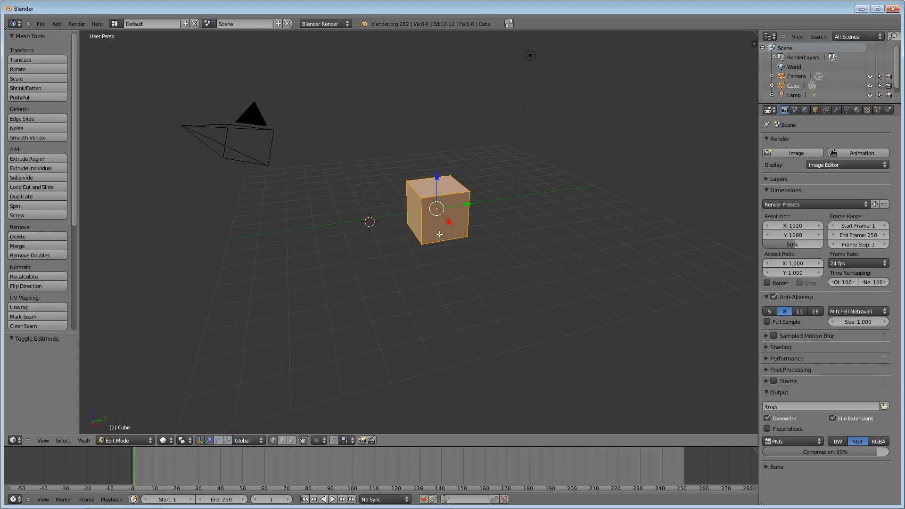
{"action": "mouse_move", "coordinate": [527, 205]}
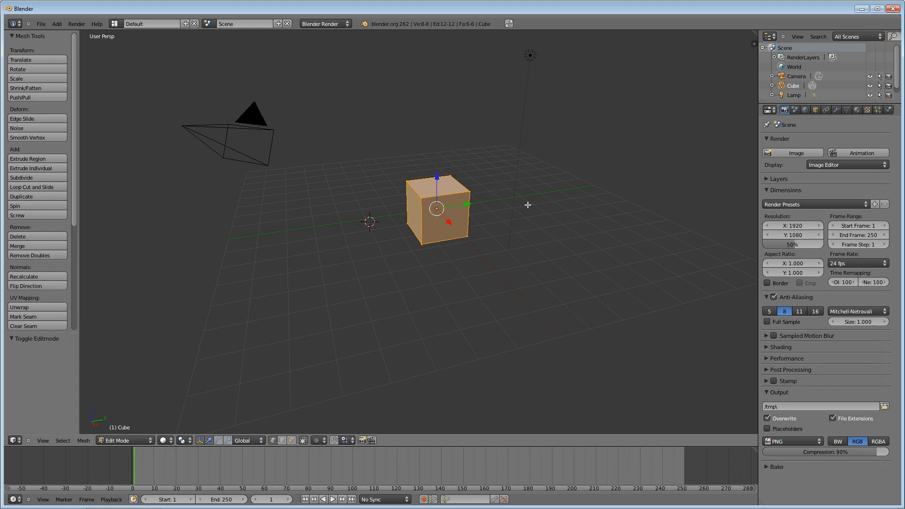
{"action": "mouse_move", "coordinate": [262, 204]}
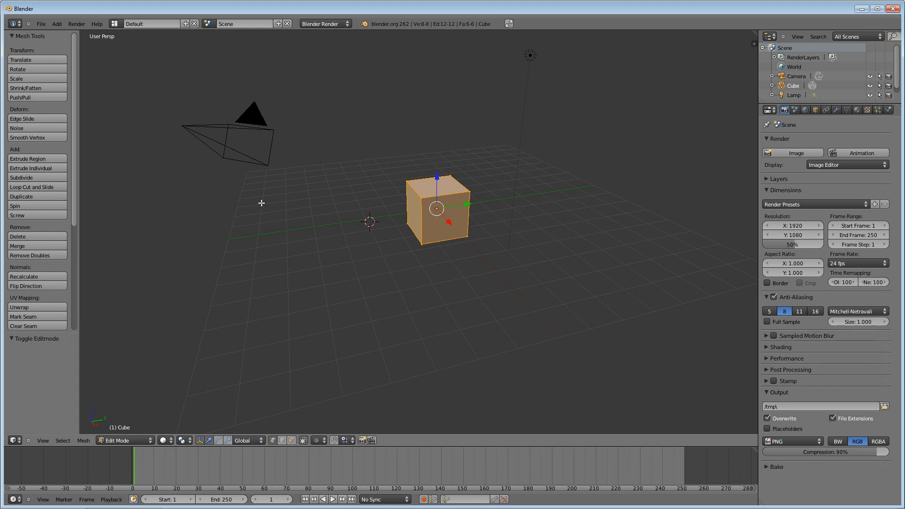
{"action": "mouse_move", "coordinate": [236, 219]}
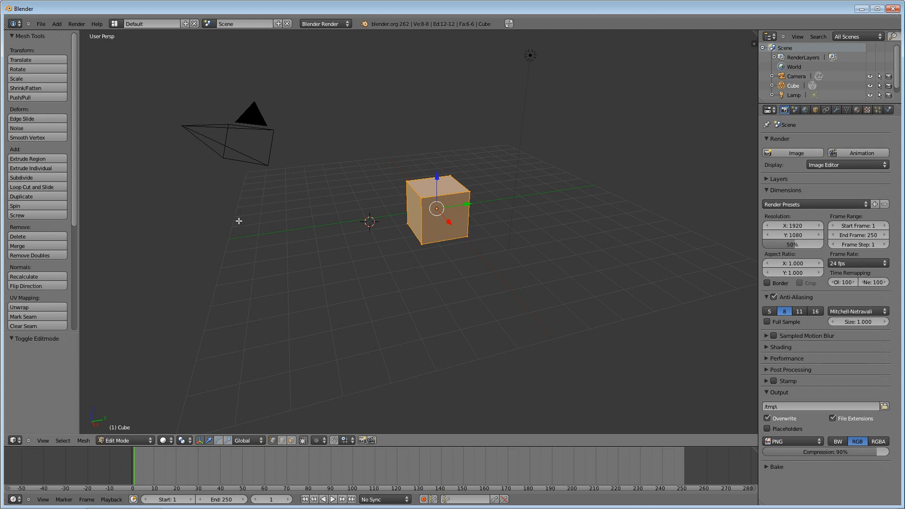
{"action": "mouse_move", "coordinate": [310, 216]}
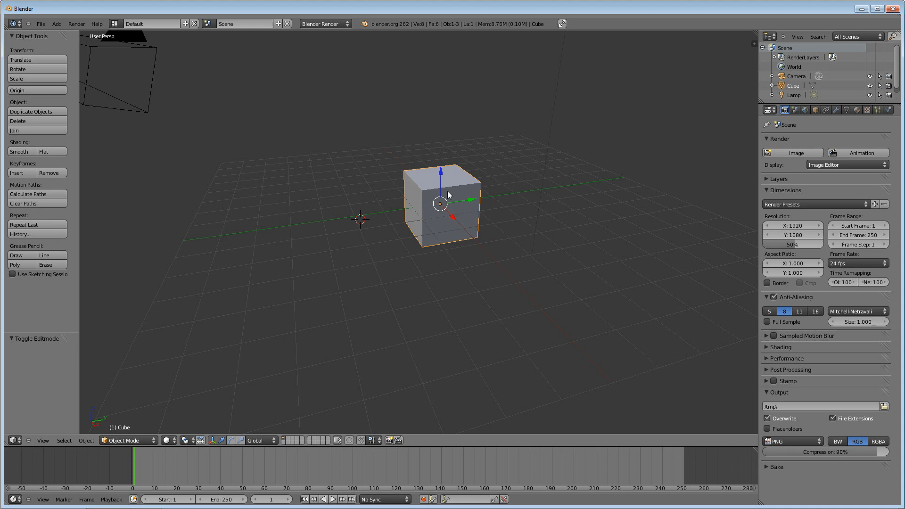
{"action": "mouse_move", "coordinate": [459, 196]}
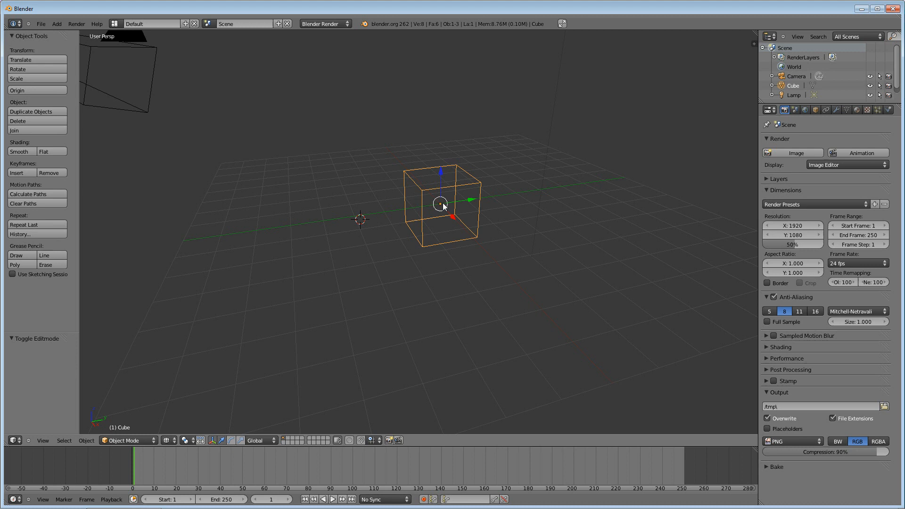
{"action": "mouse_move", "coordinate": [380, 102]}
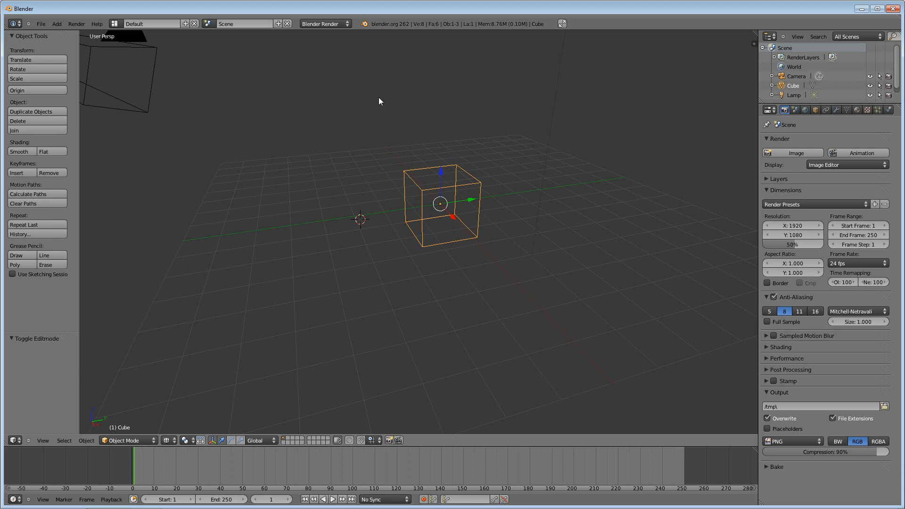
{"action": "mouse_move", "coordinate": [473, 231]}
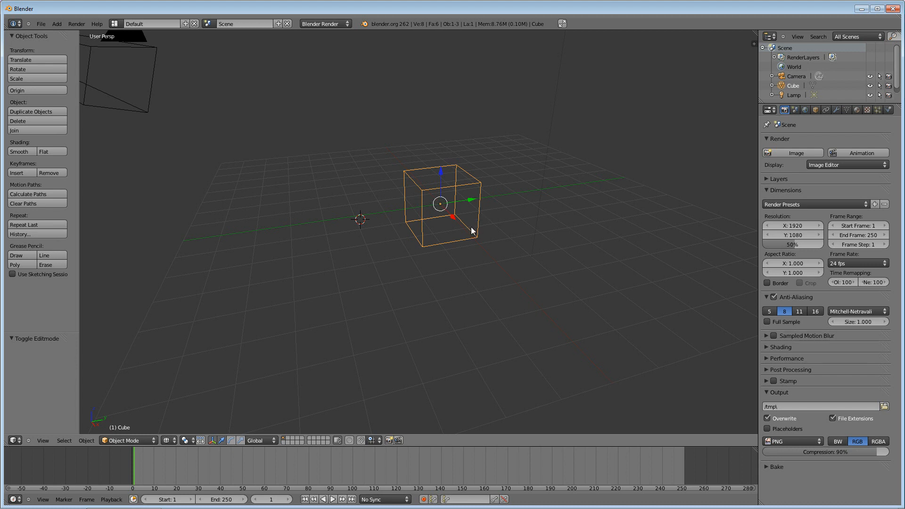
{"action": "mouse_move", "coordinate": [467, 236]}
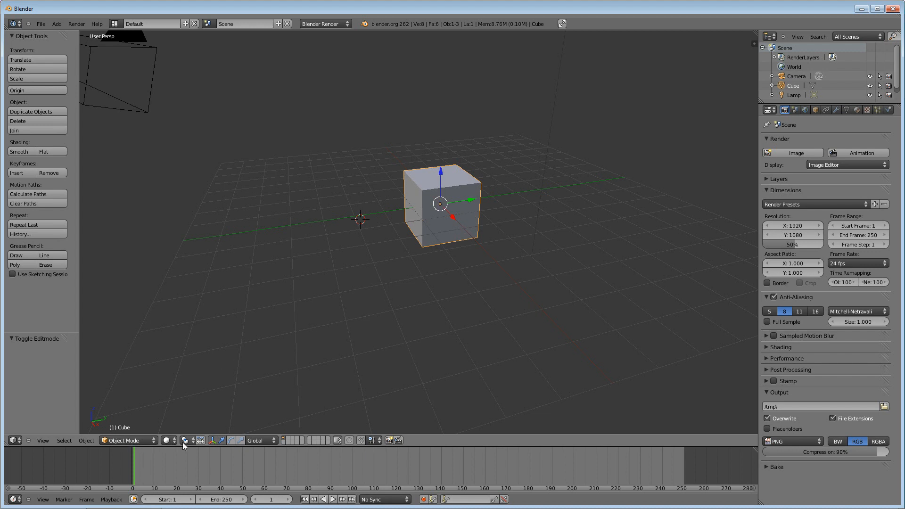
Step: Show the cube as a wireframe, then return viewport shading to Solid
{"action": "left_click", "coordinate": [168, 441]}
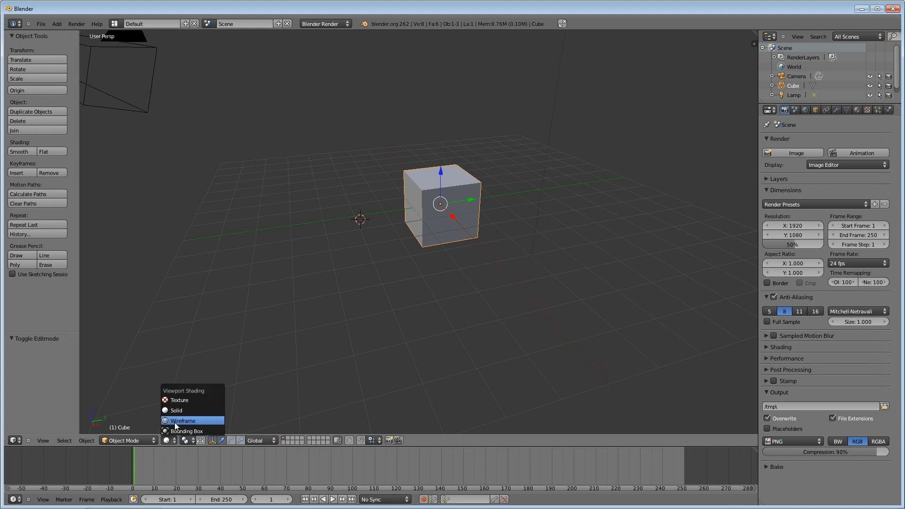
{"action": "left_click", "coordinate": [182, 420]}
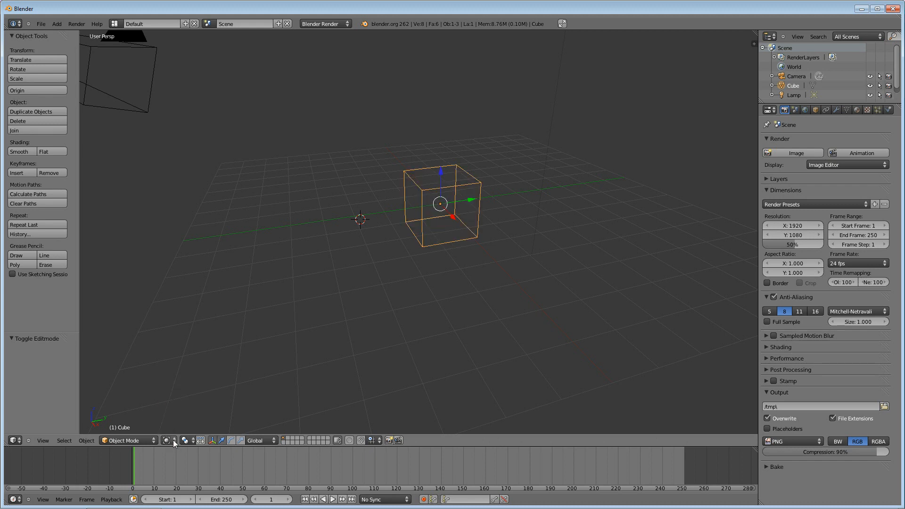
{"action": "left_click", "coordinate": [192, 441]}
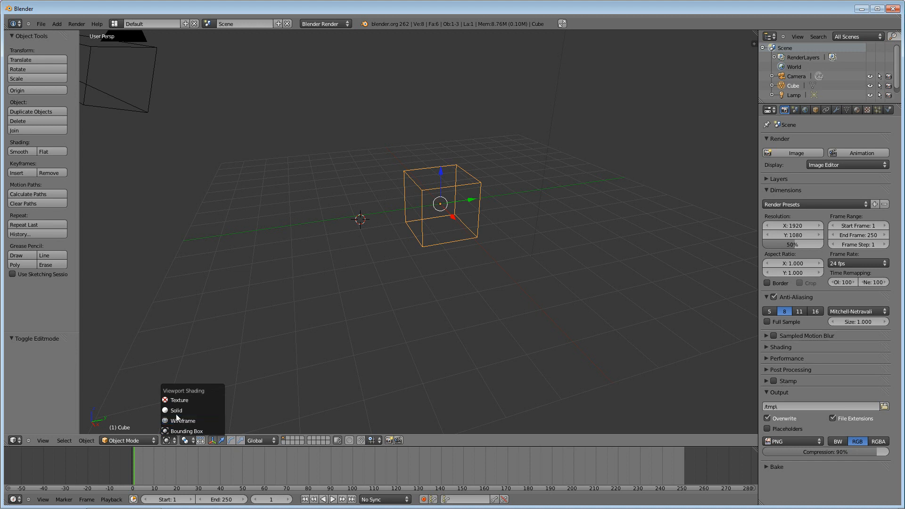
{"action": "left_click", "coordinate": [182, 421]}
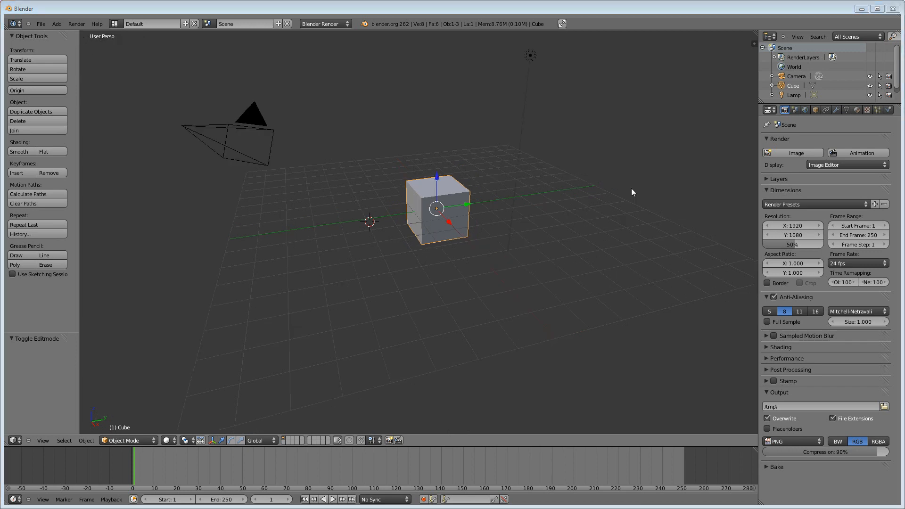
{"action": "mouse_move", "coordinate": [521, 272]}
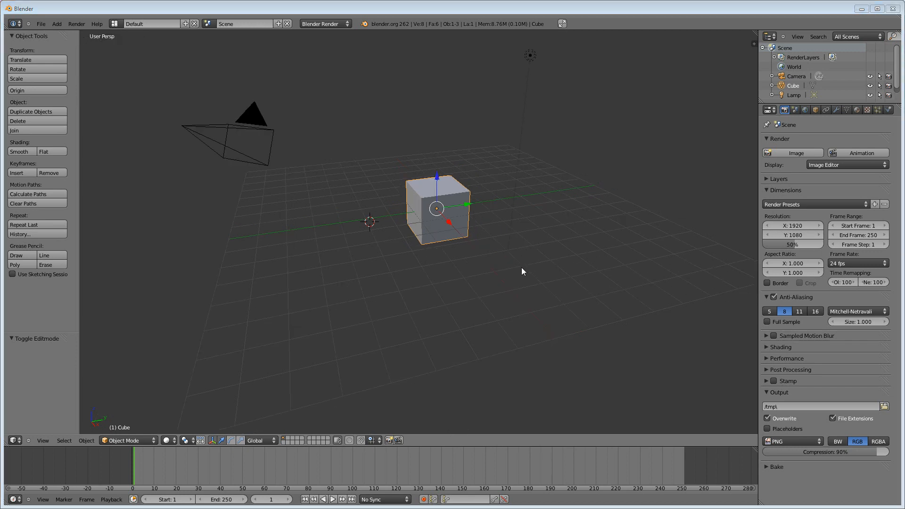
{"action": "mouse_move", "coordinate": [560, 235]}
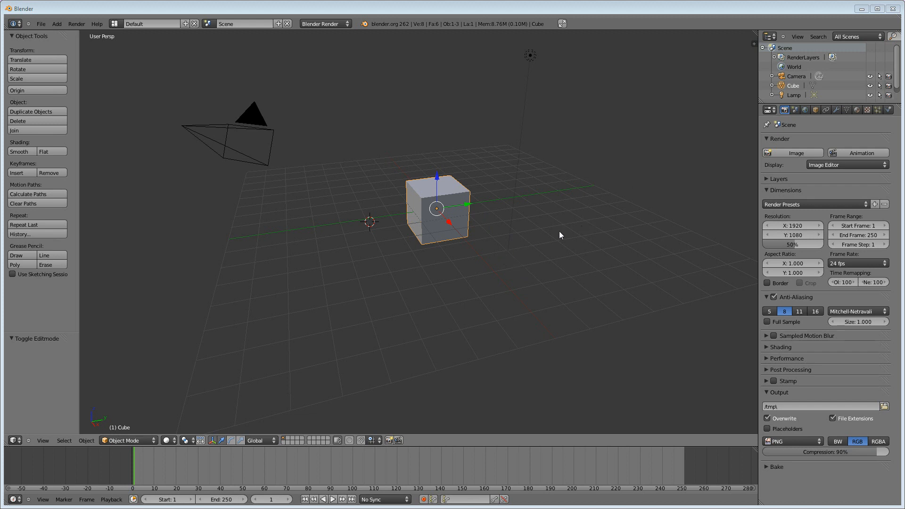
{"action": "mouse_move", "coordinate": [429, 225]}
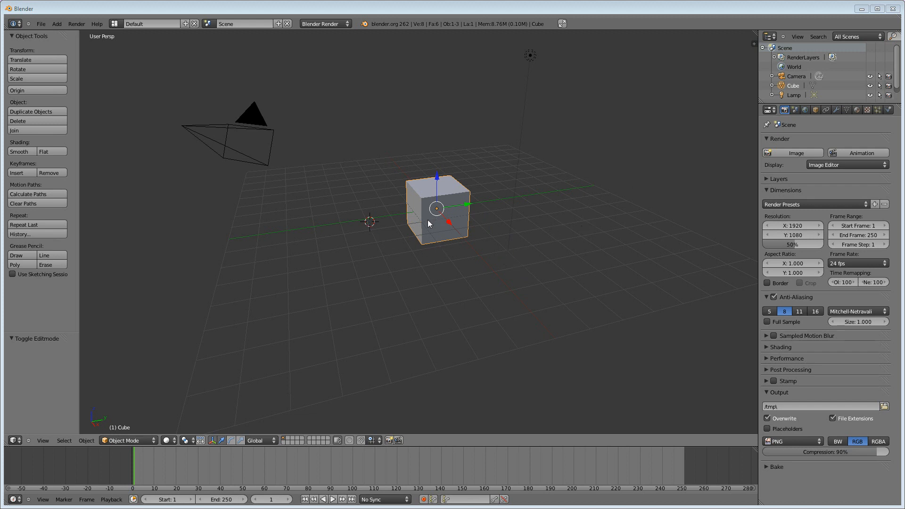
{"action": "mouse_move", "coordinate": [380, 260]}
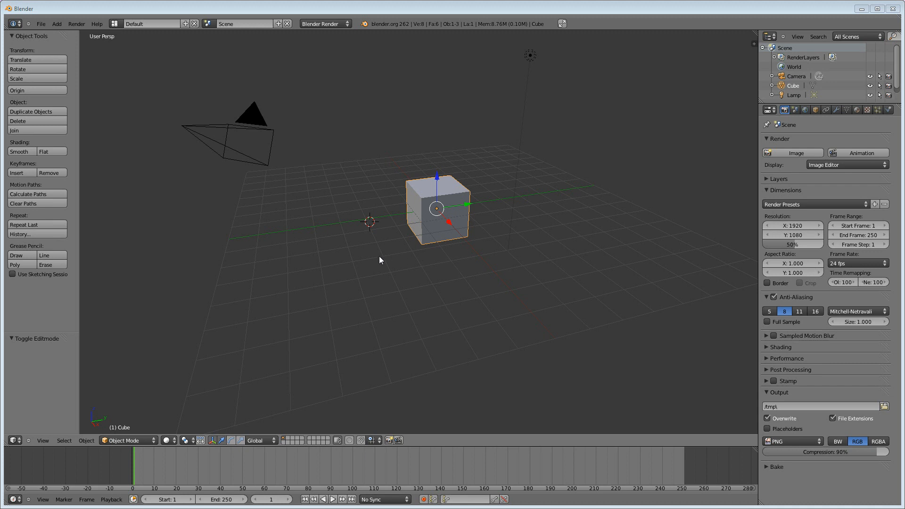
{"action": "mouse_move", "coordinate": [489, 311]}
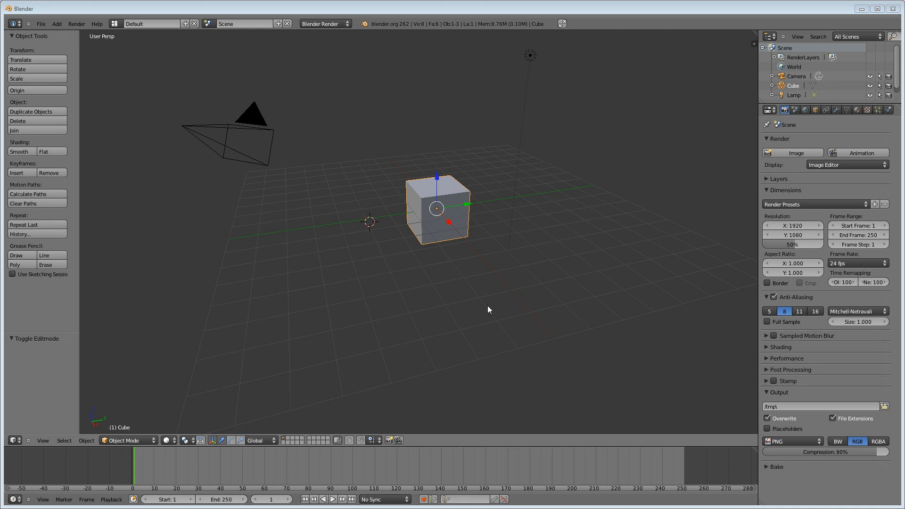
{"action": "mouse_move", "coordinate": [315, 229]}
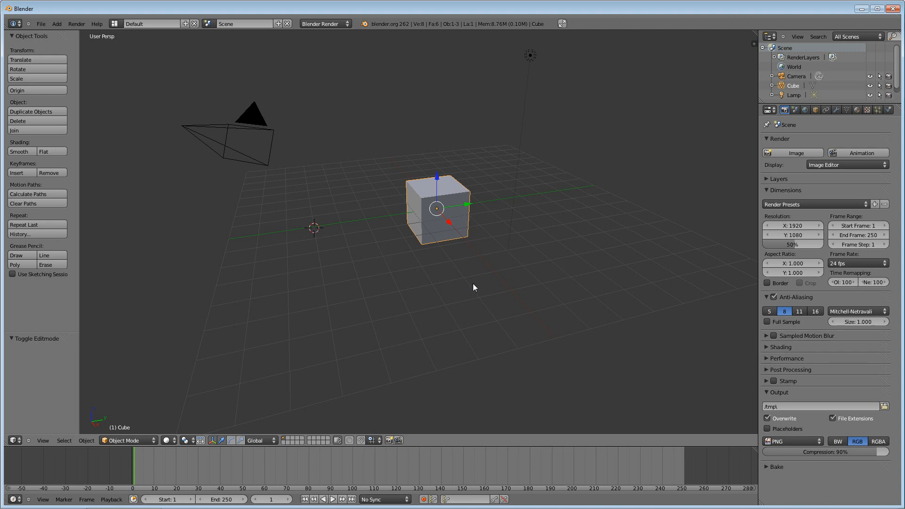
{"action": "mouse_move", "coordinate": [418, 310]}
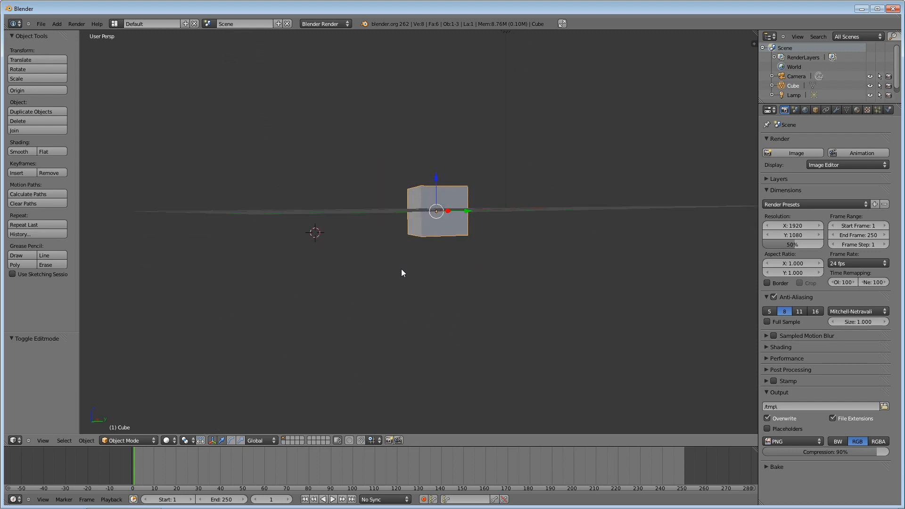
{"action": "mouse_move", "coordinate": [412, 293]}
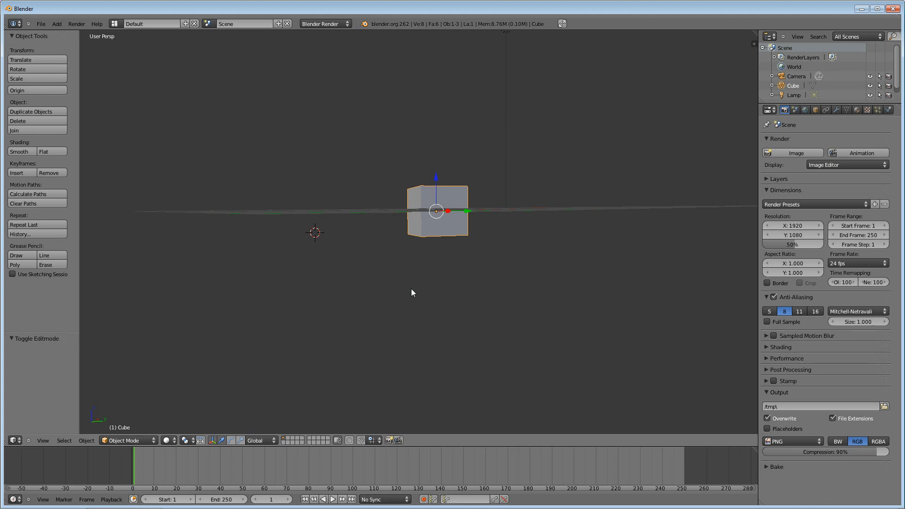
{"action": "mouse_move", "coordinate": [405, 256]}
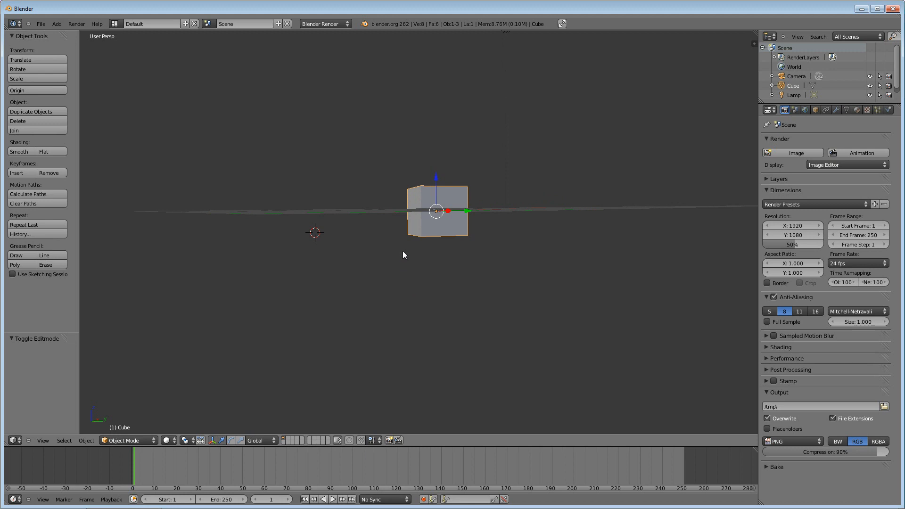
{"action": "mouse_move", "coordinate": [307, 271]}
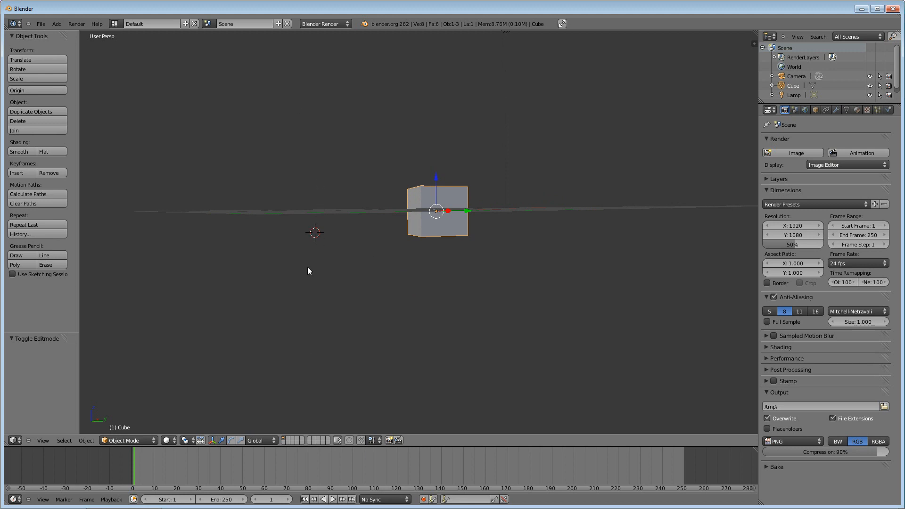
{"action": "mouse_move", "coordinate": [316, 219]}
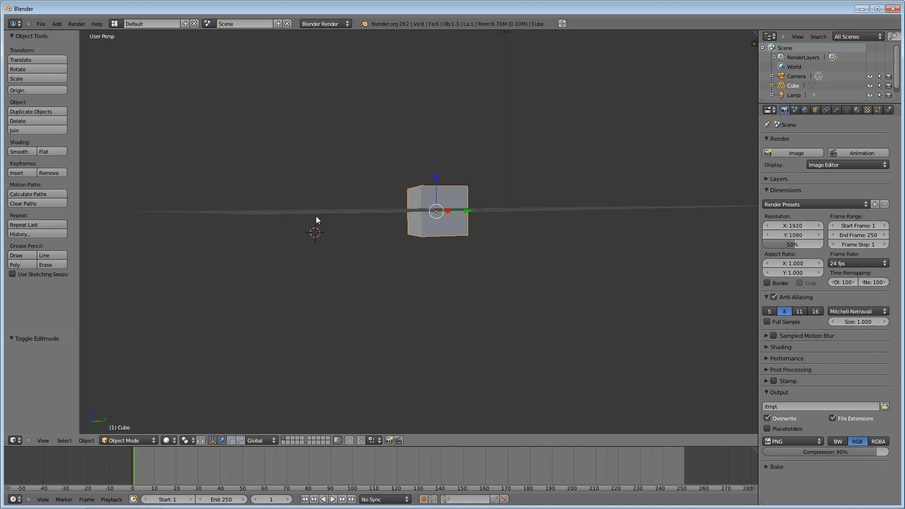
{"action": "mouse_move", "coordinate": [320, 191]}
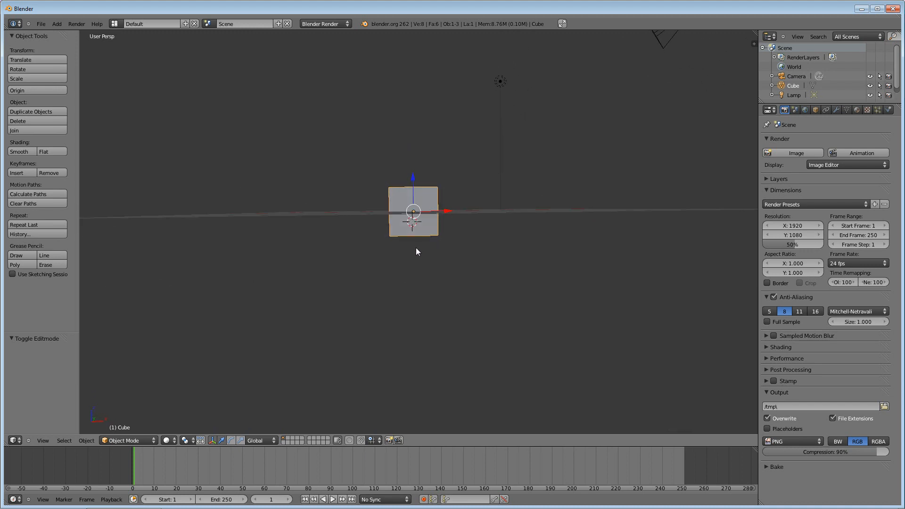
Step: Cancel the cube's move so it stays put, then place the 3D cursor just left of it
{"action": "left_click", "coordinate": [20, 59]}
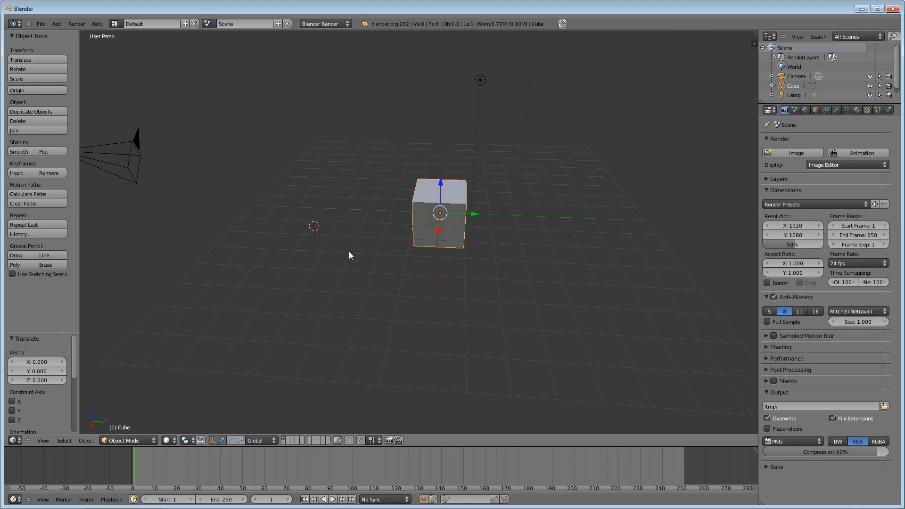
{"action": "mouse_move", "coordinate": [432, 206]}
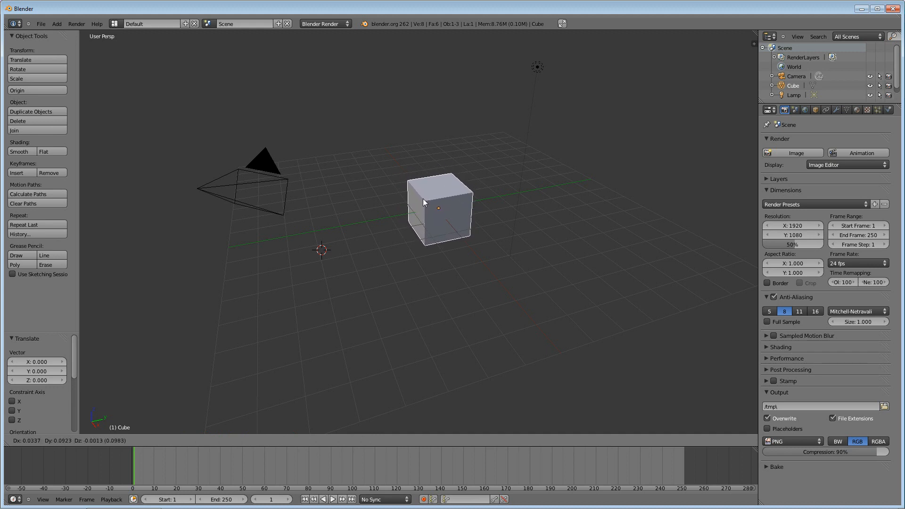
{"action": "left_click", "coordinate": [435, 208]}
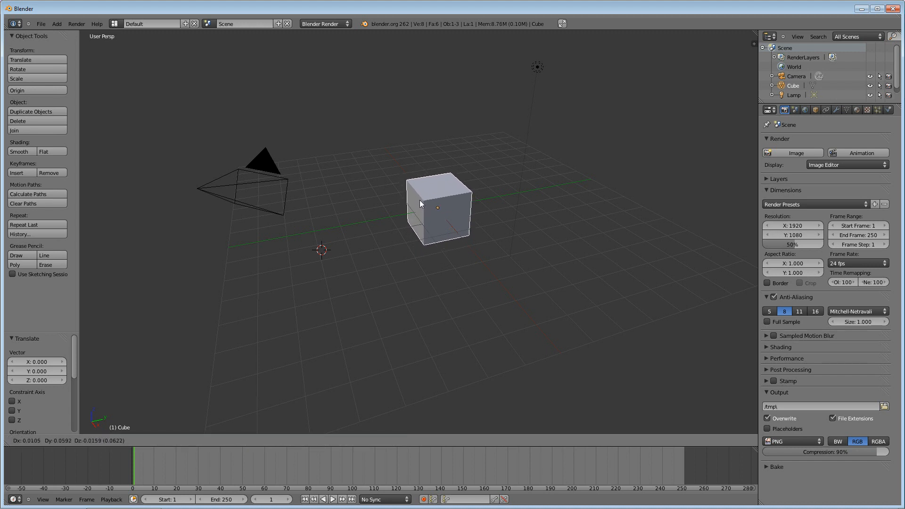
{"action": "left_click", "coordinate": [437, 207]}
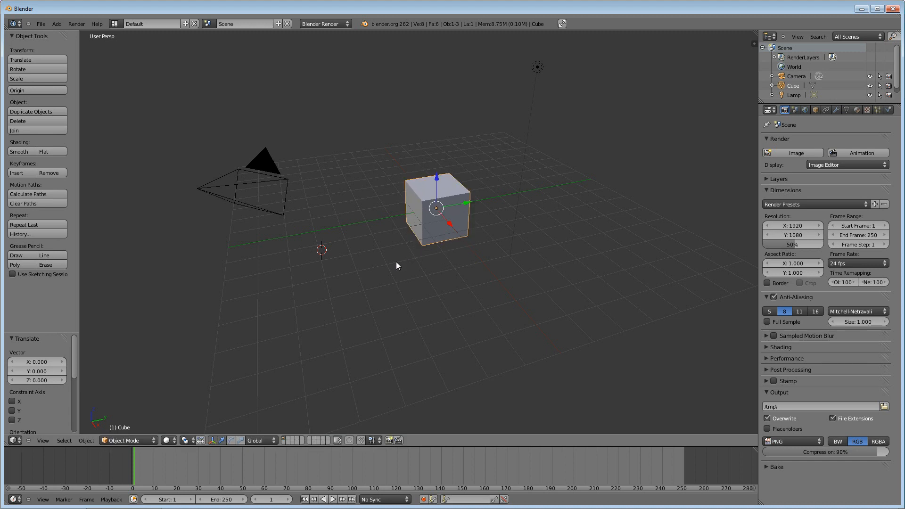
{"action": "left_click", "coordinate": [369, 234]}
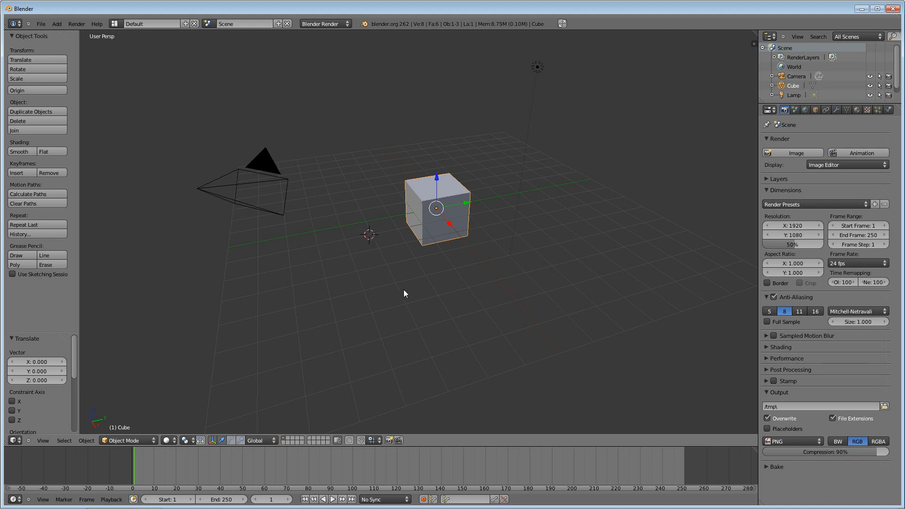